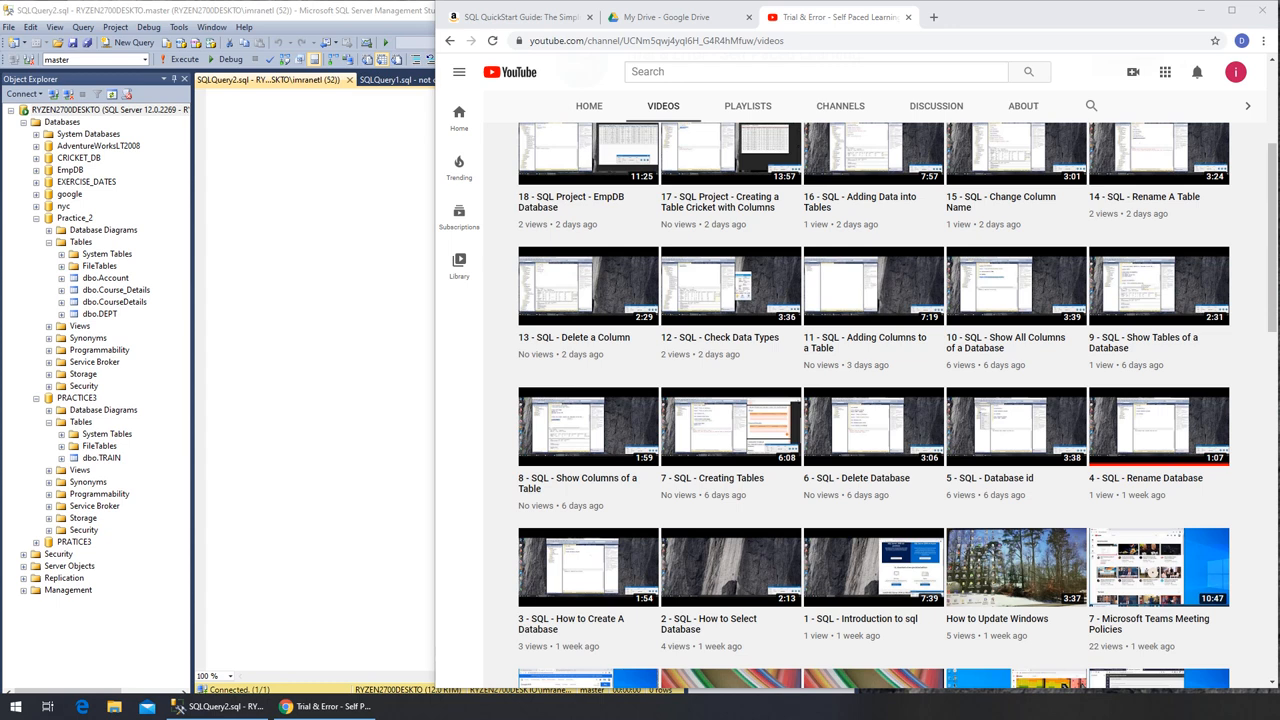
mouse_move(738, 448)
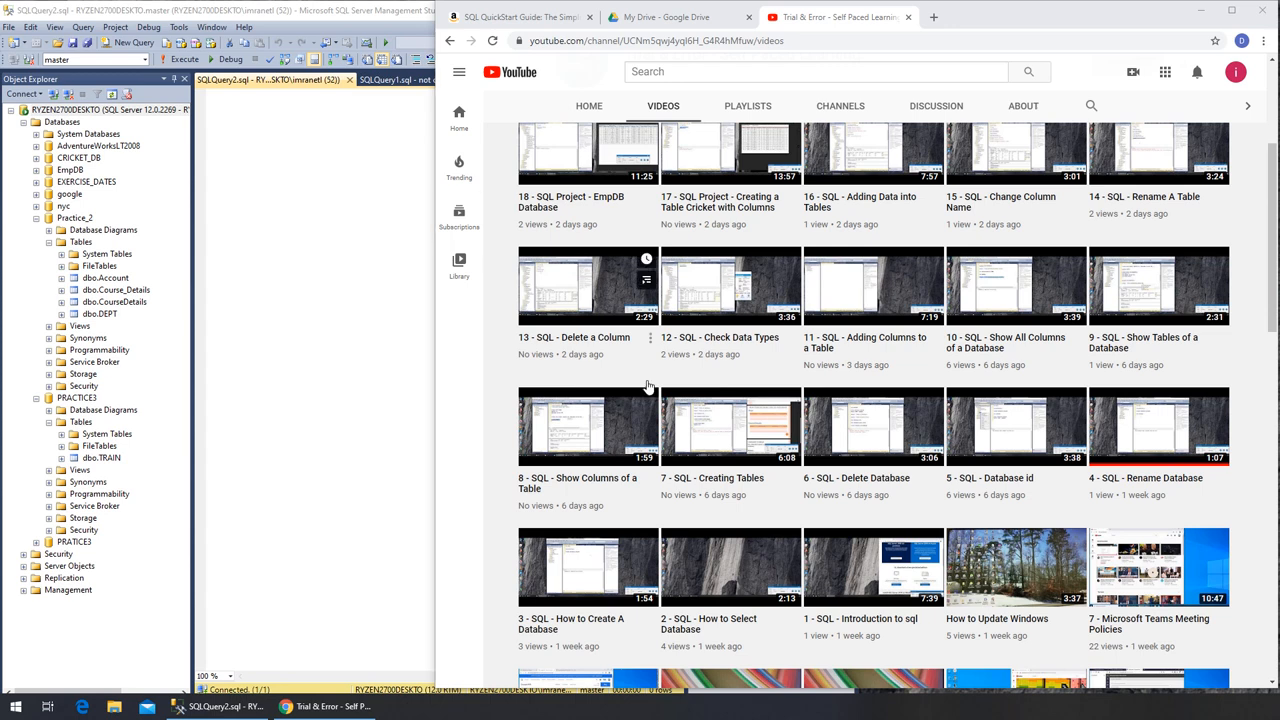
Bring forward the Google Drive tab with the Practice_3 PDF's Dept and CourseDetails tables
click(664, 16)
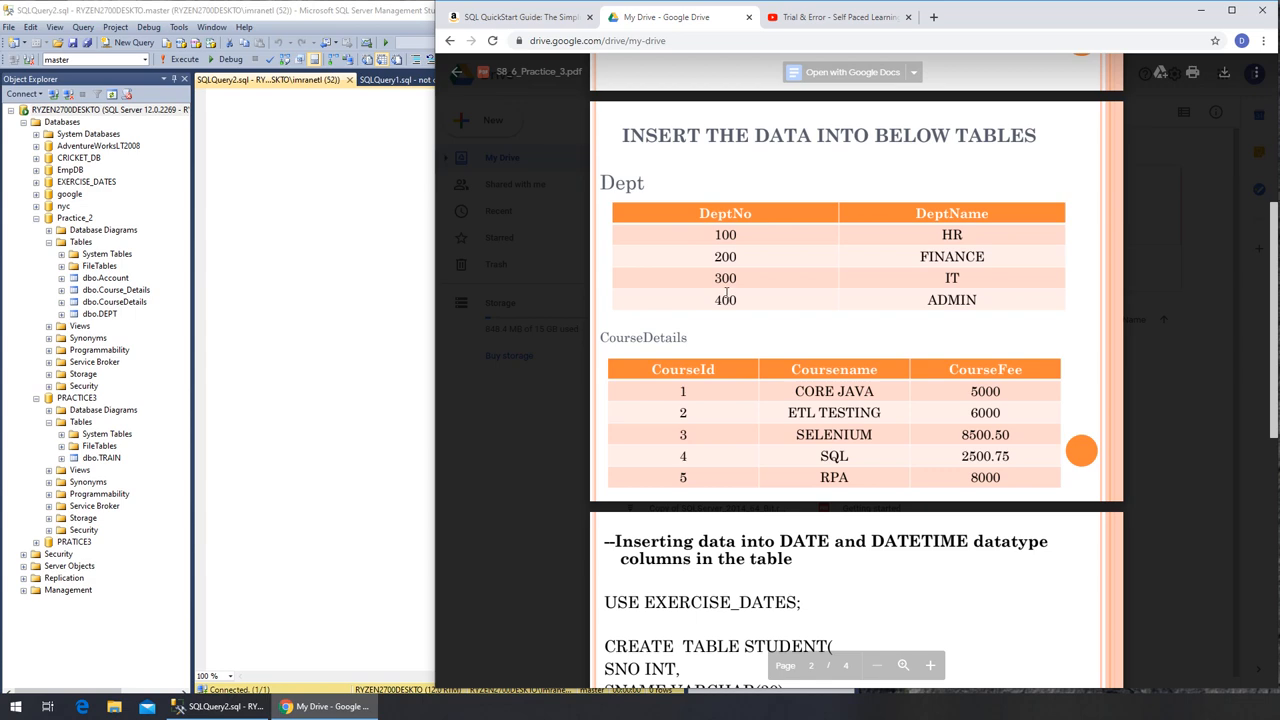
click(838, 16)
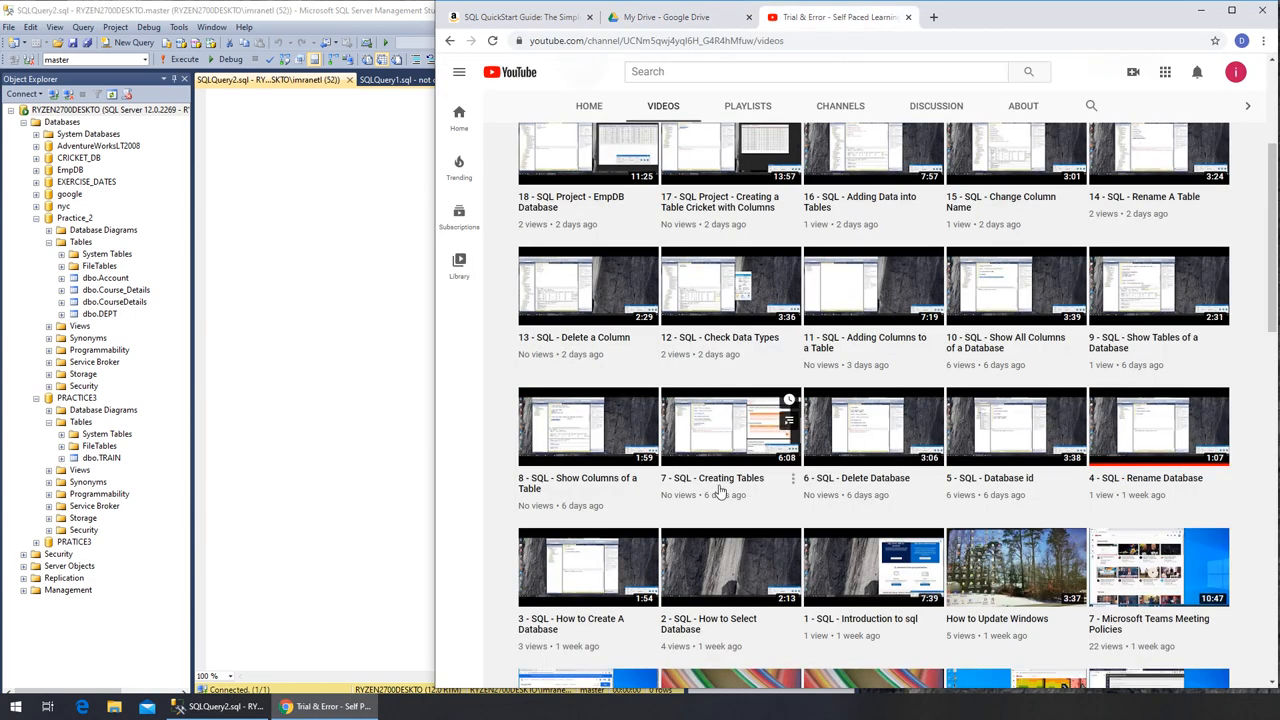
mouse_move(678, 266)
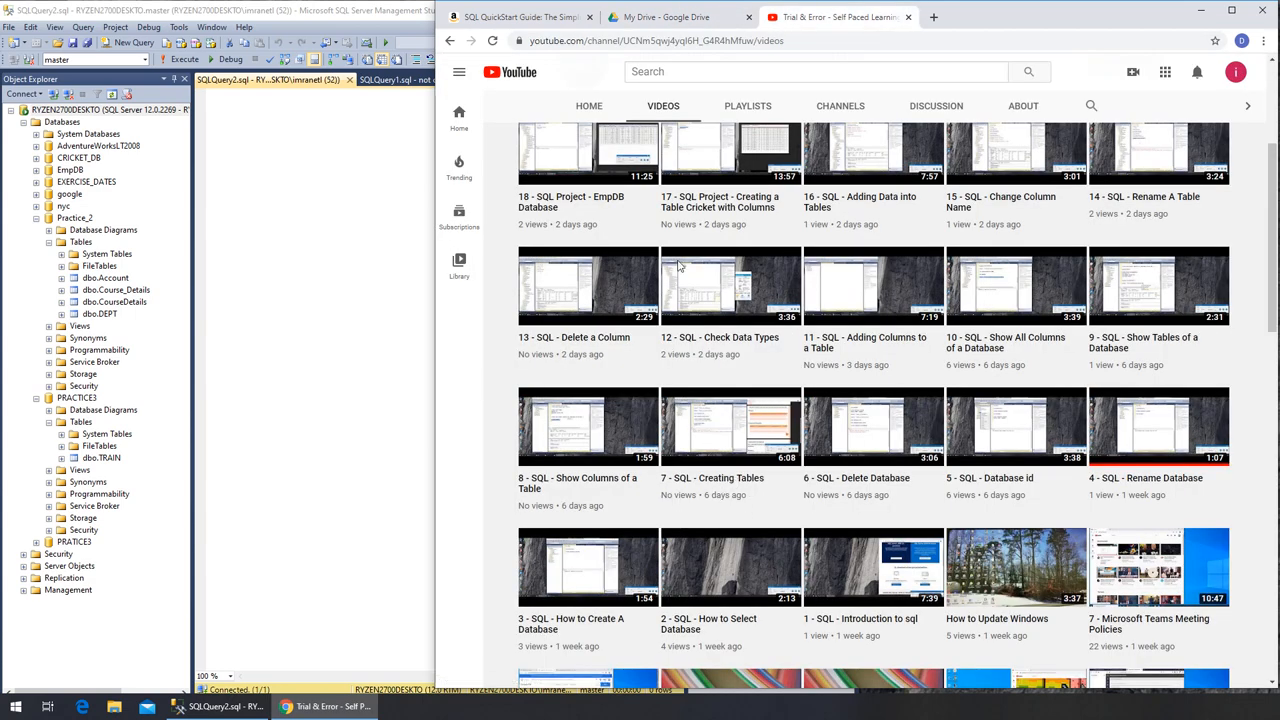
click(668, 16)
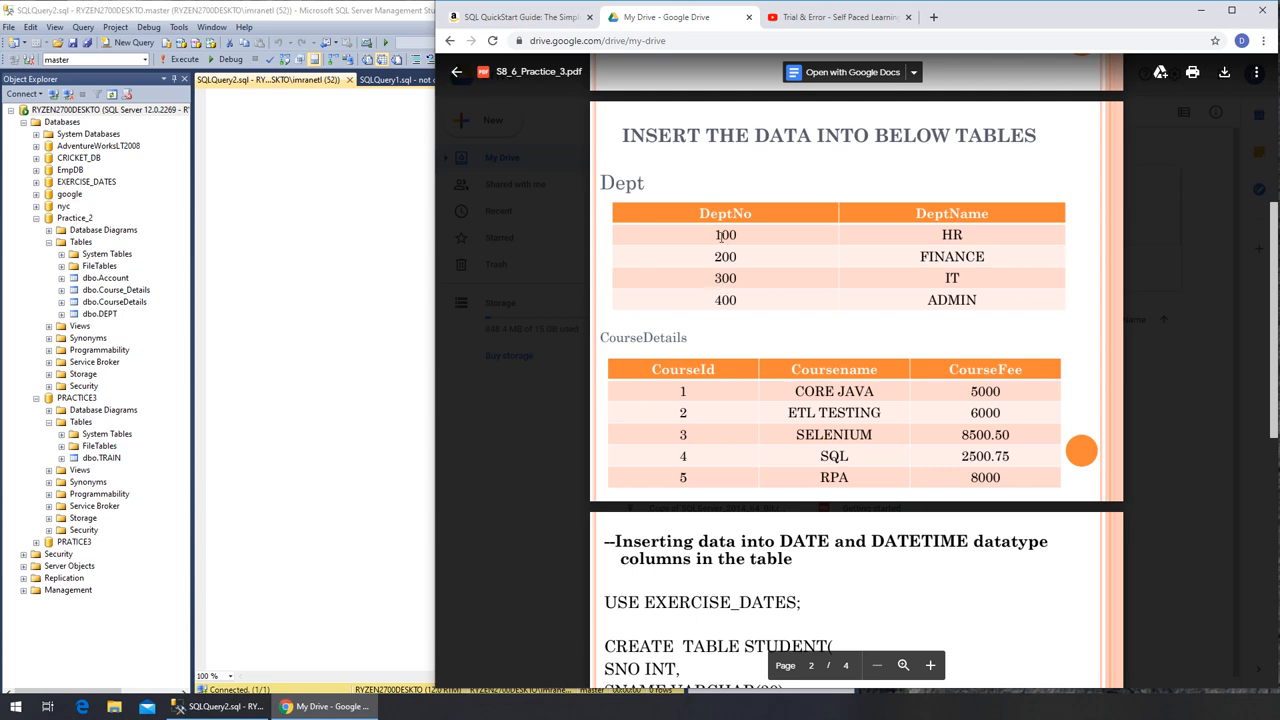
mouse_move(672, 222)
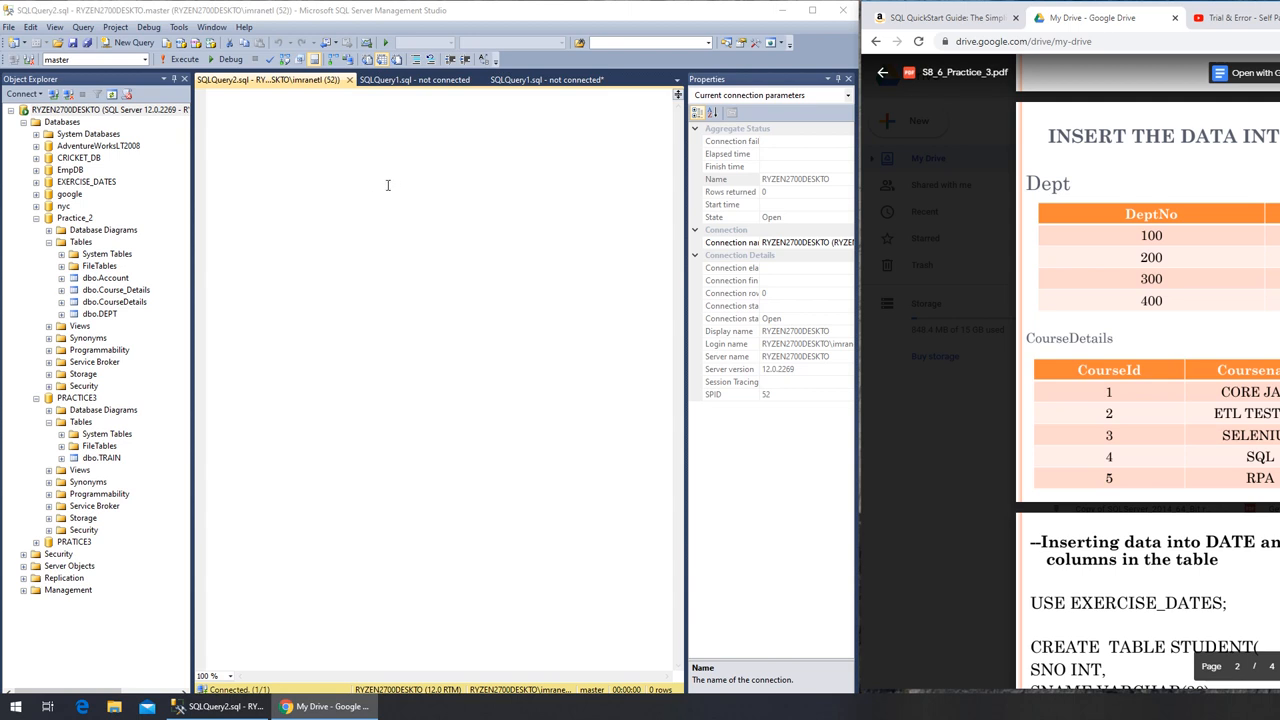
mouse_move(406, 198)
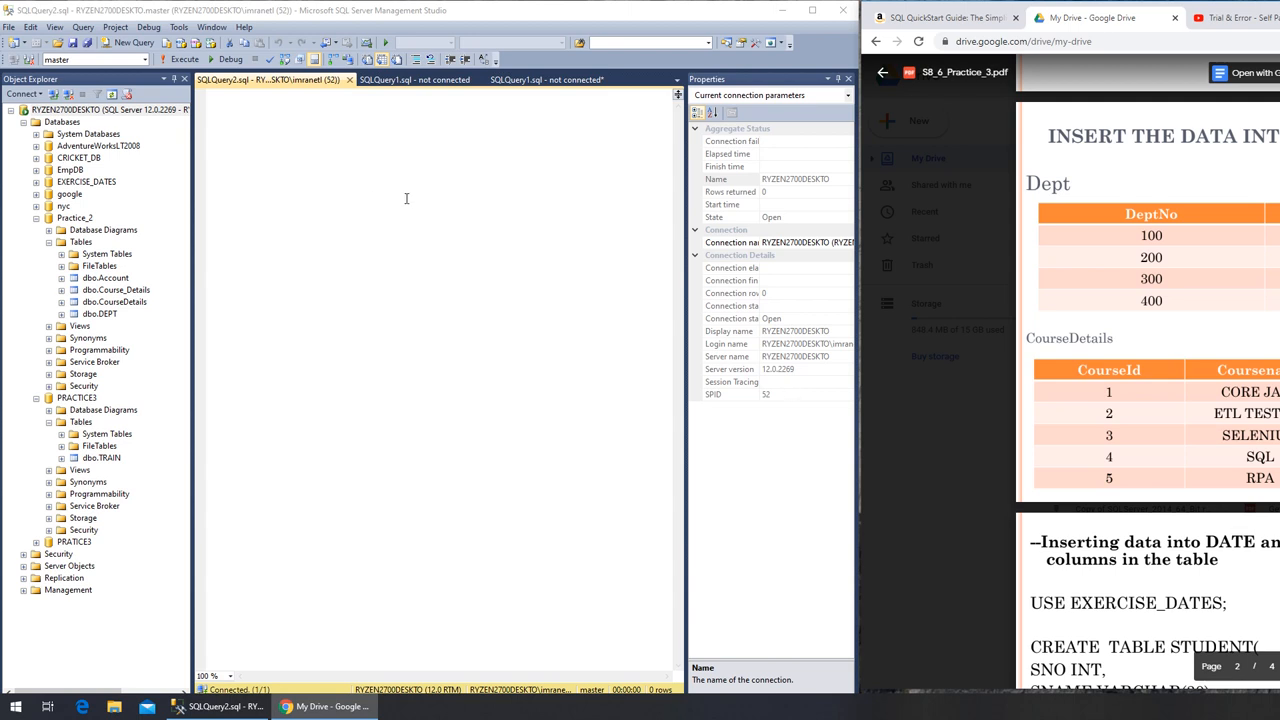
mouse_move(272, 160)
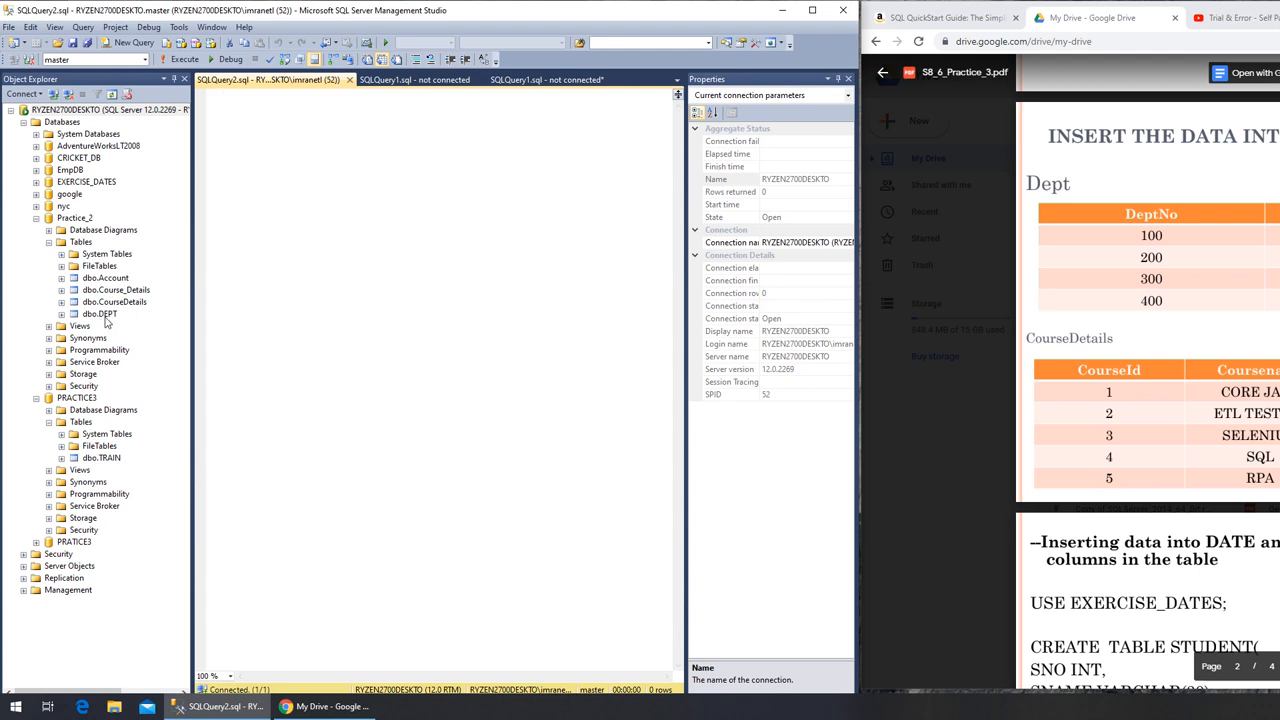
Enter 'use practice_2;' in the query editor to select the Practice_2 database
click(222, 94)
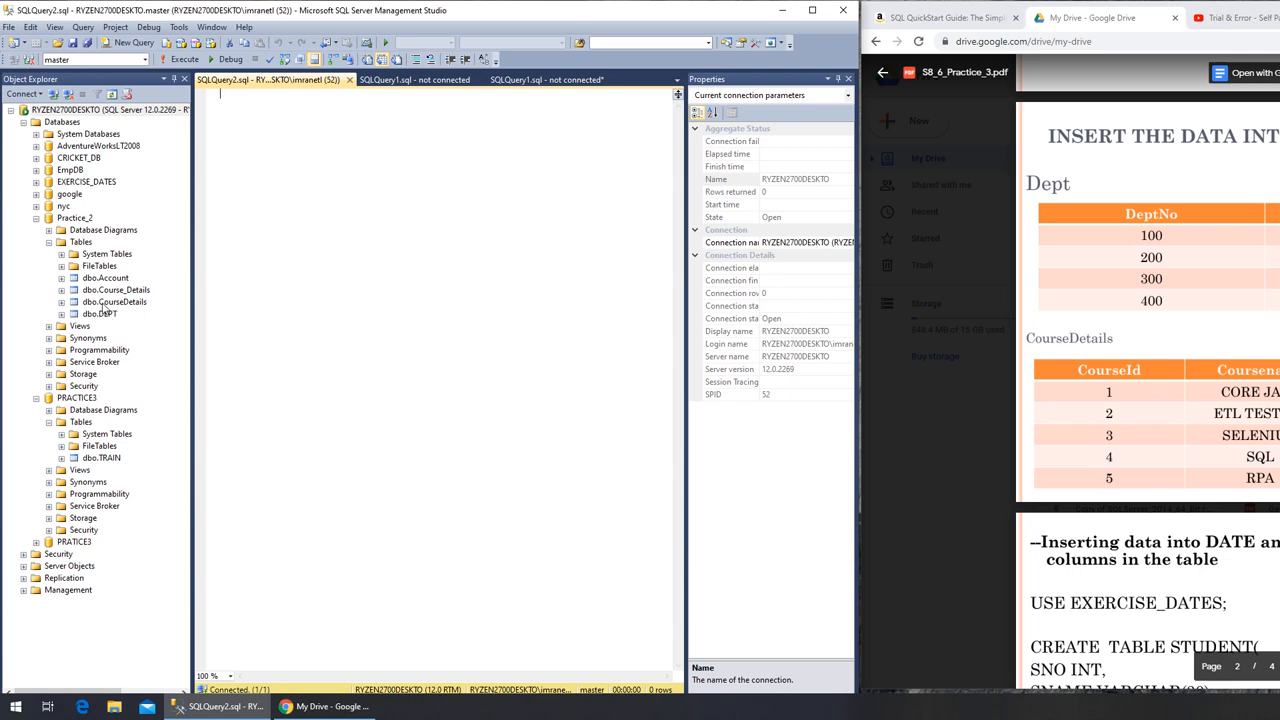
text(us)
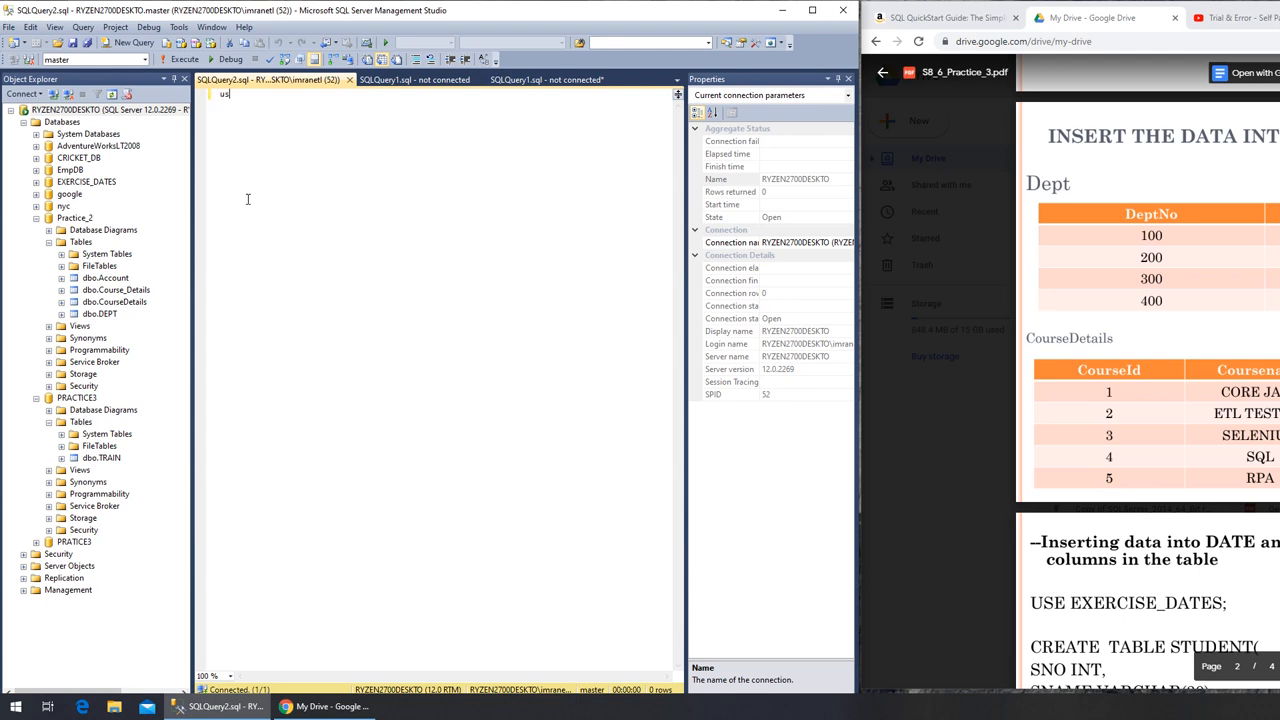
text(se p)
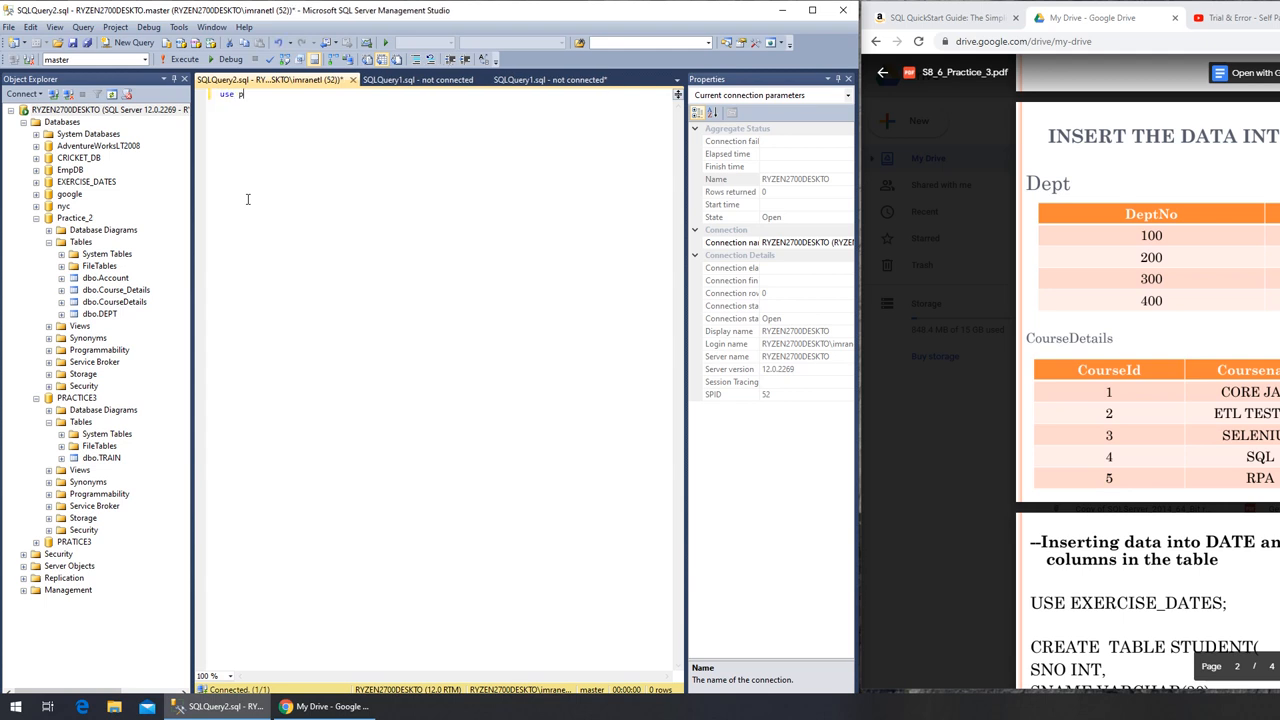
text(ractice)
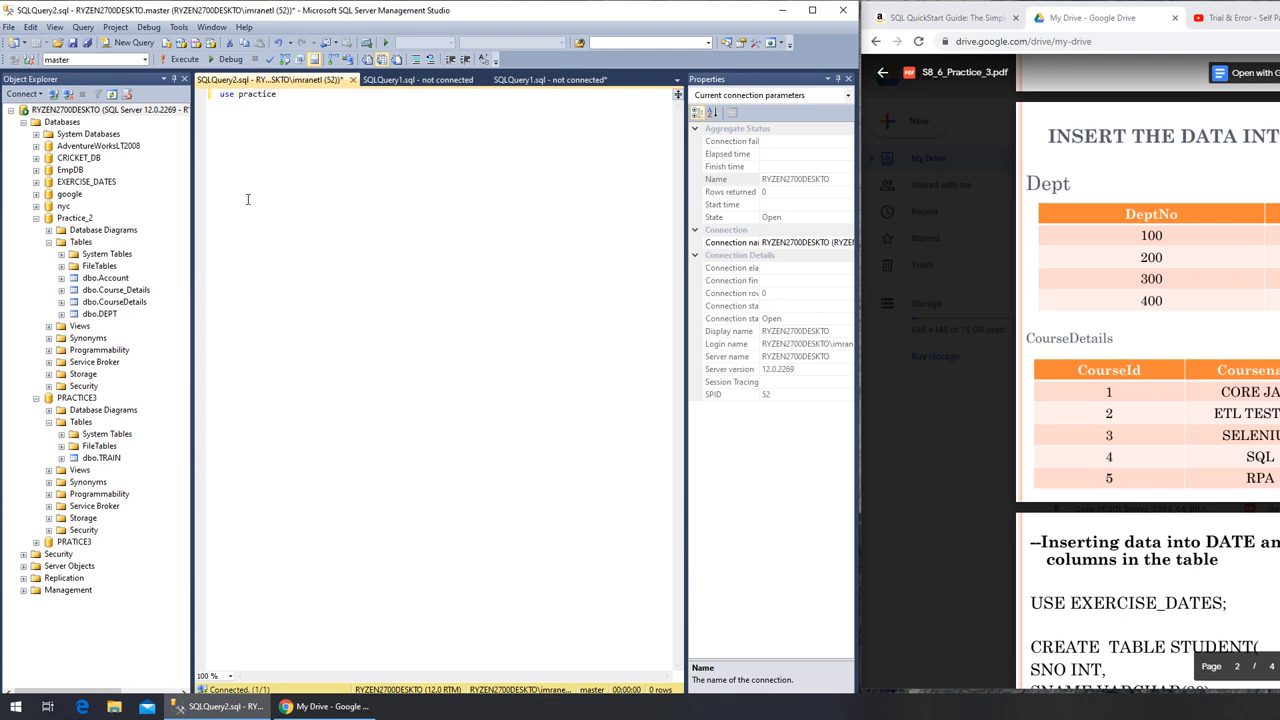
text(_2)
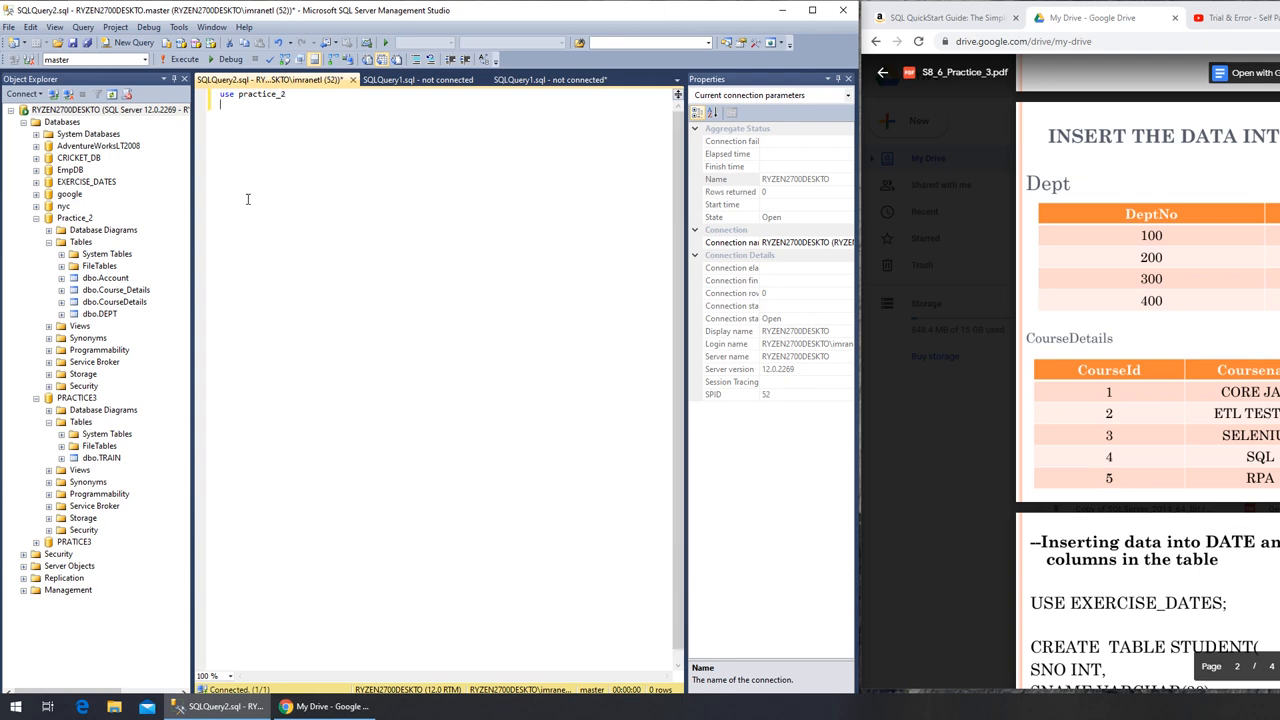
text(;)
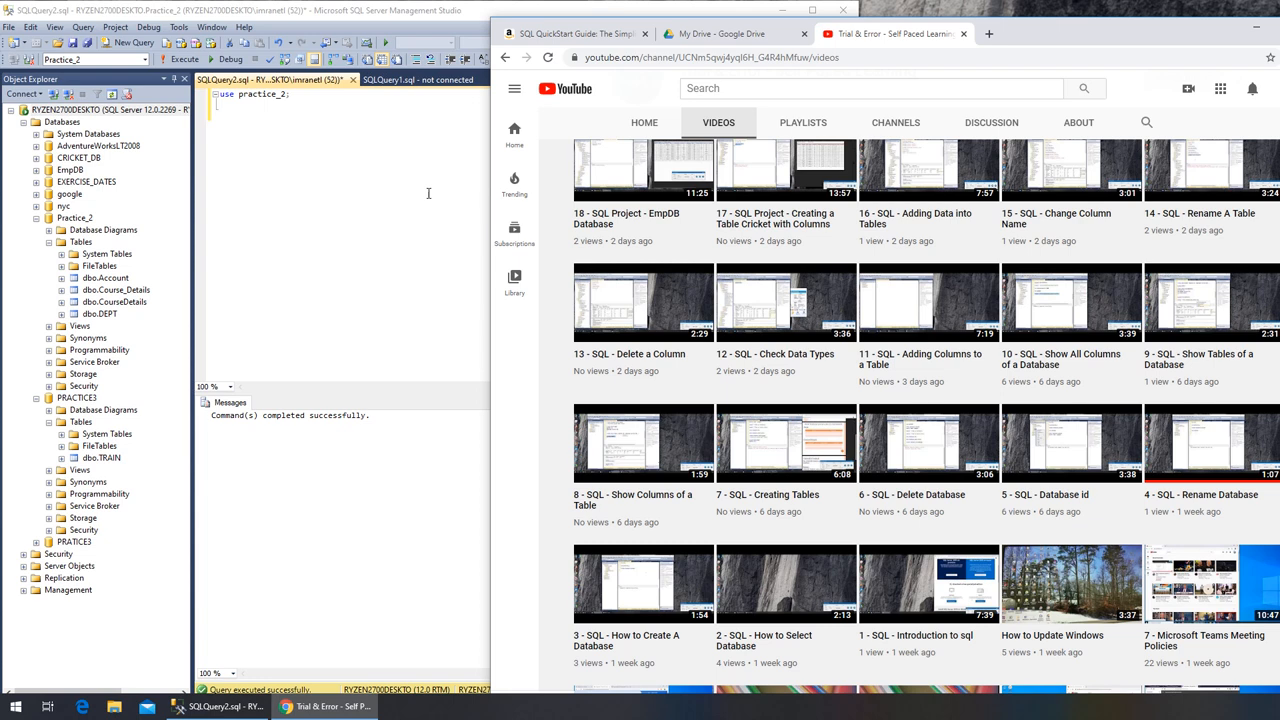
mouse_move(956, 184)
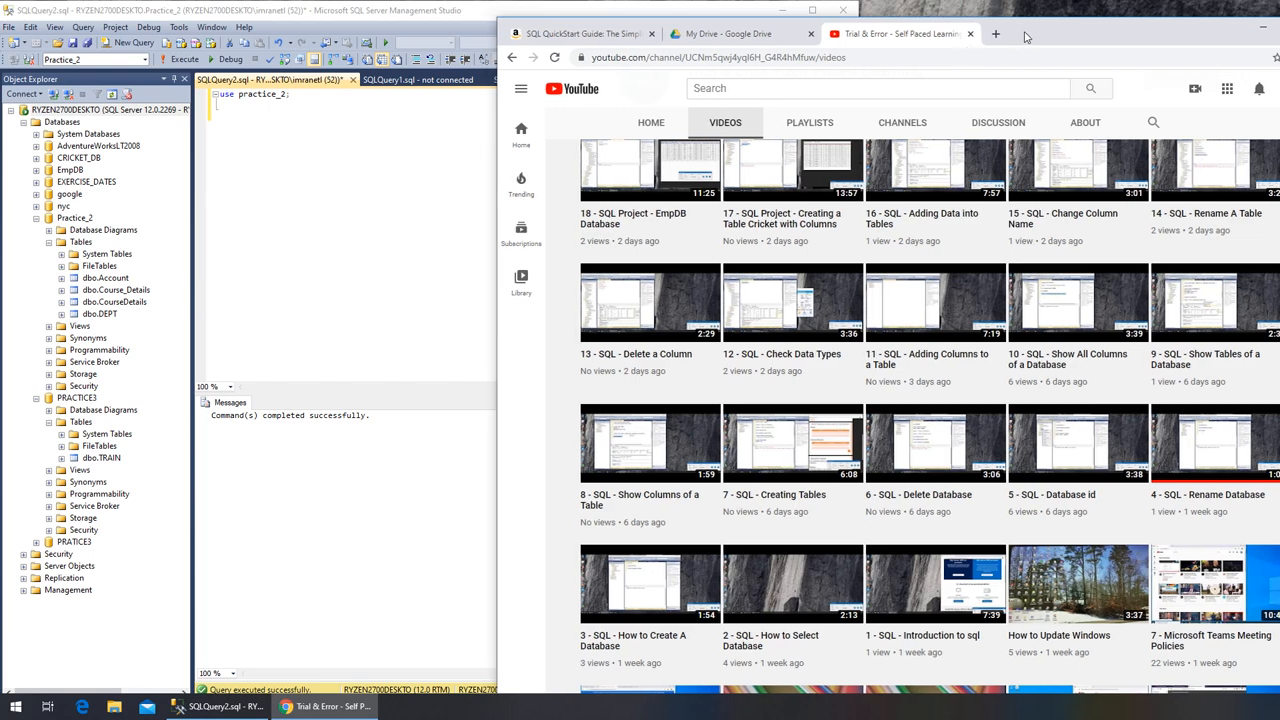
click(740, 32)
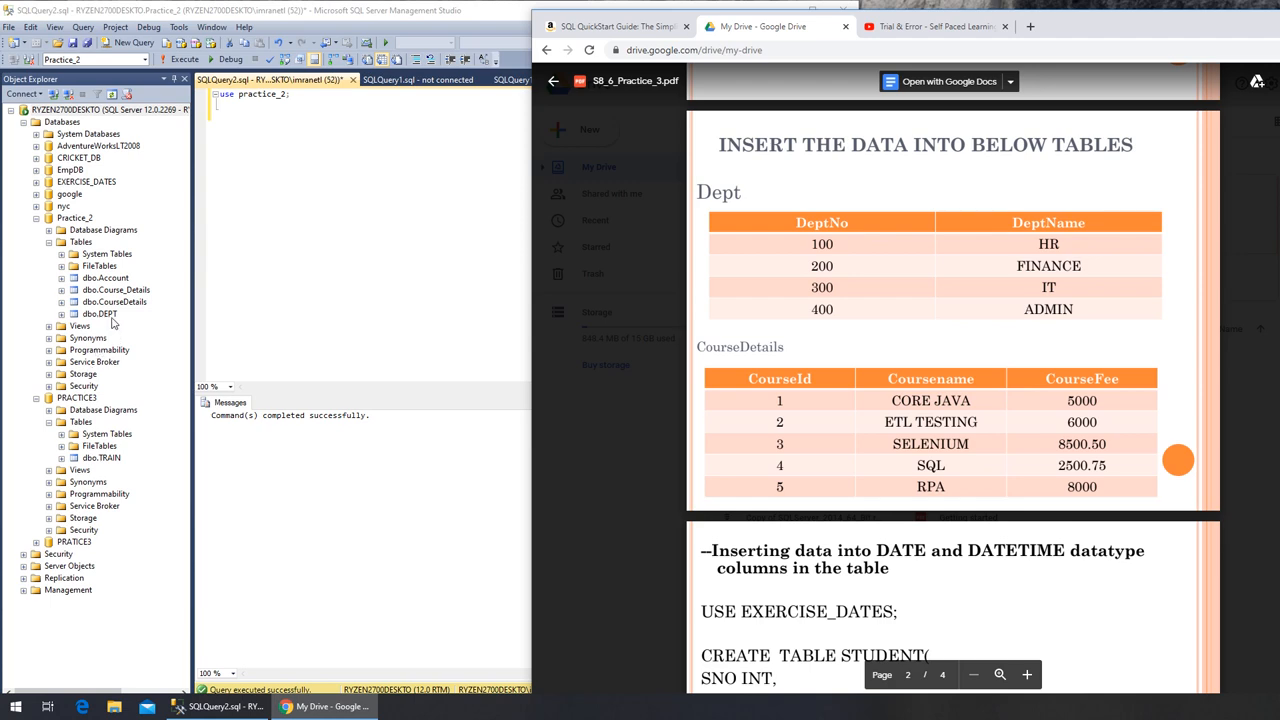
mouse_move(960, 266)
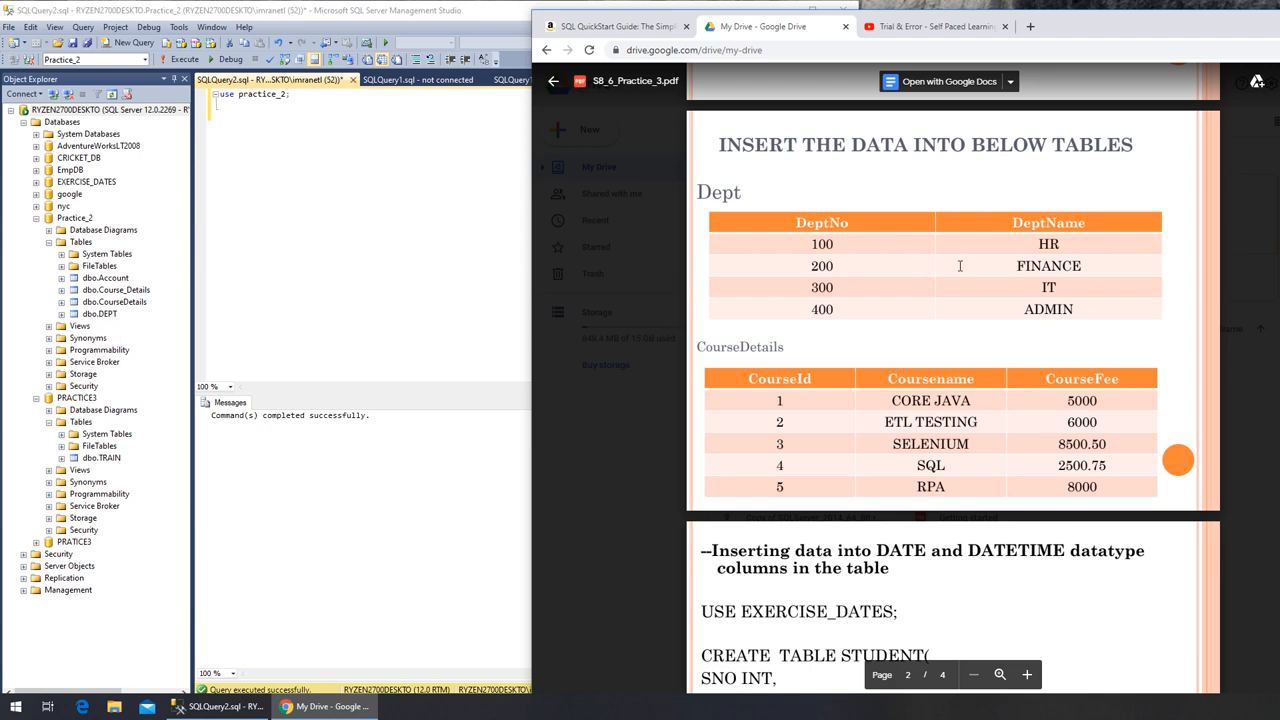
mouse_move(1076, 44)
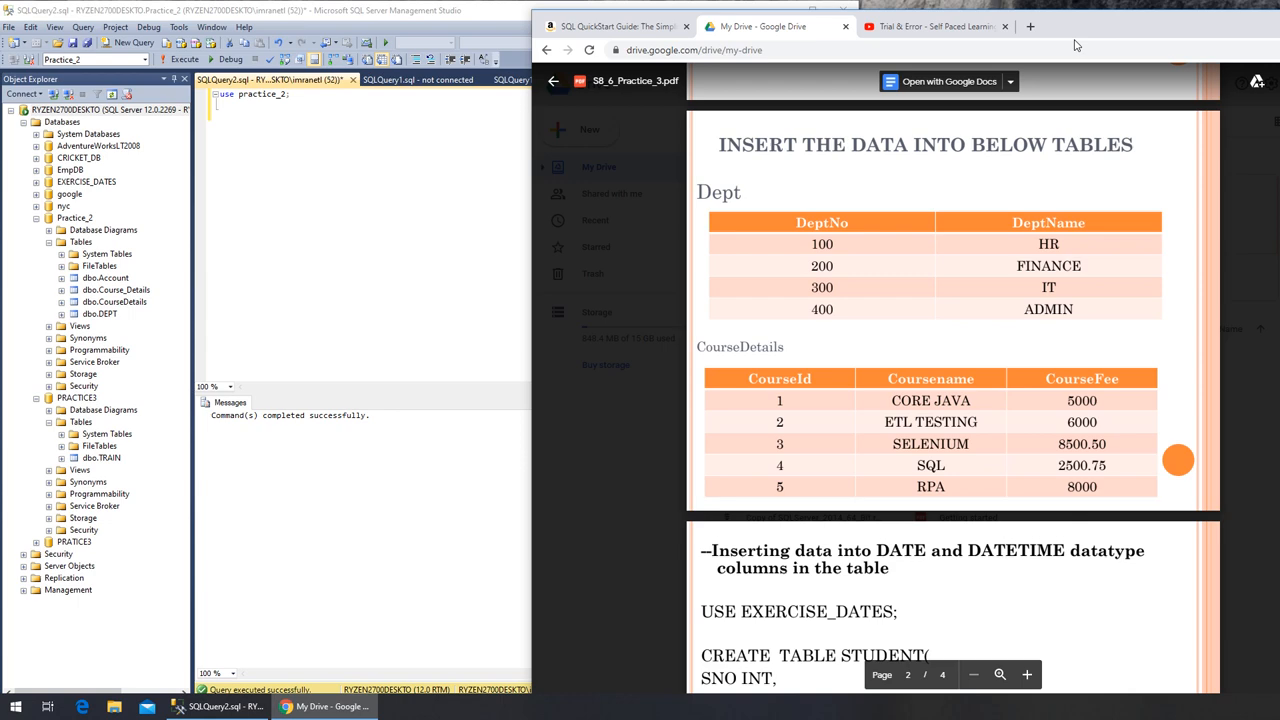
click(936, 26)
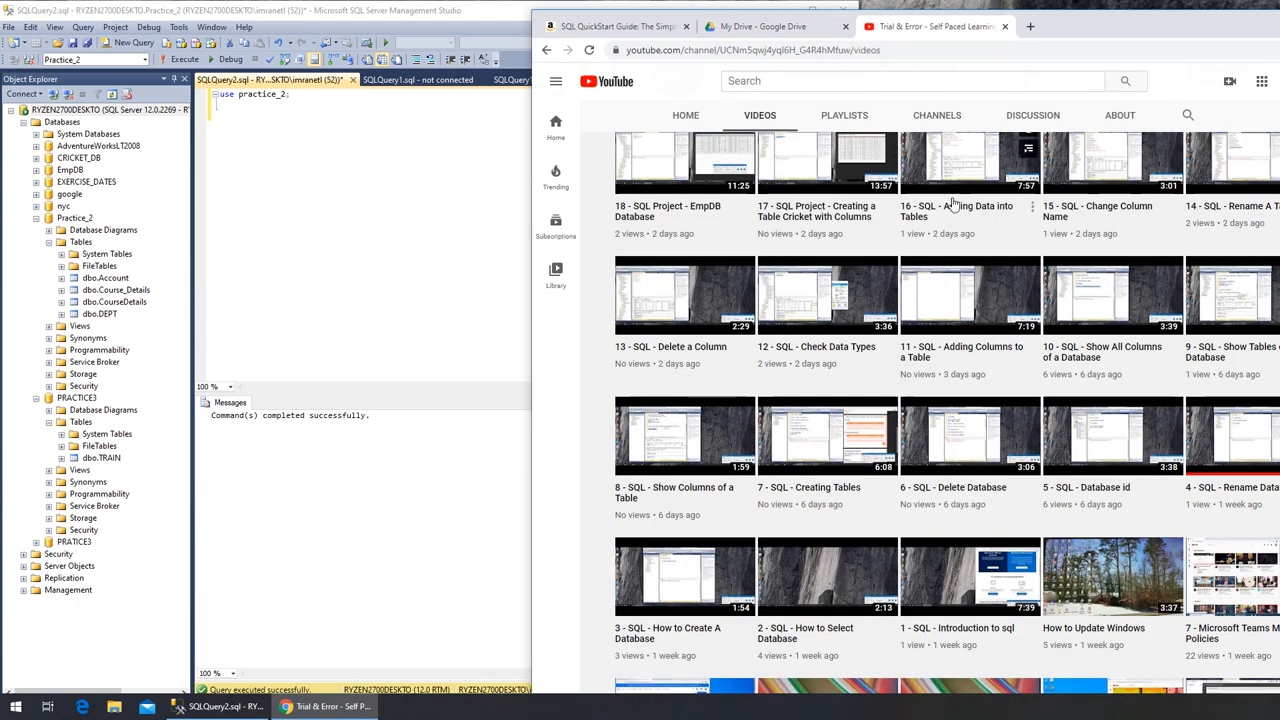
mouse_move(932, 238)
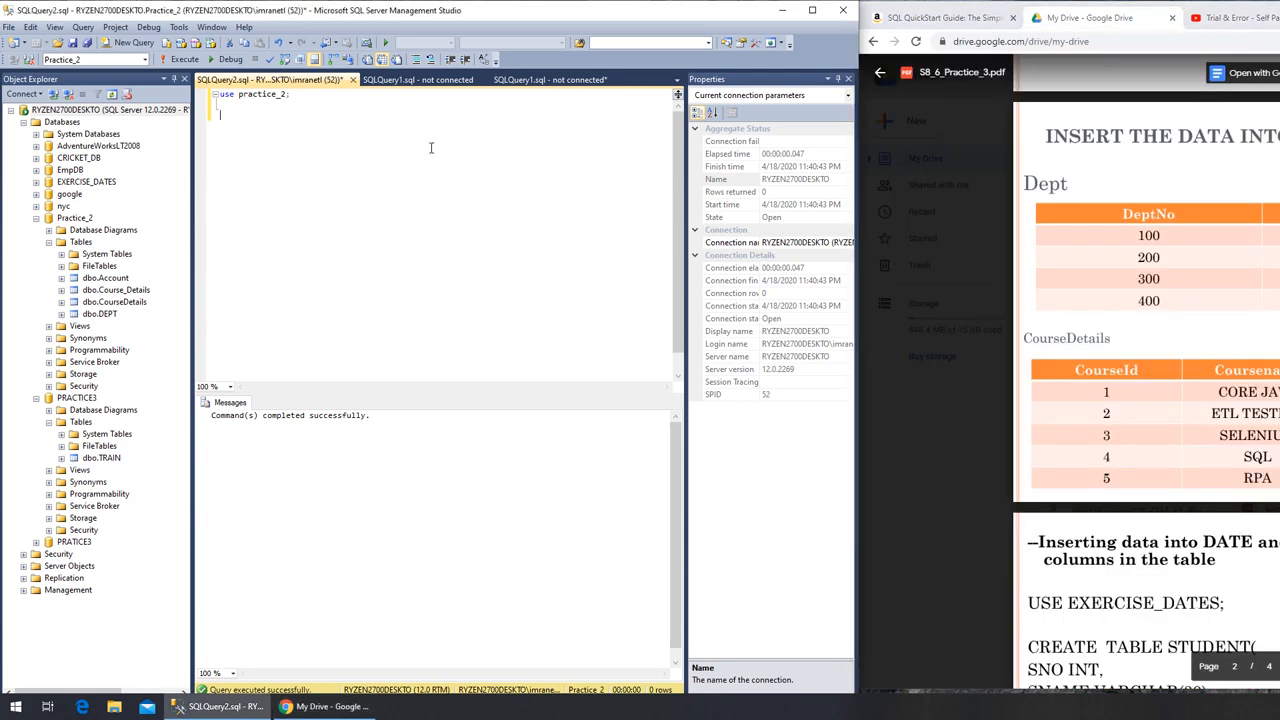
Start an INSERT INTO Dept statement listing the DeptNo and DeptName columns
text(insert into)
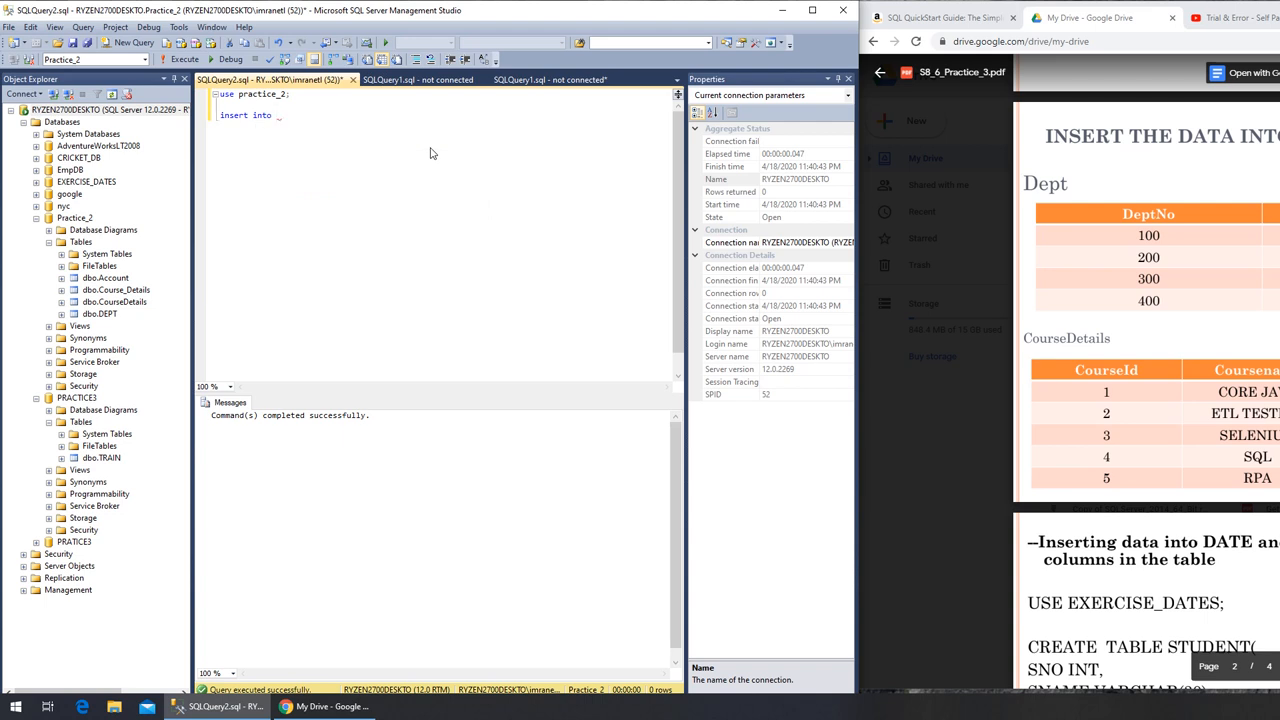
text(D)
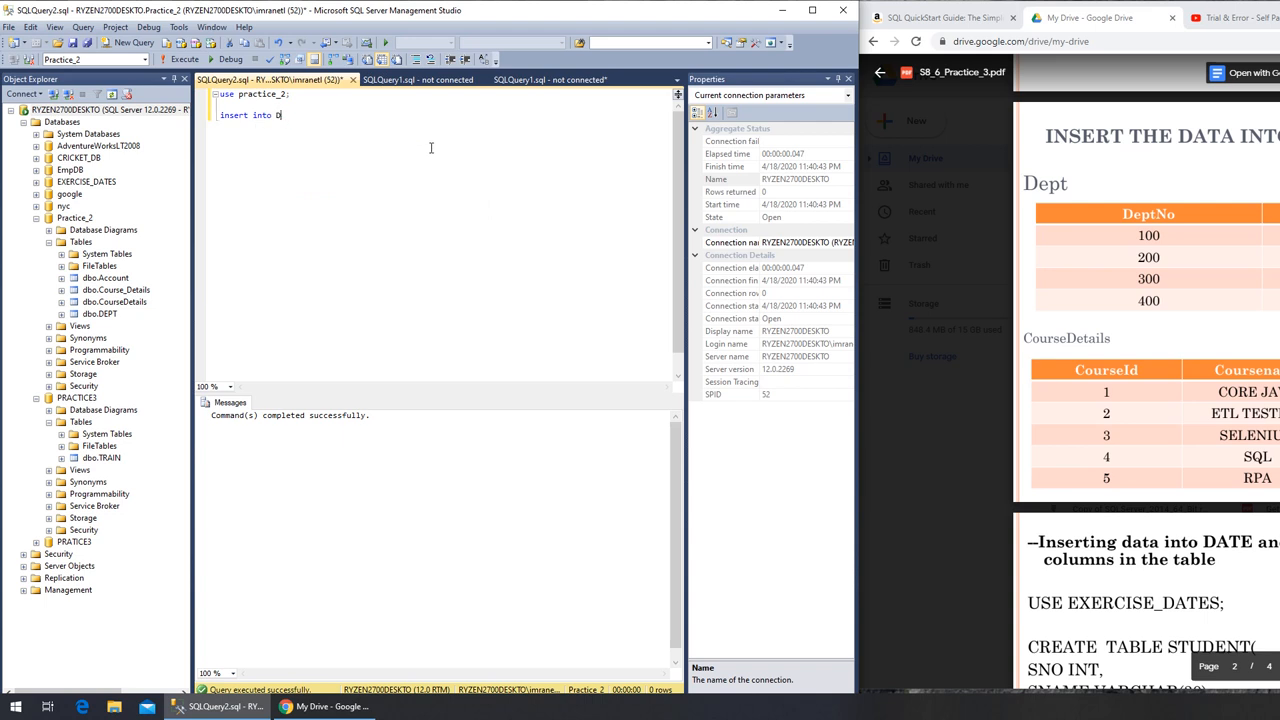
text(ept)
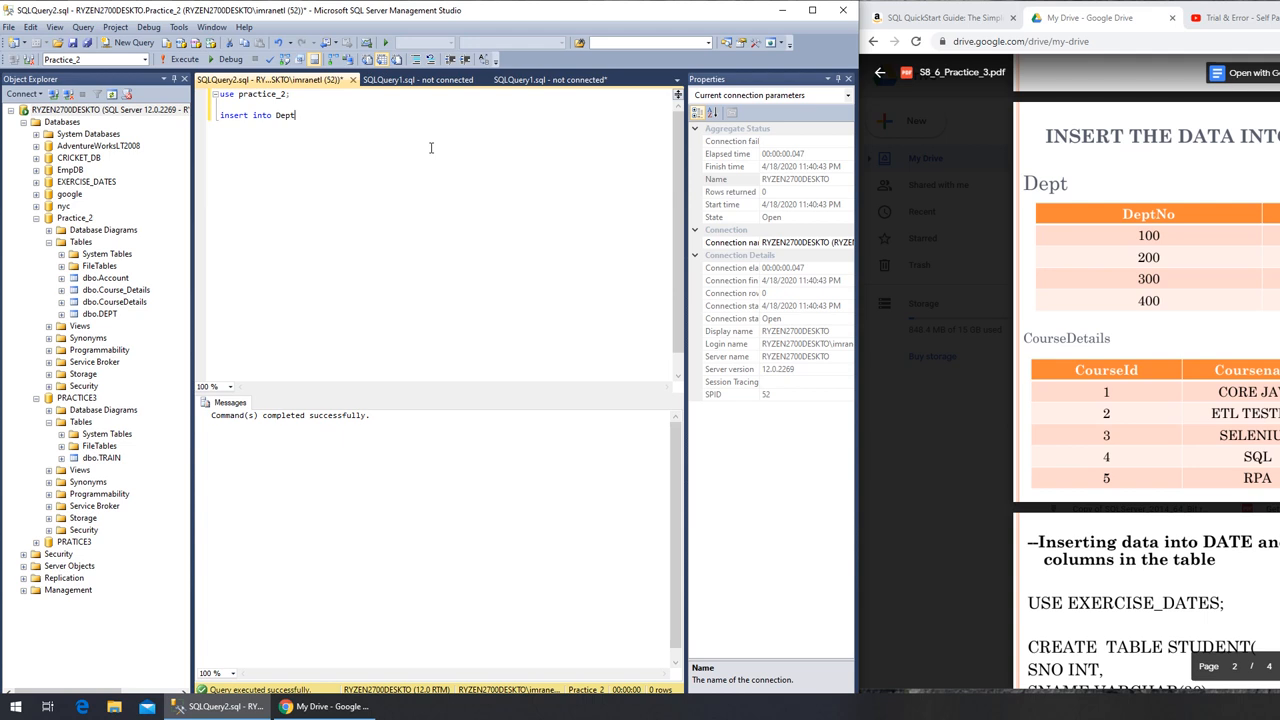
text(()
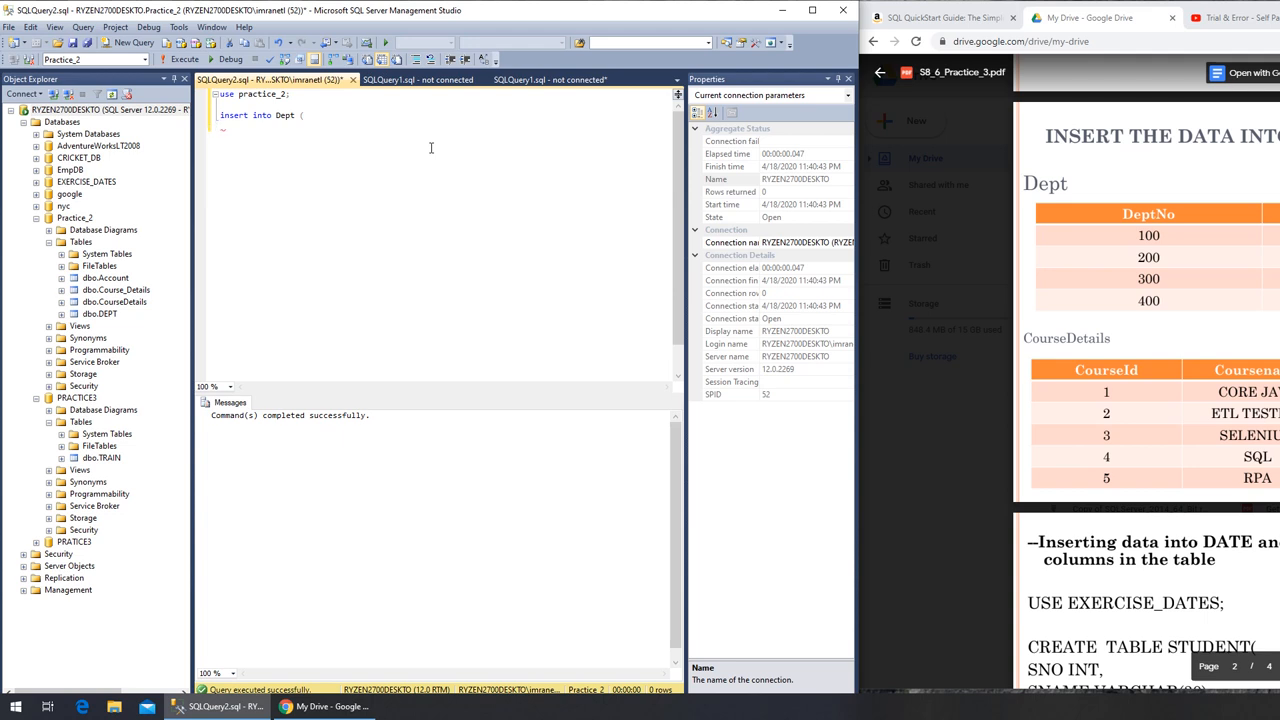
mouse_move(692, 224)
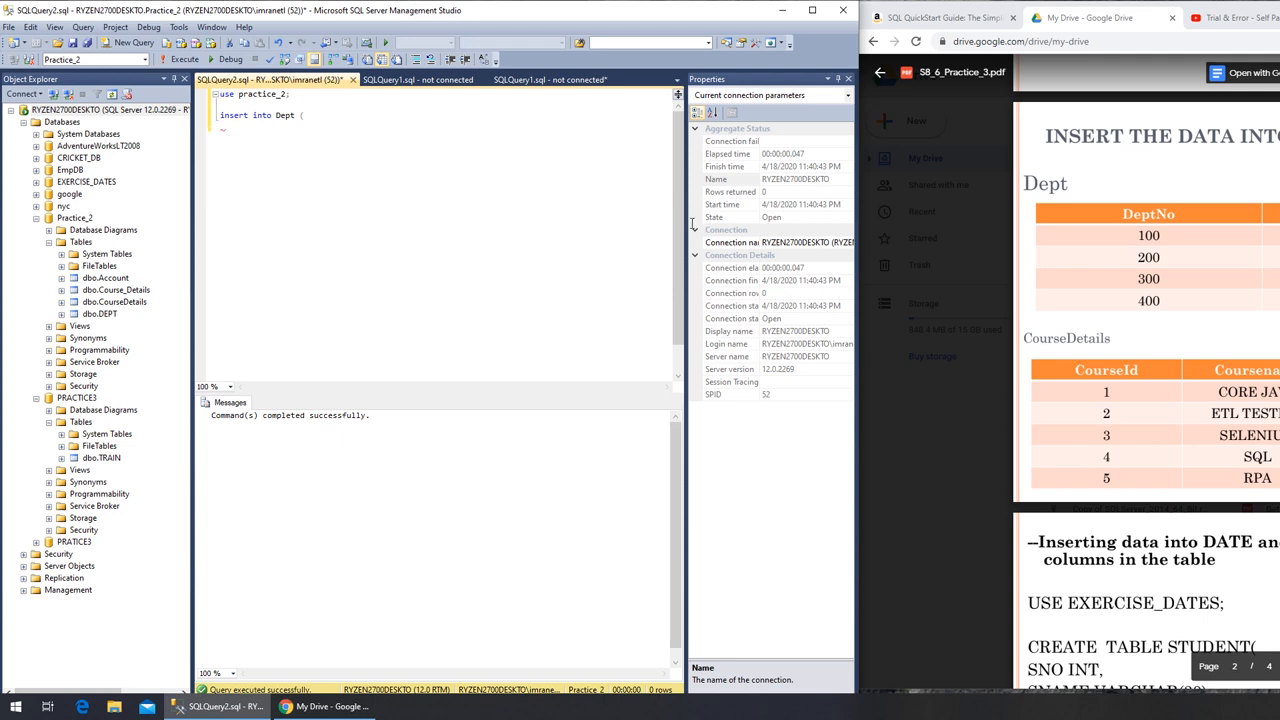
mouse_move(924, 396)
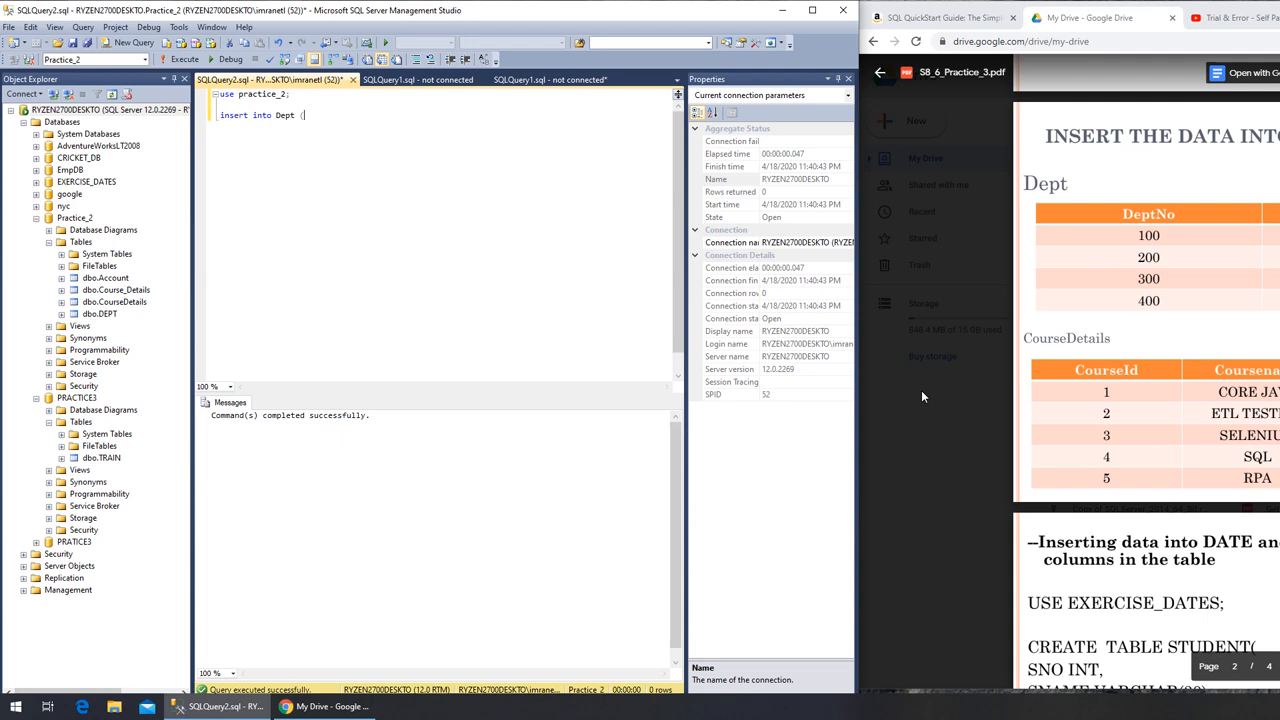
text(DeptNo)
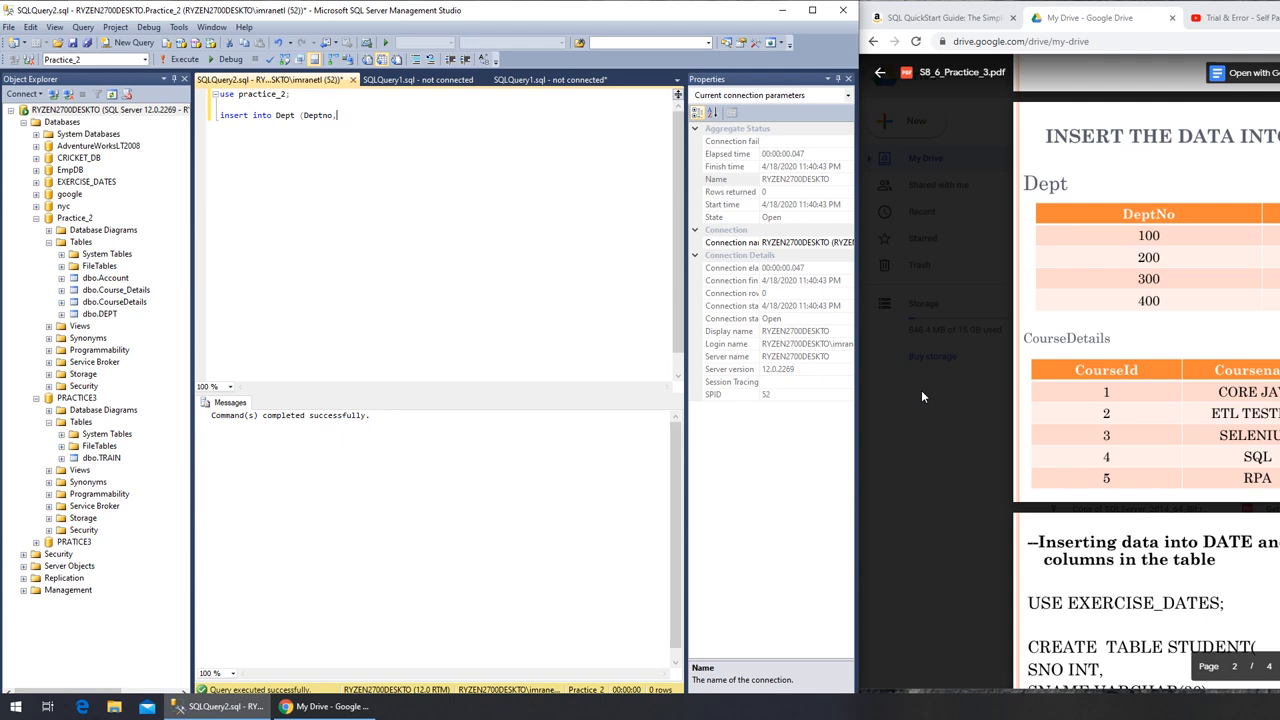
text(Dept,)
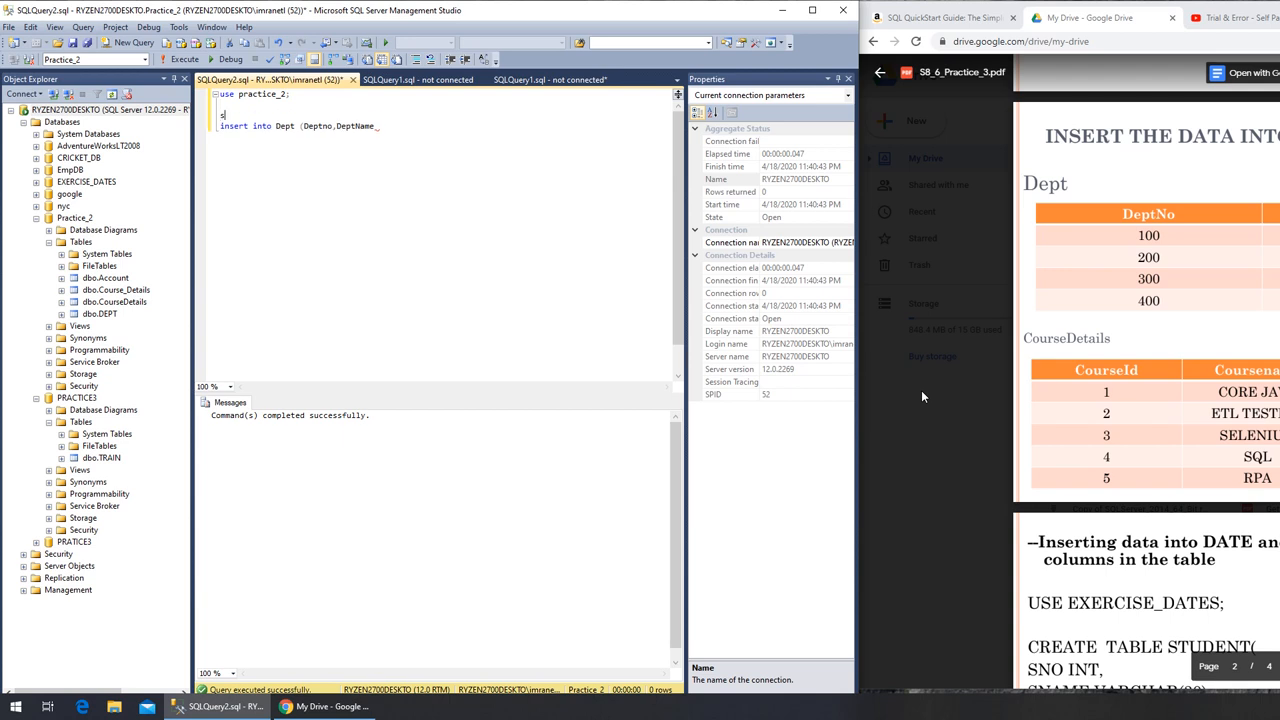
Add an sp_help dept line above the insert to check the table structure
text(sp_help)
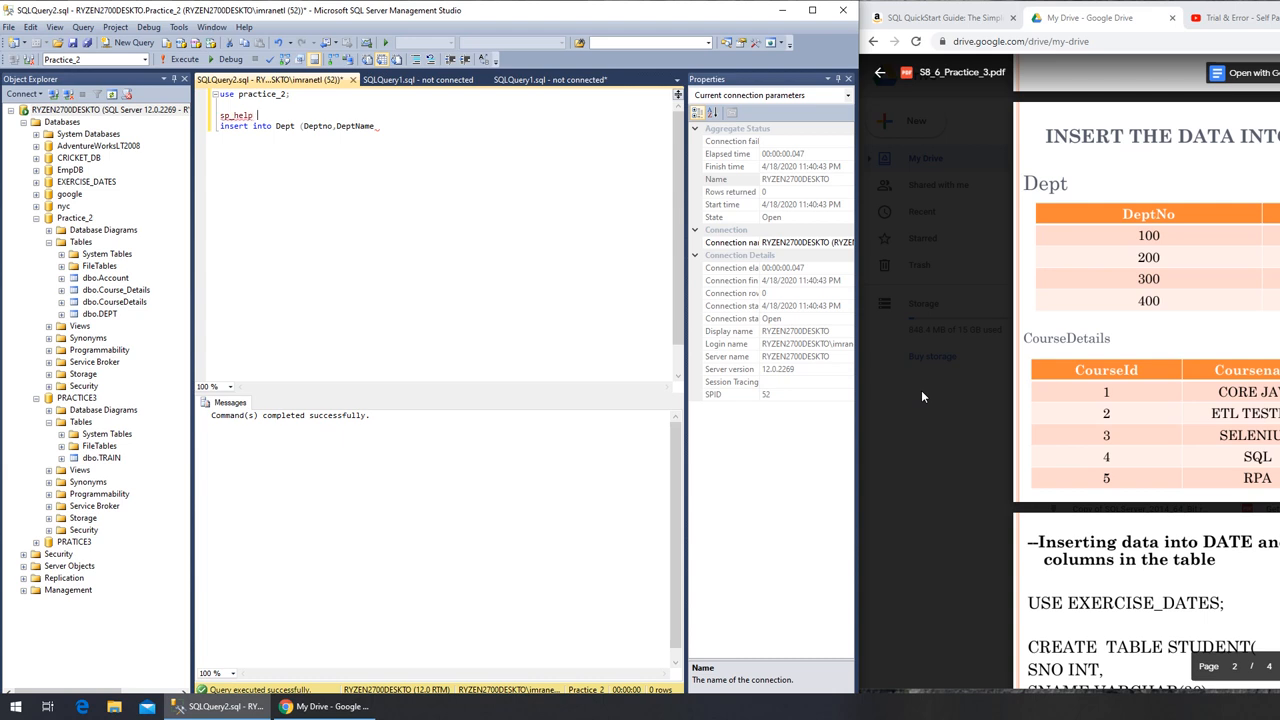
text(debp)
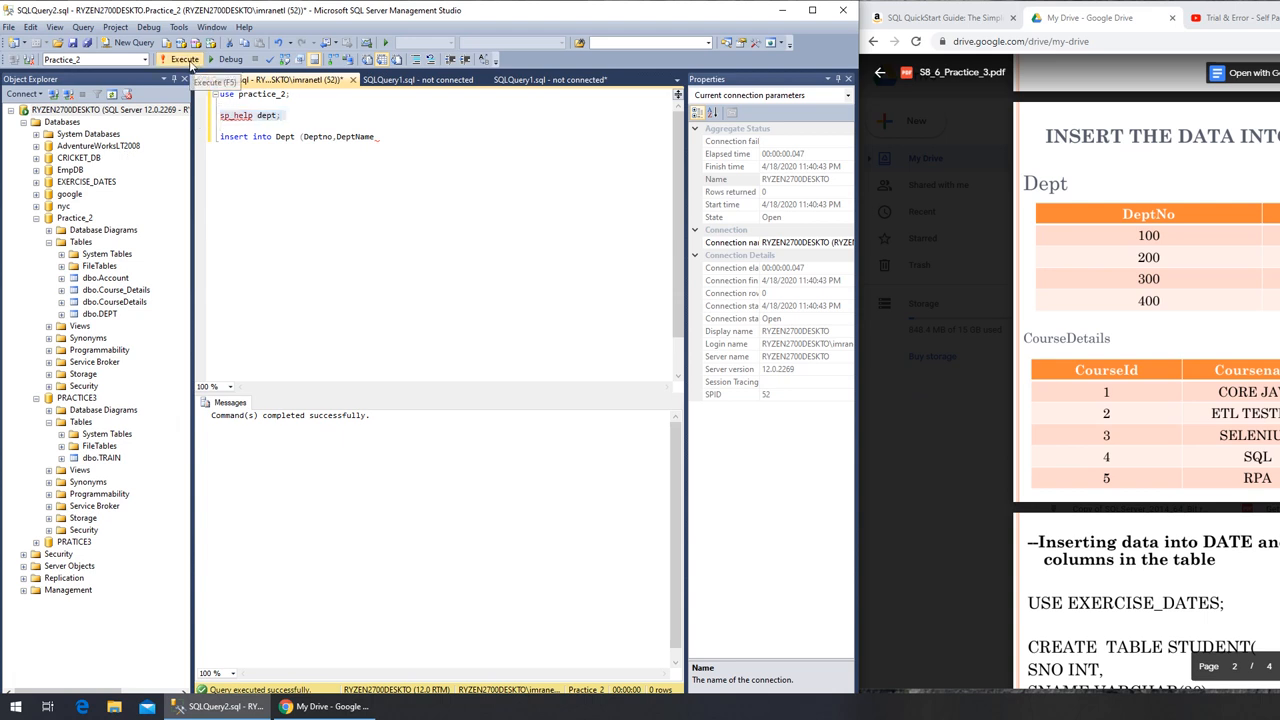
Run sp_help dept revealing columns DNO and DeptName, then begin an alter line
click(184, 60)
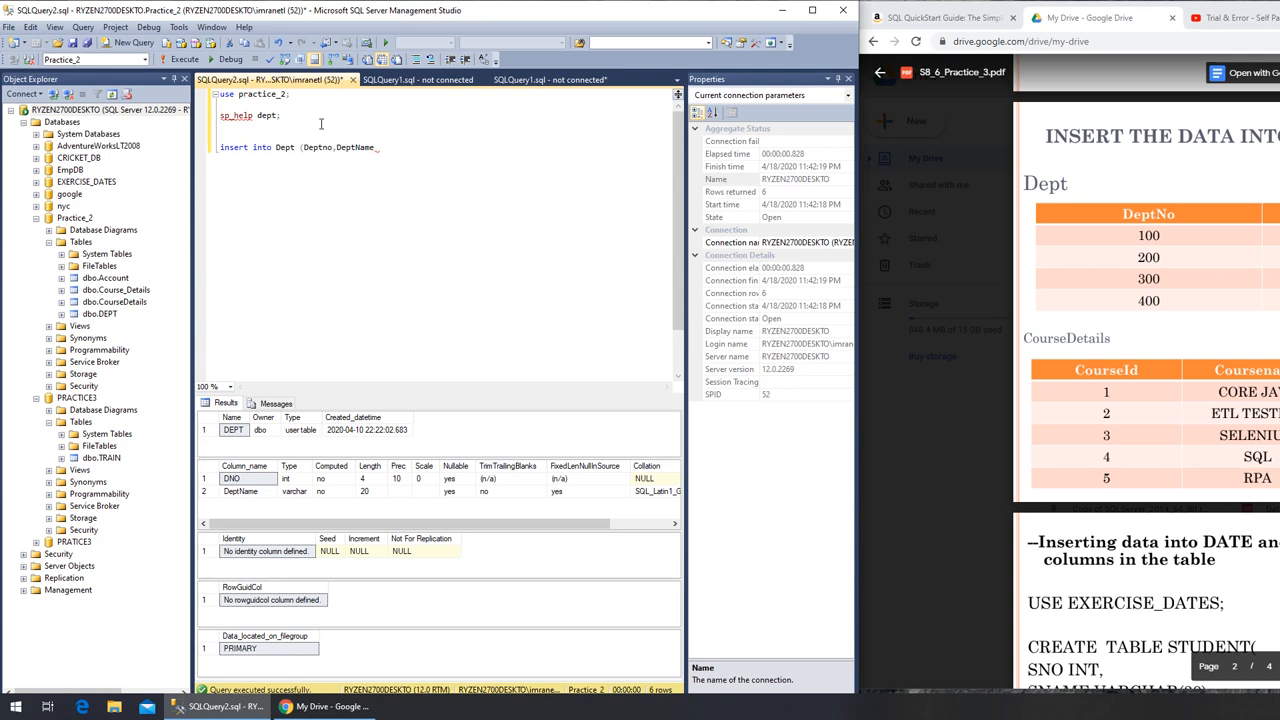
key(Return)
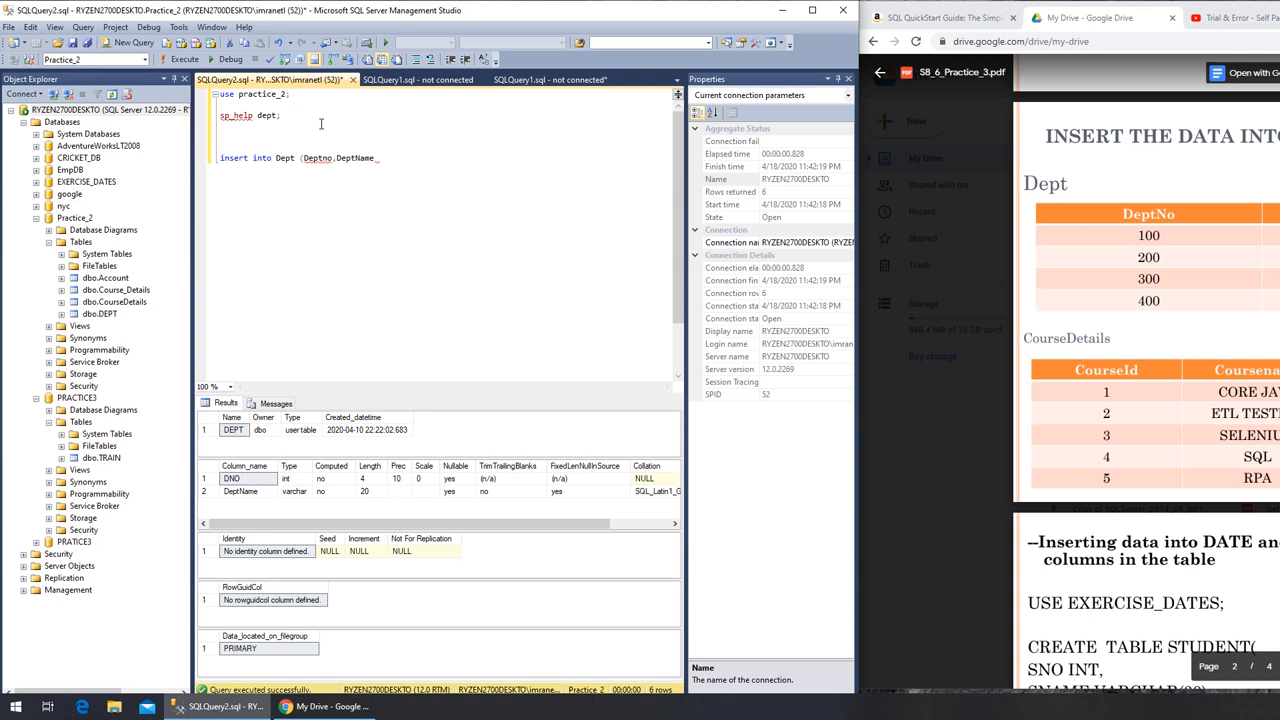
text(alter)
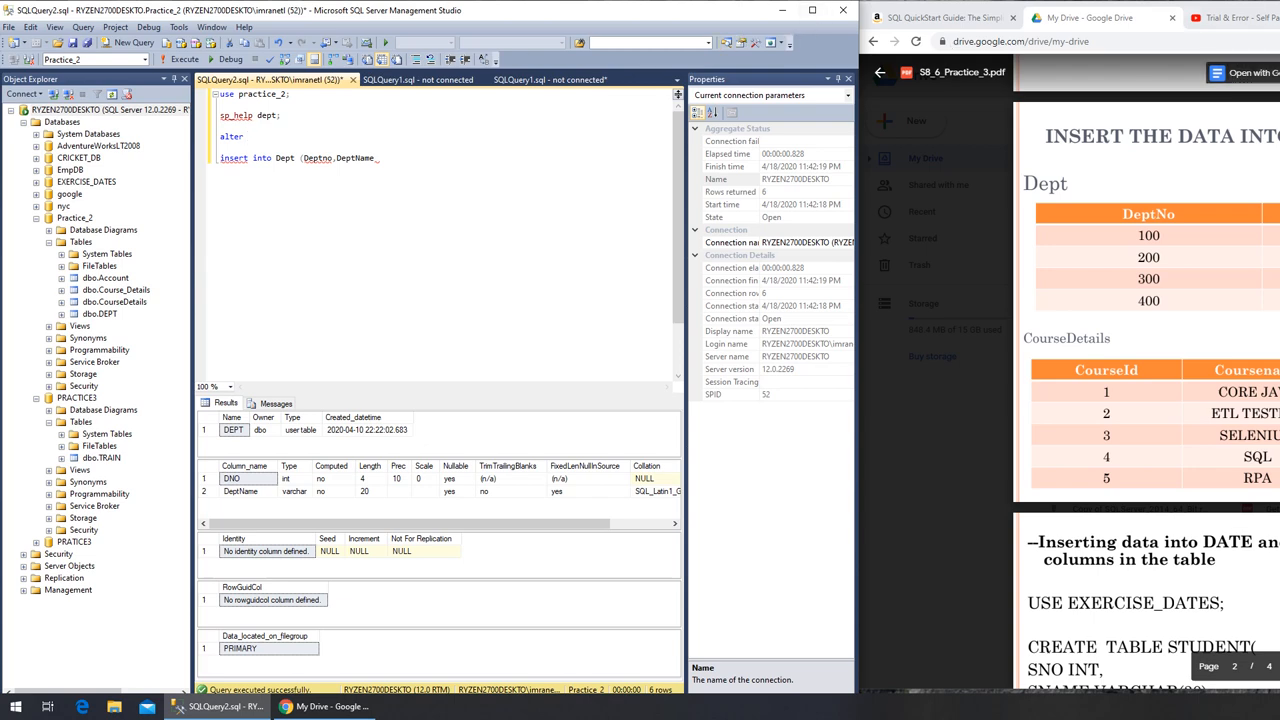
click(1240, 16)
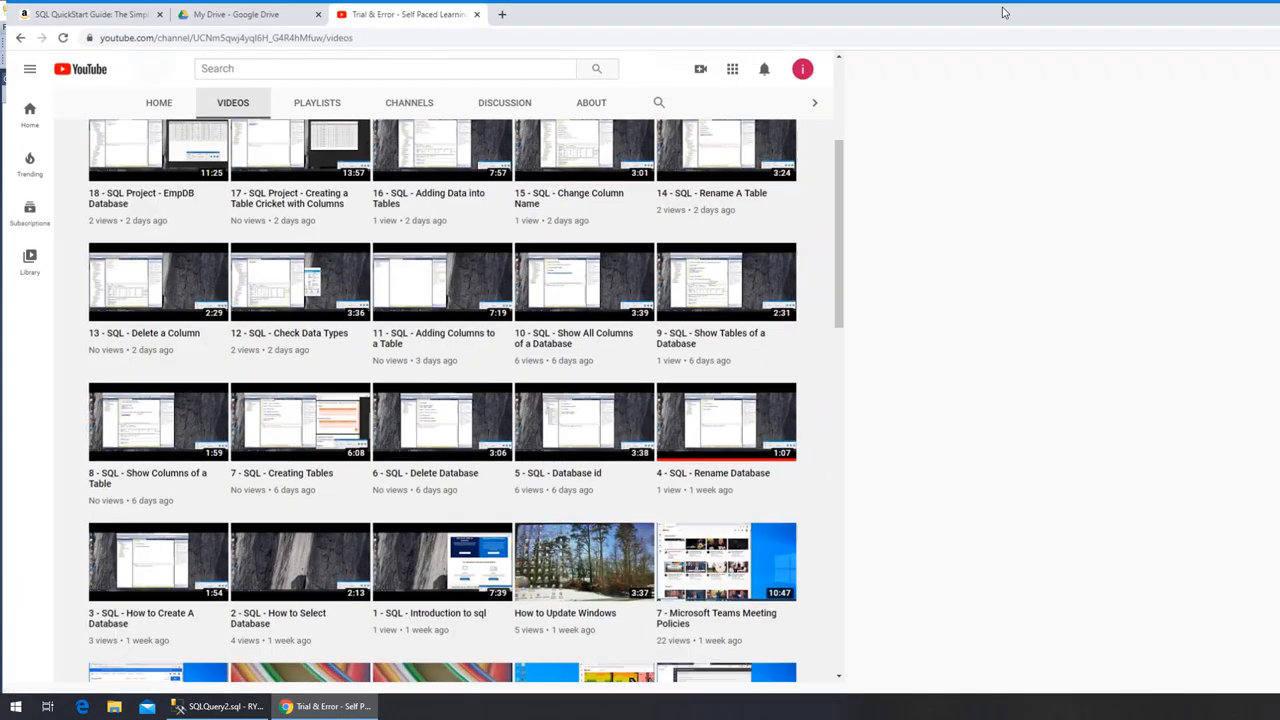
Browse the YouTube channel's SQL uploads, including Change Column Name, beside the query window
click(178, 708)
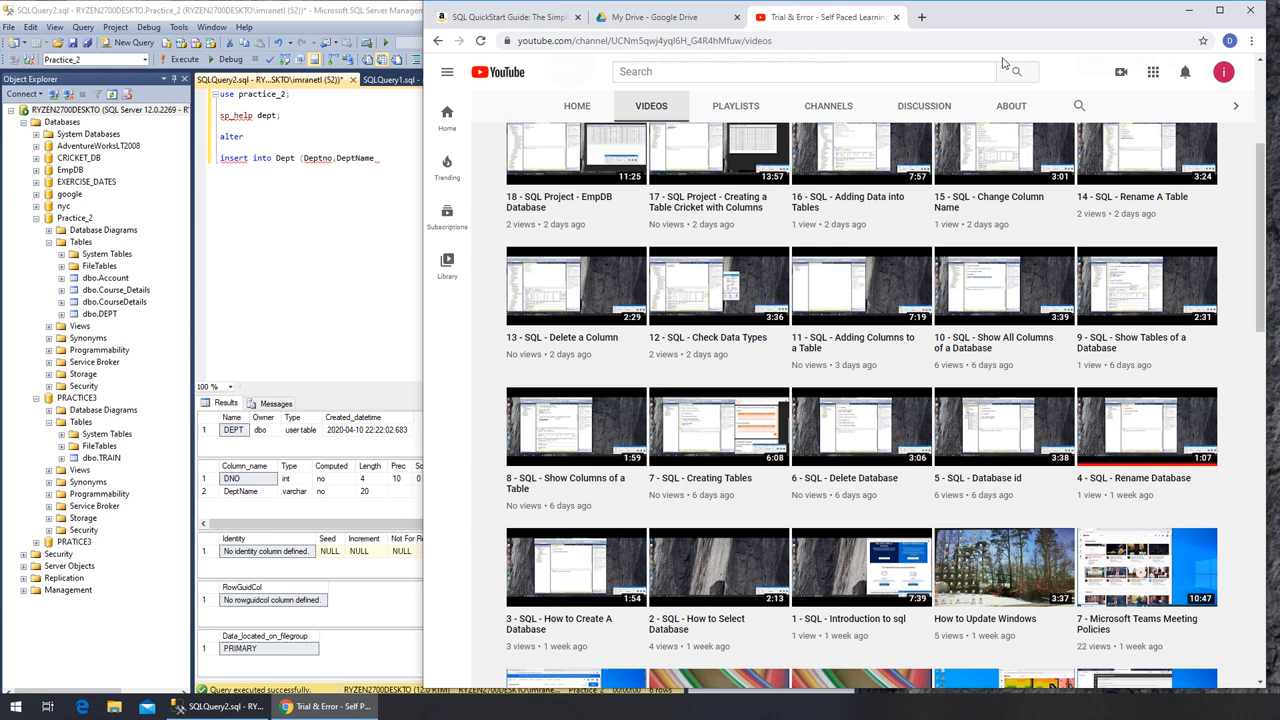
mouse_move(568, 356)
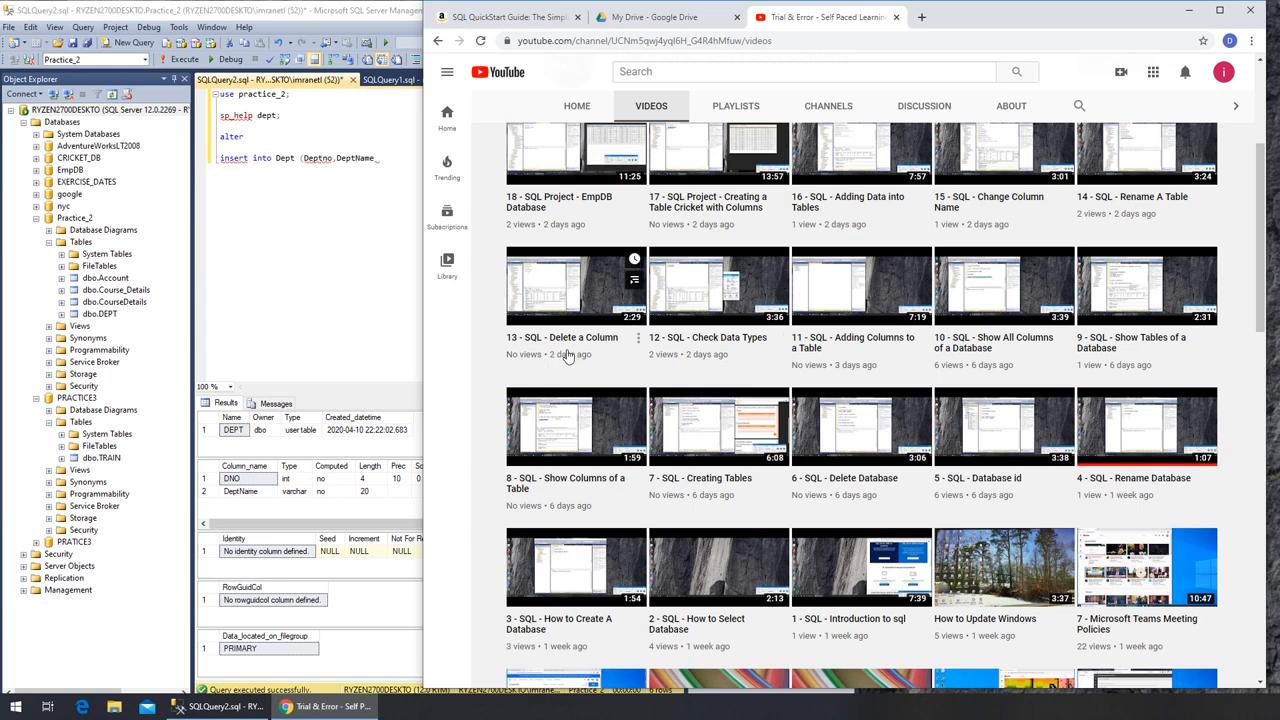
mouse_move(836, 362)
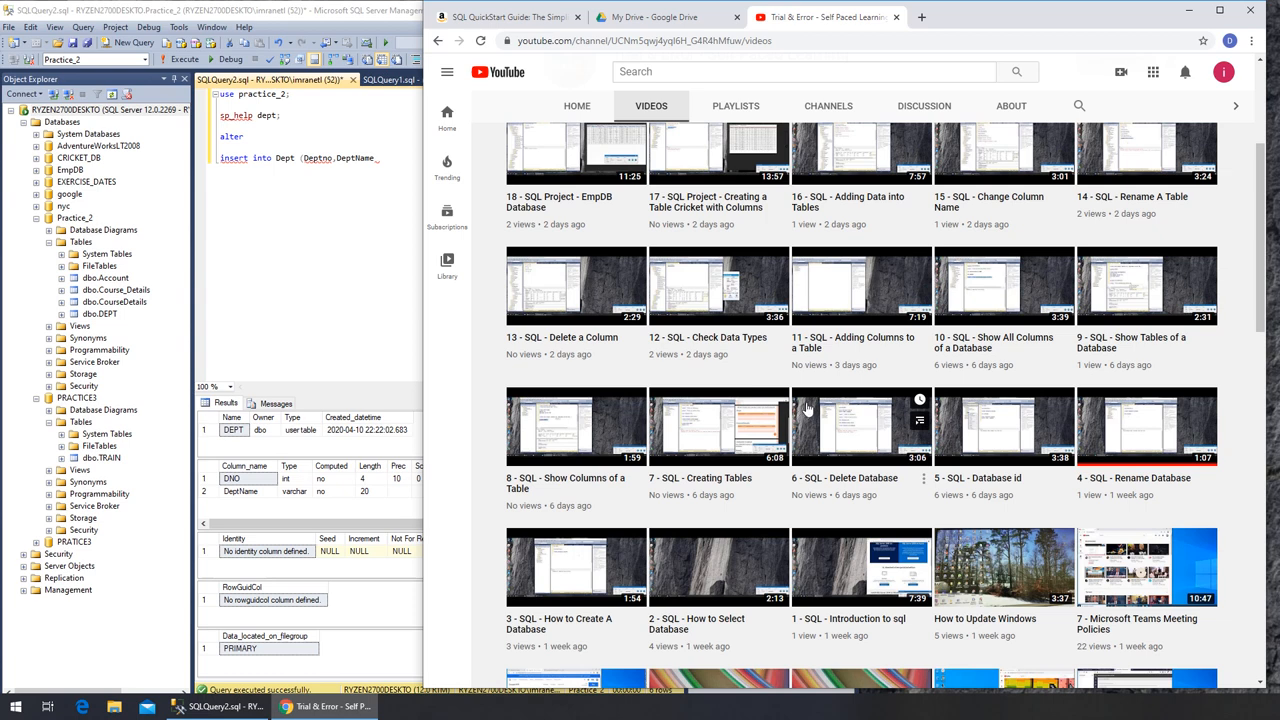
mouse_move(818, 380)
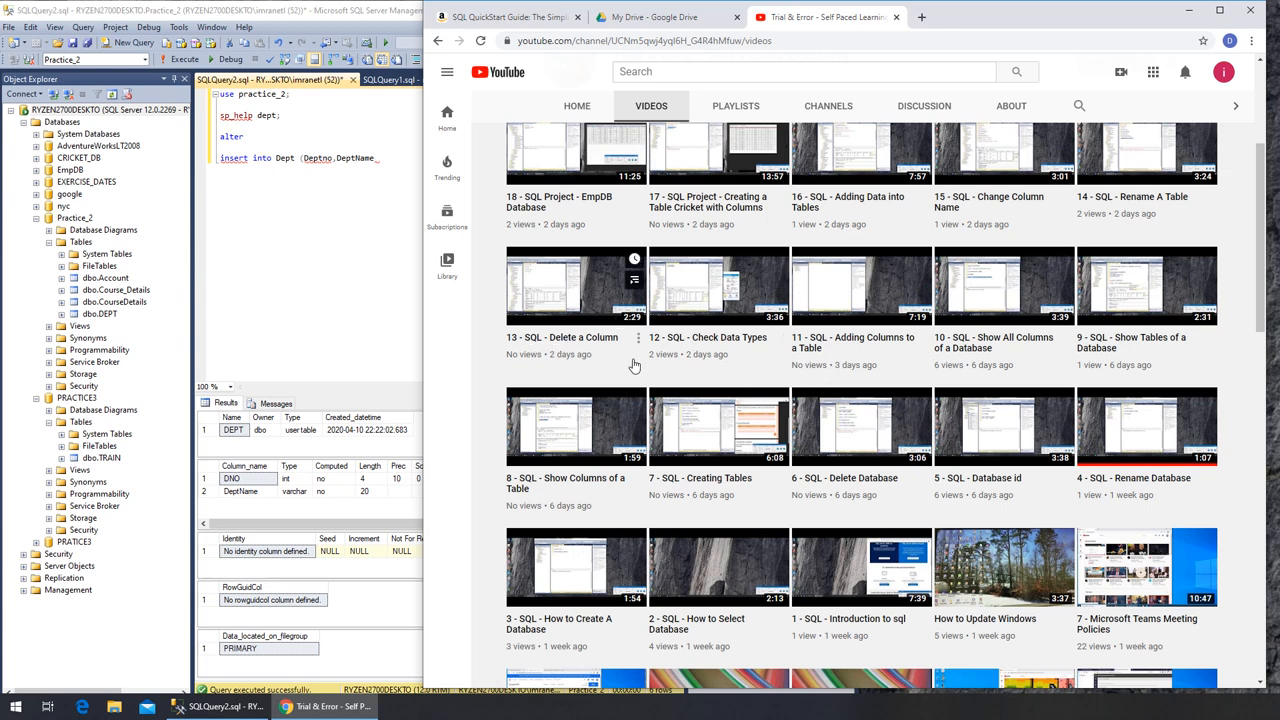
mouse_move(1020, 350)
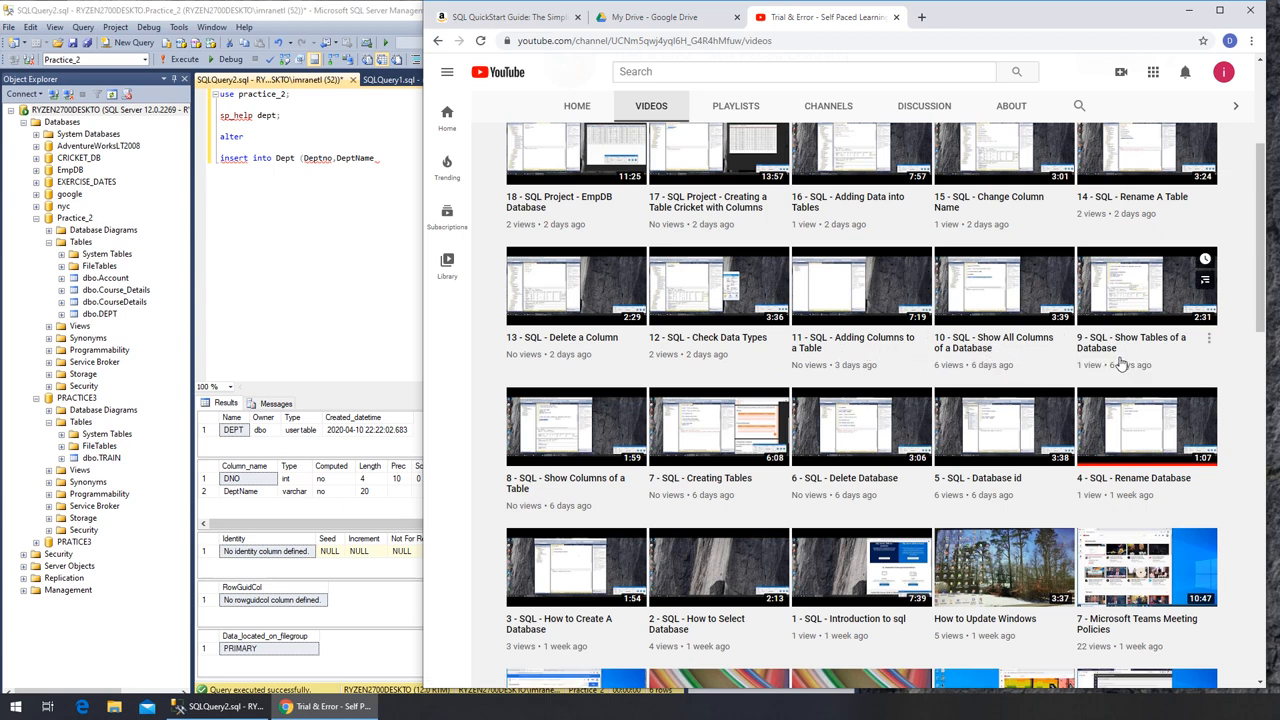
mouse_move(968, 424)
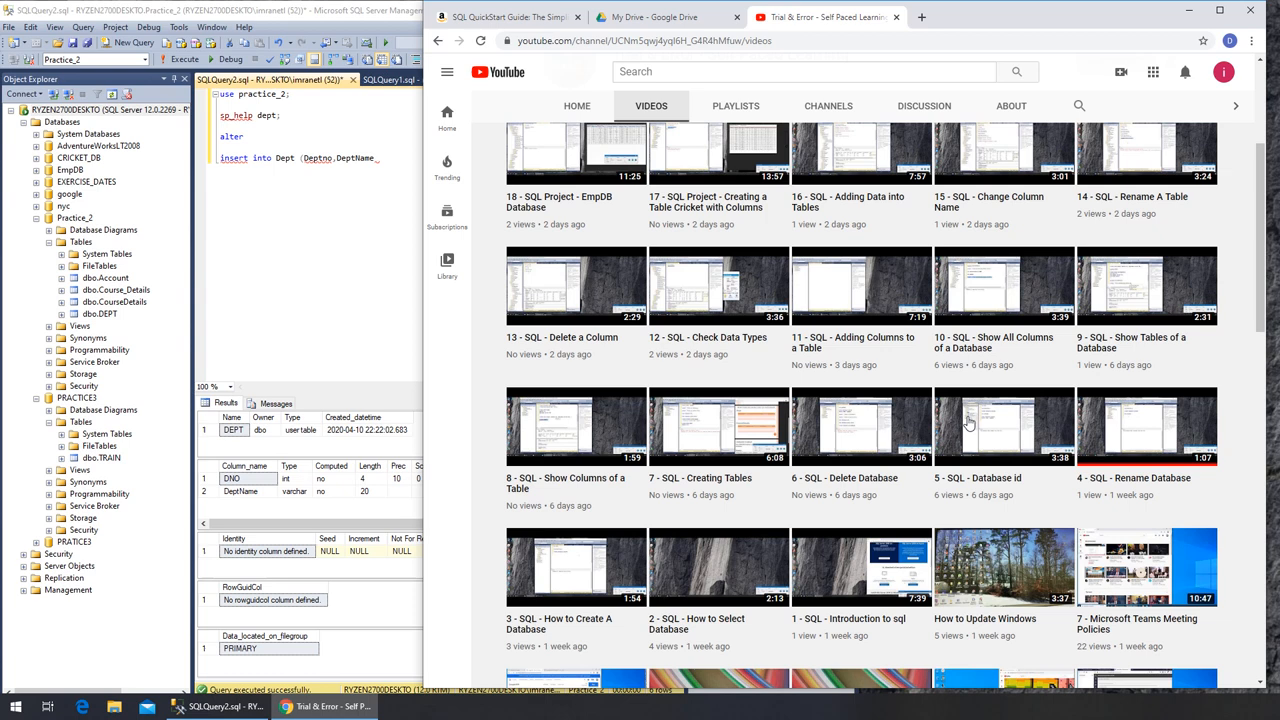
mouse_move(1012, 298)
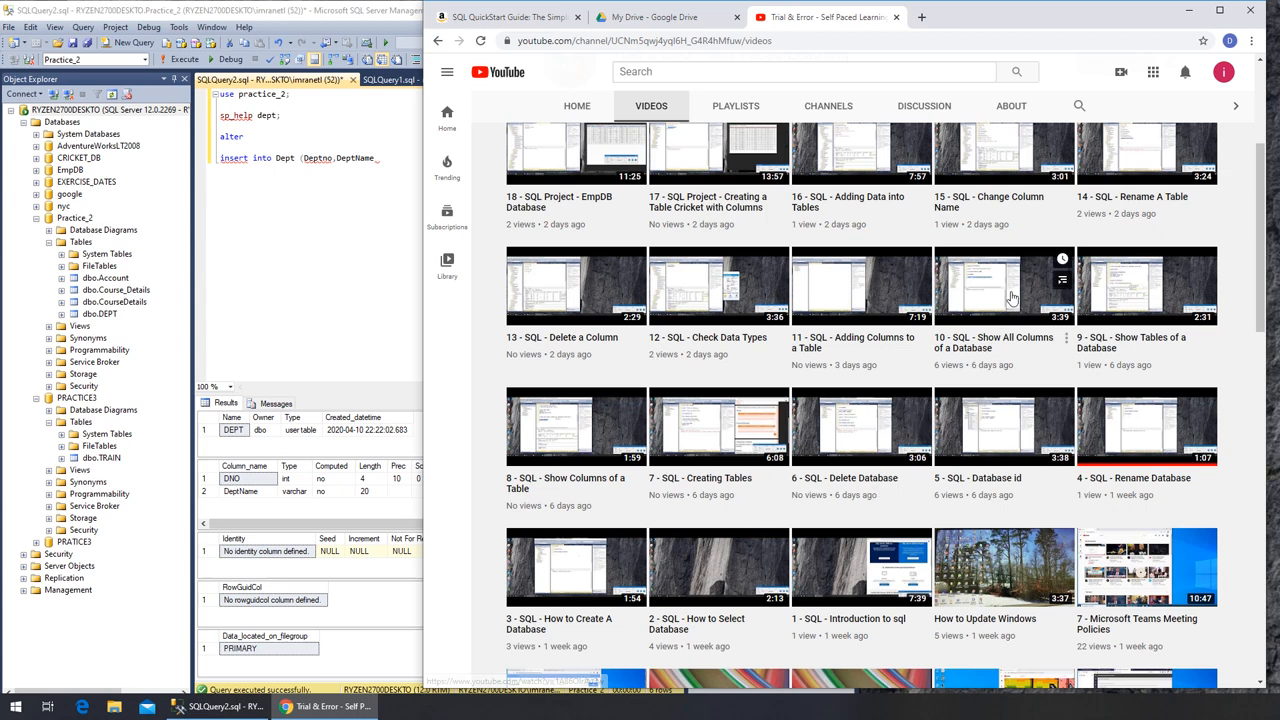
scroll(up, 3)
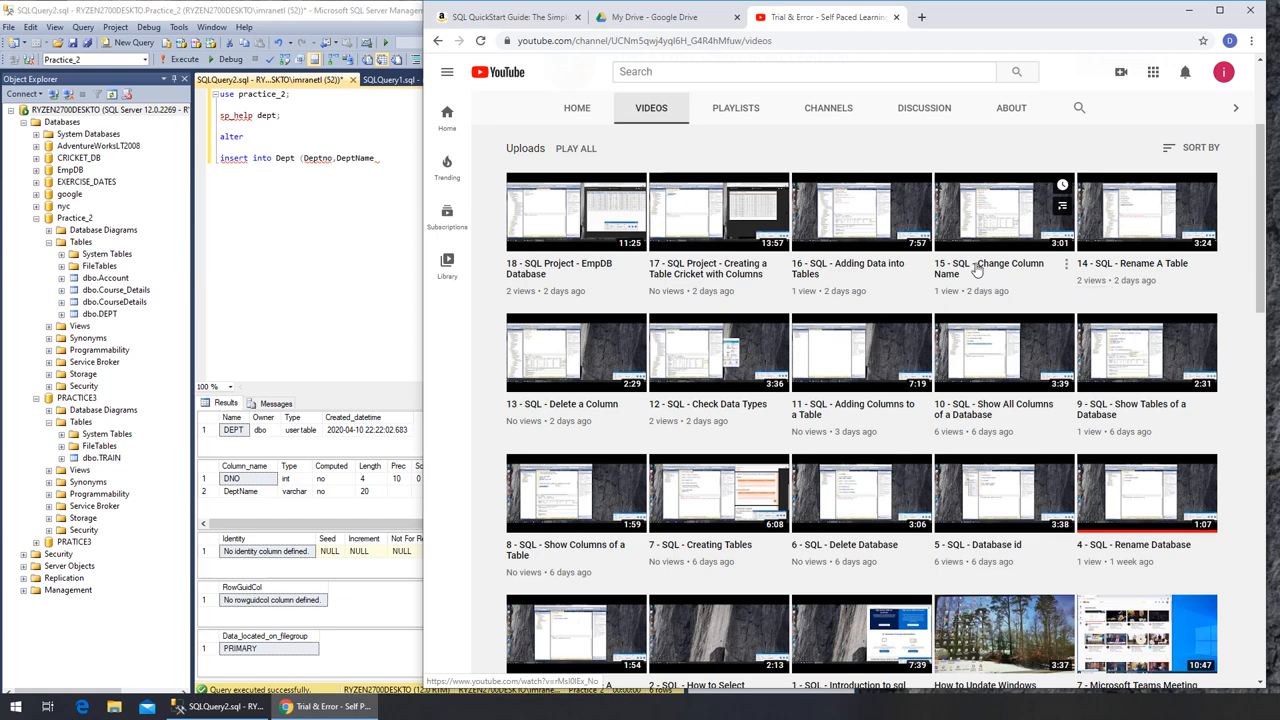
mouse_move(1008, 148)
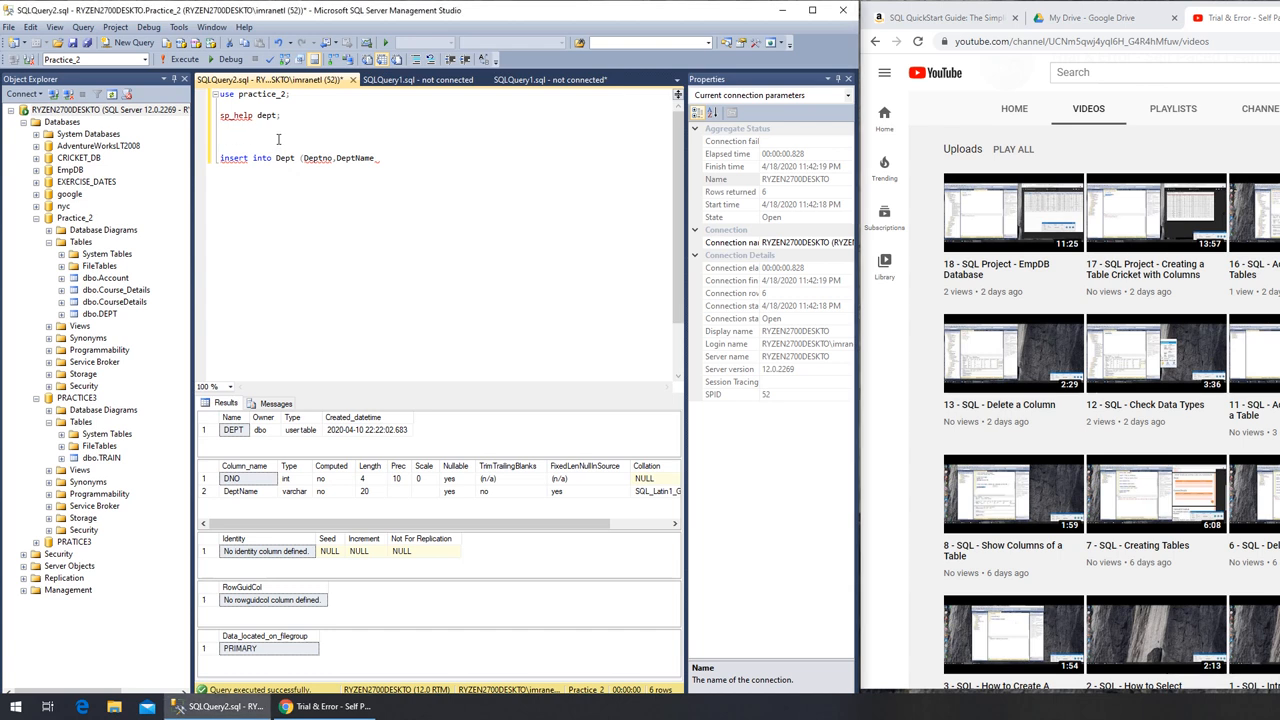
Write sp_rename 'dept.dno','DeptNo','column'; to rename the DNO column to DeptNo
text(sp_rename)
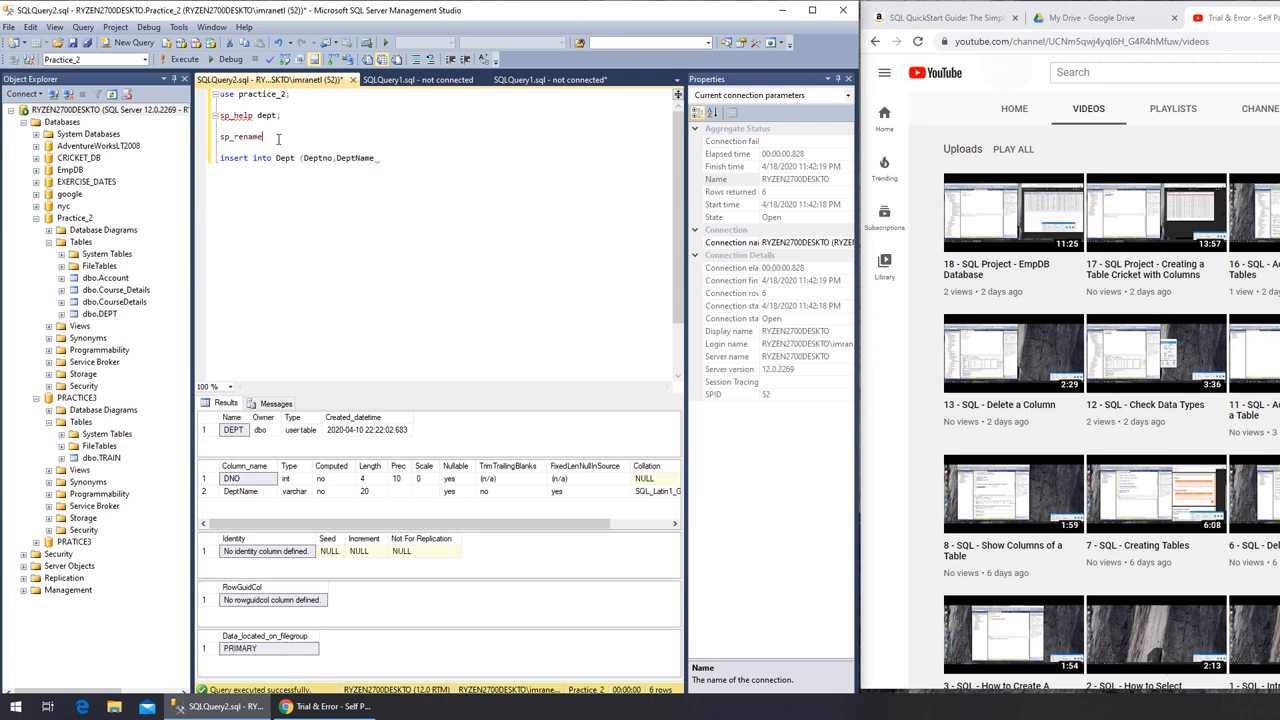
text('dept.)
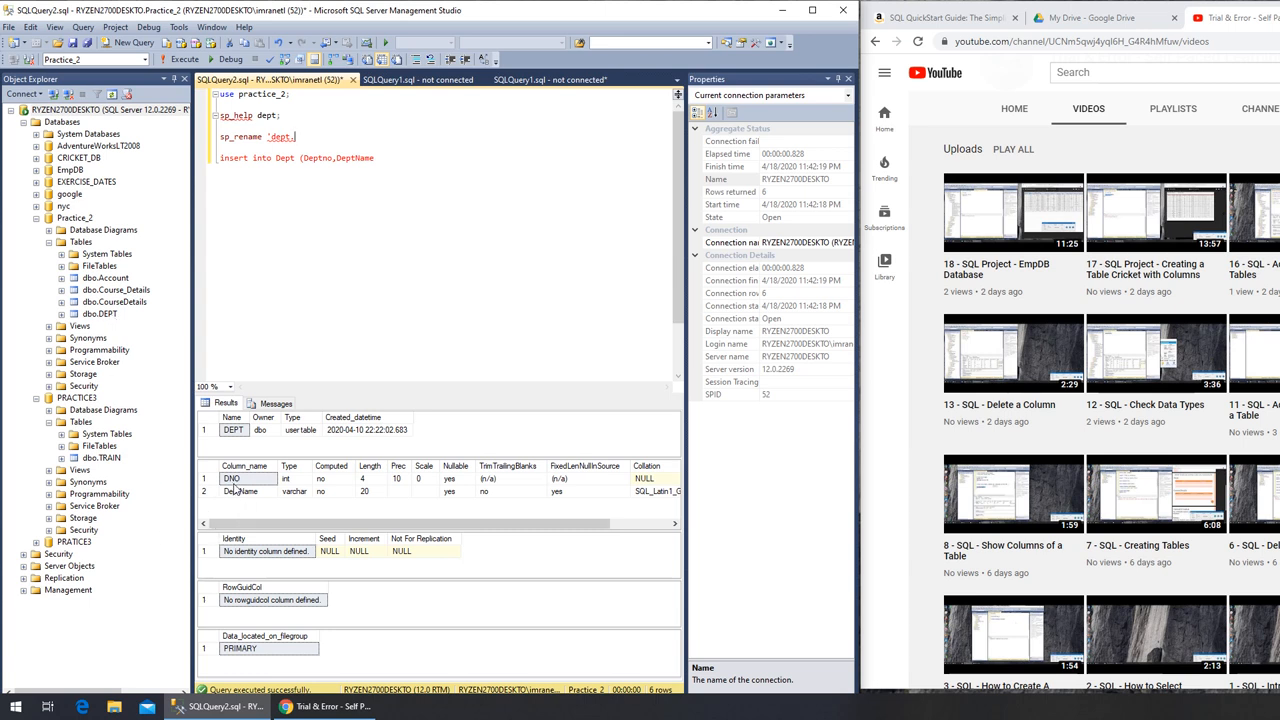
text(dno','De)
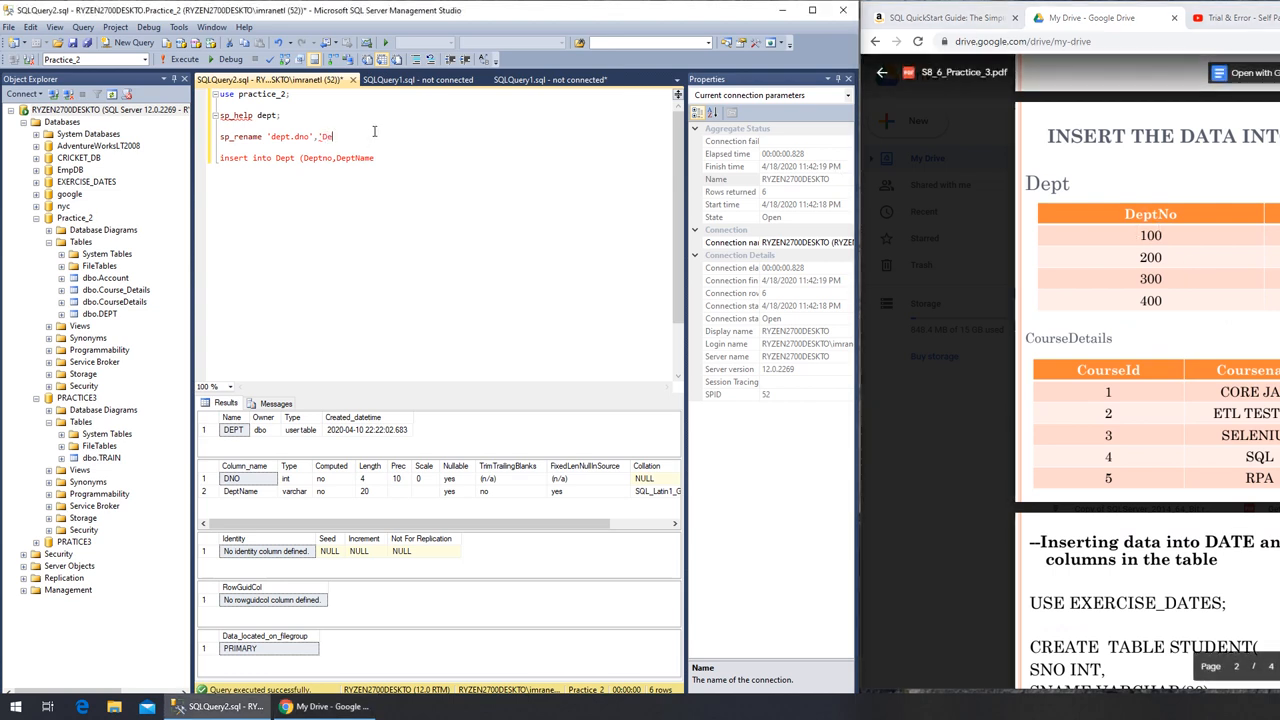
text(ptNo','column';)
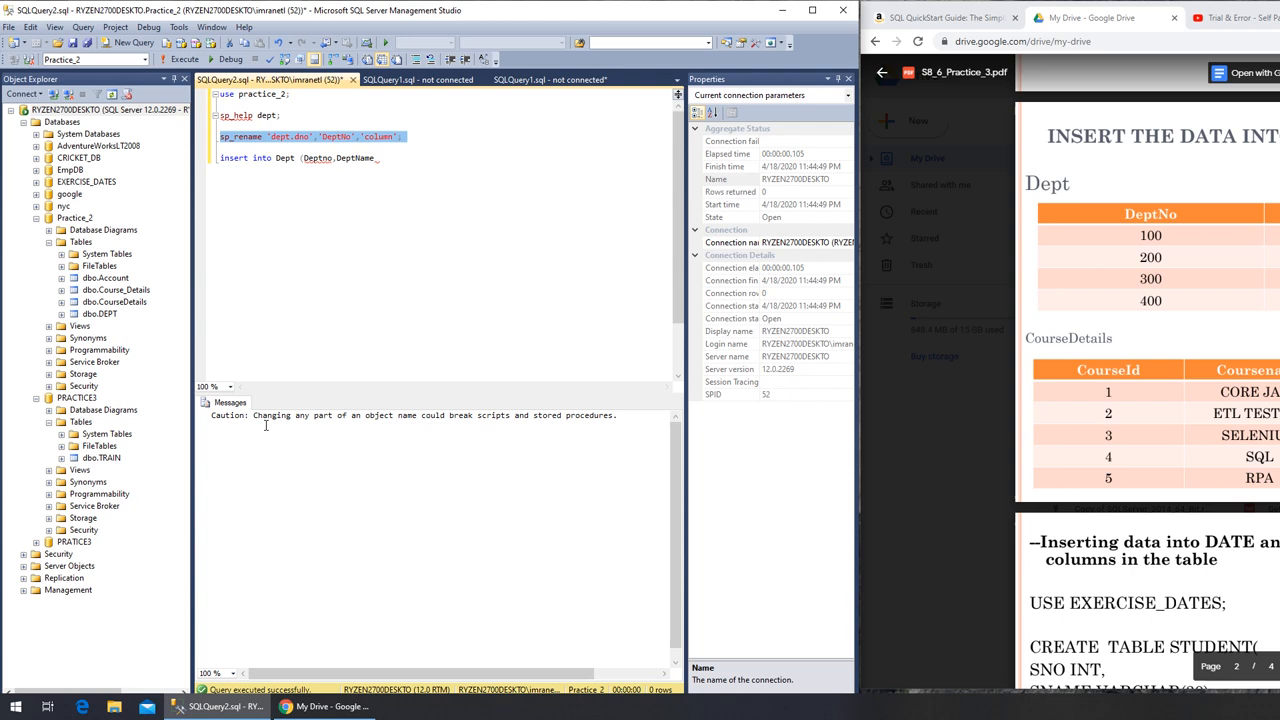
mouse_move(452, 414)
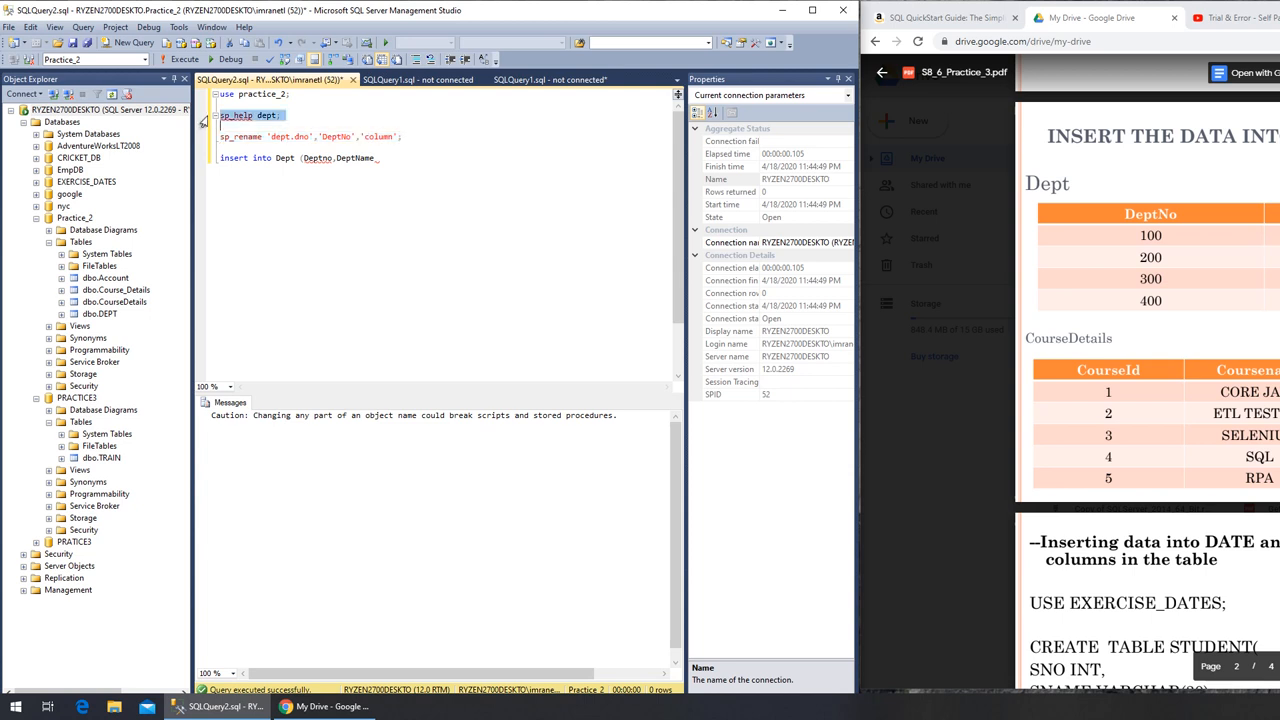
Re-run sp_help dept to confirm the columns are now DeptNo and DeptName
click(184, 60)
text())
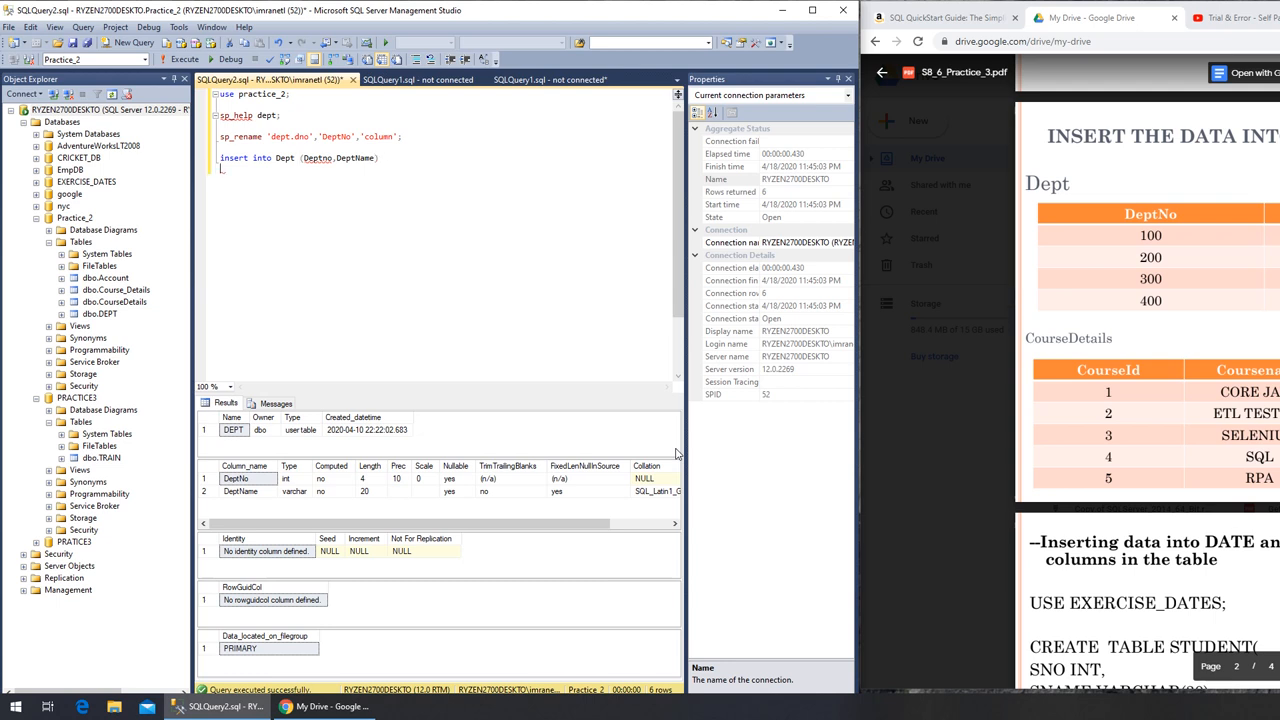
Complete the insert with values (100,'HR') and run it, hitting a syntax error
text(values()
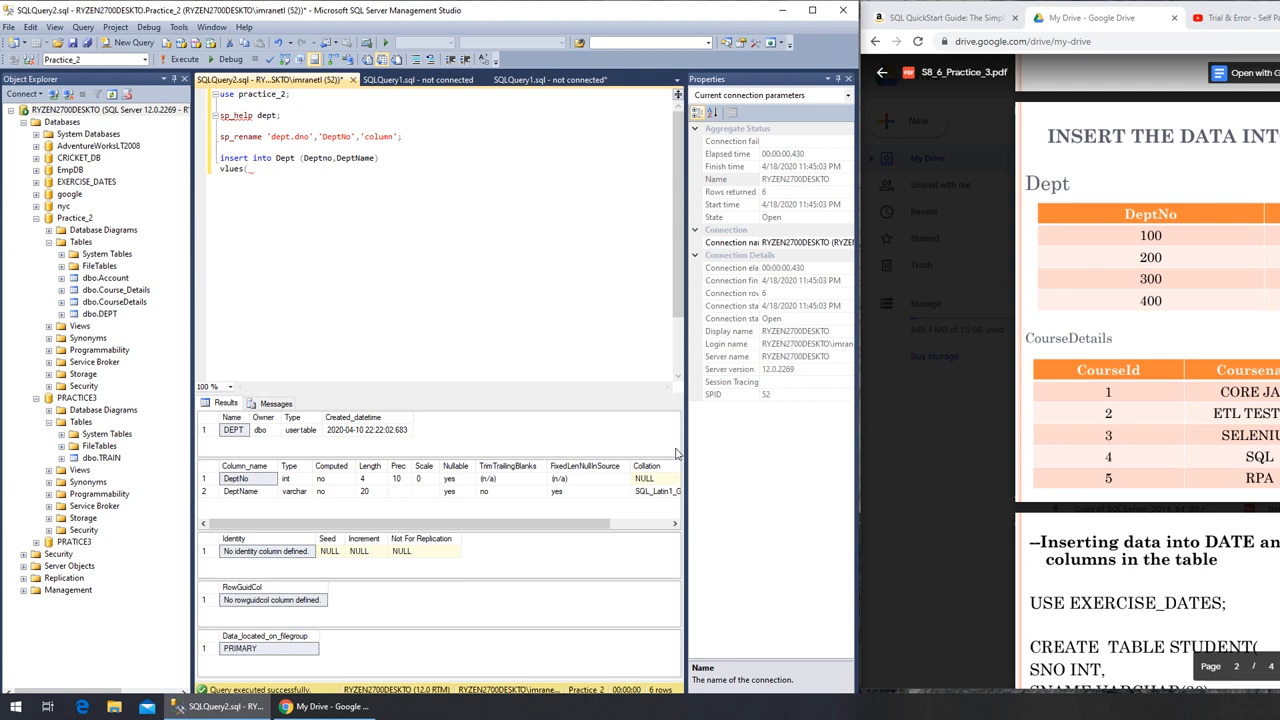
text(1)
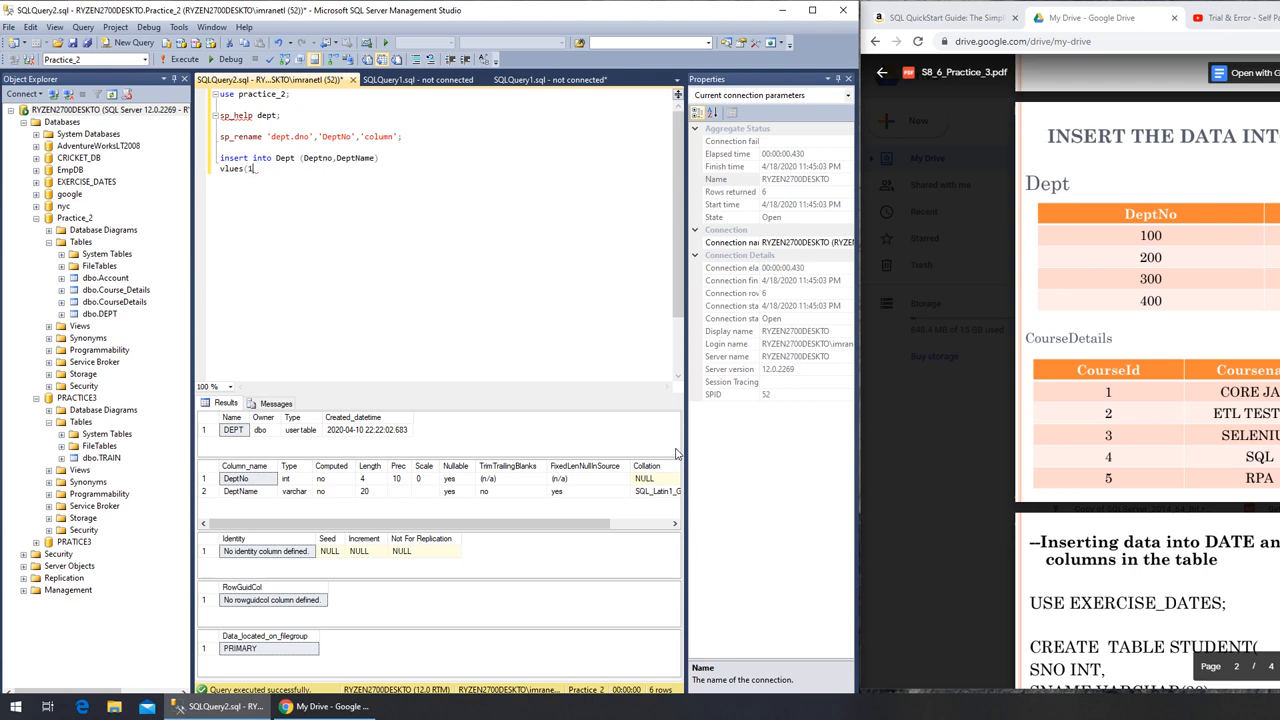
text(00)
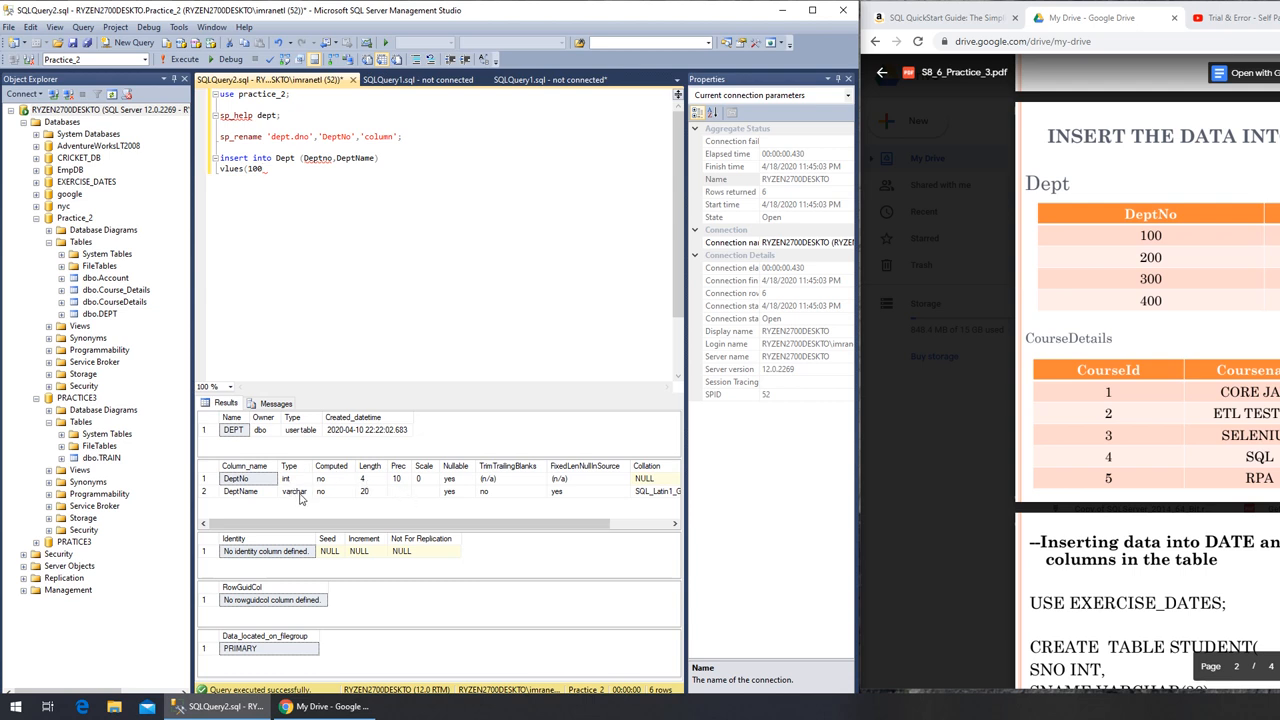
mouse_move(350, 472)
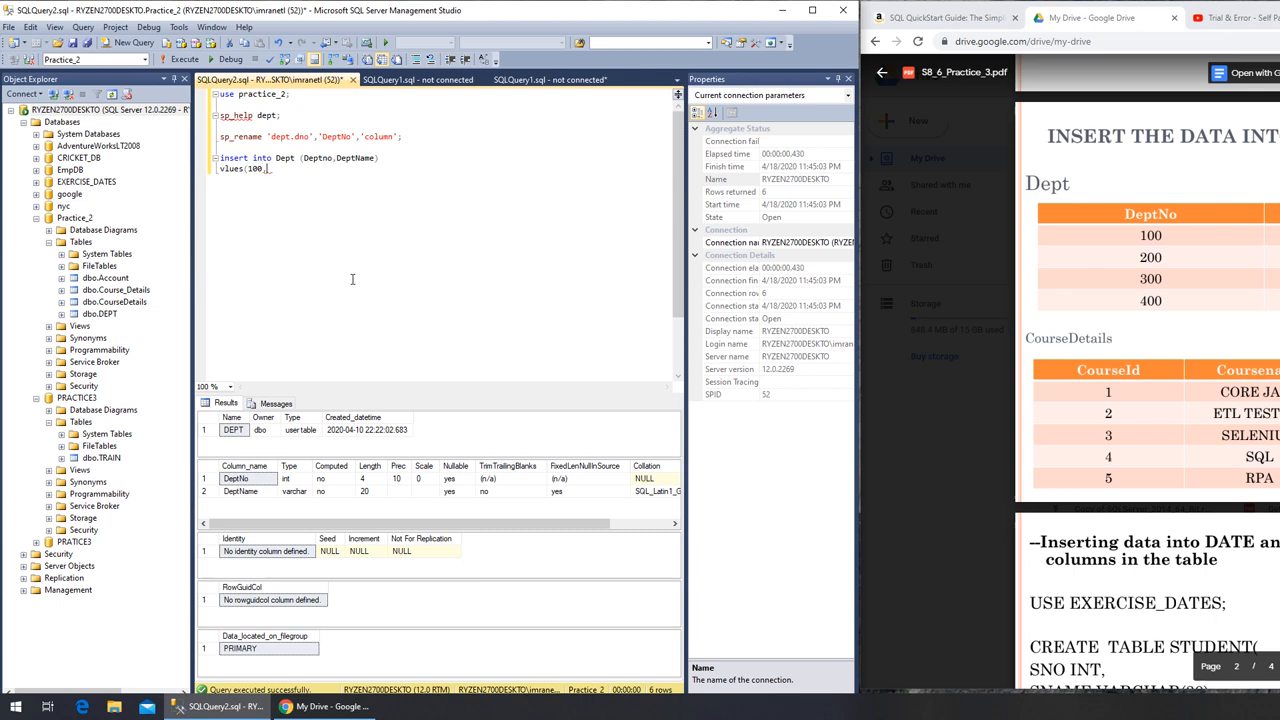
text(HR);)
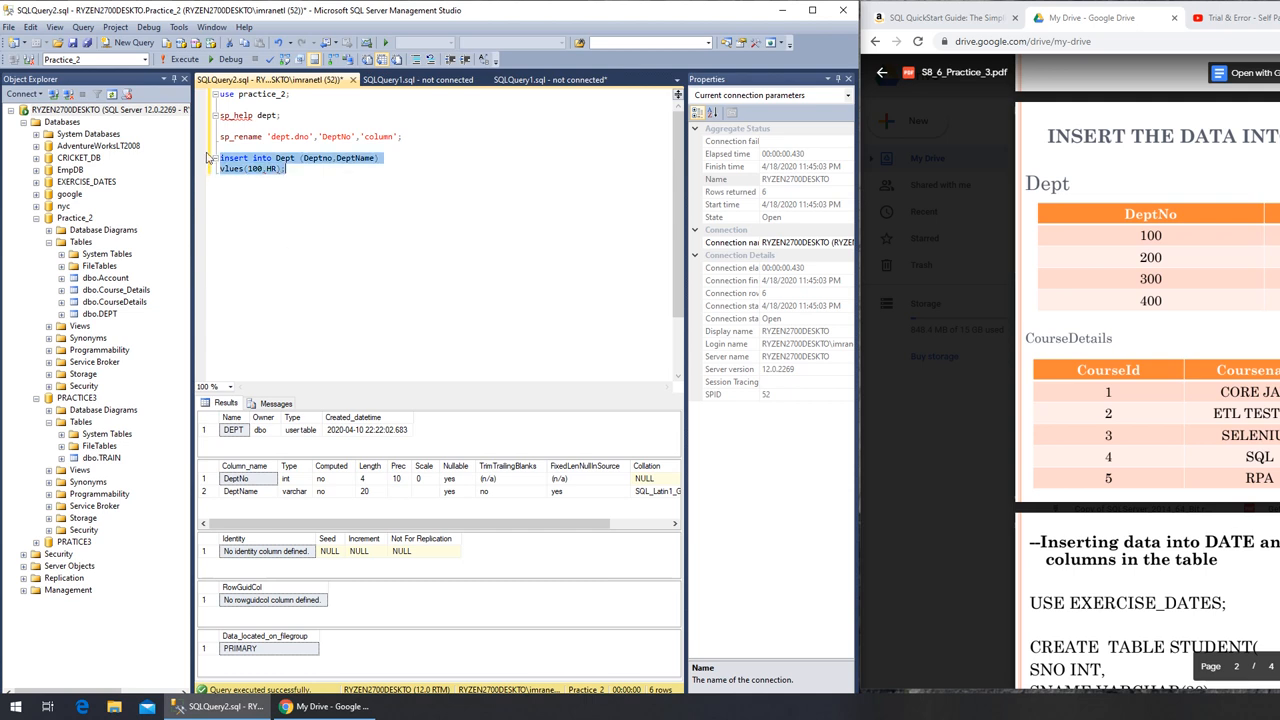
click(184, 60)
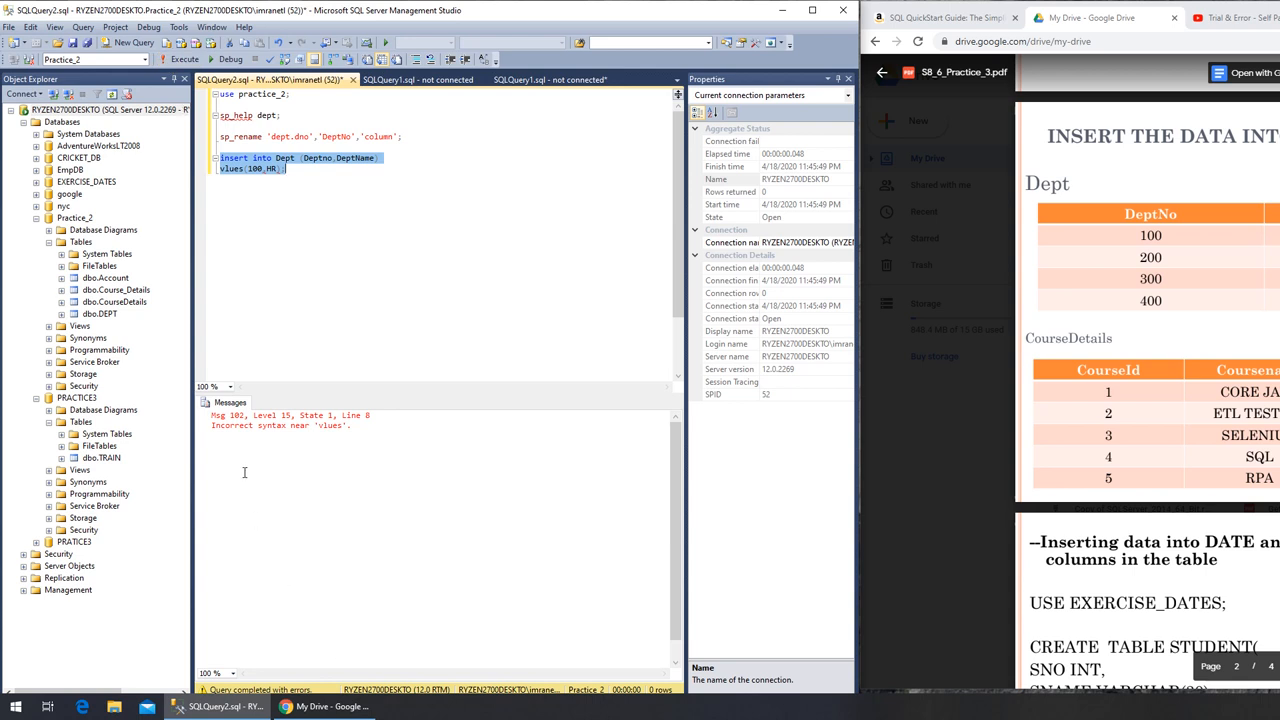
mouse_move(308, 436)
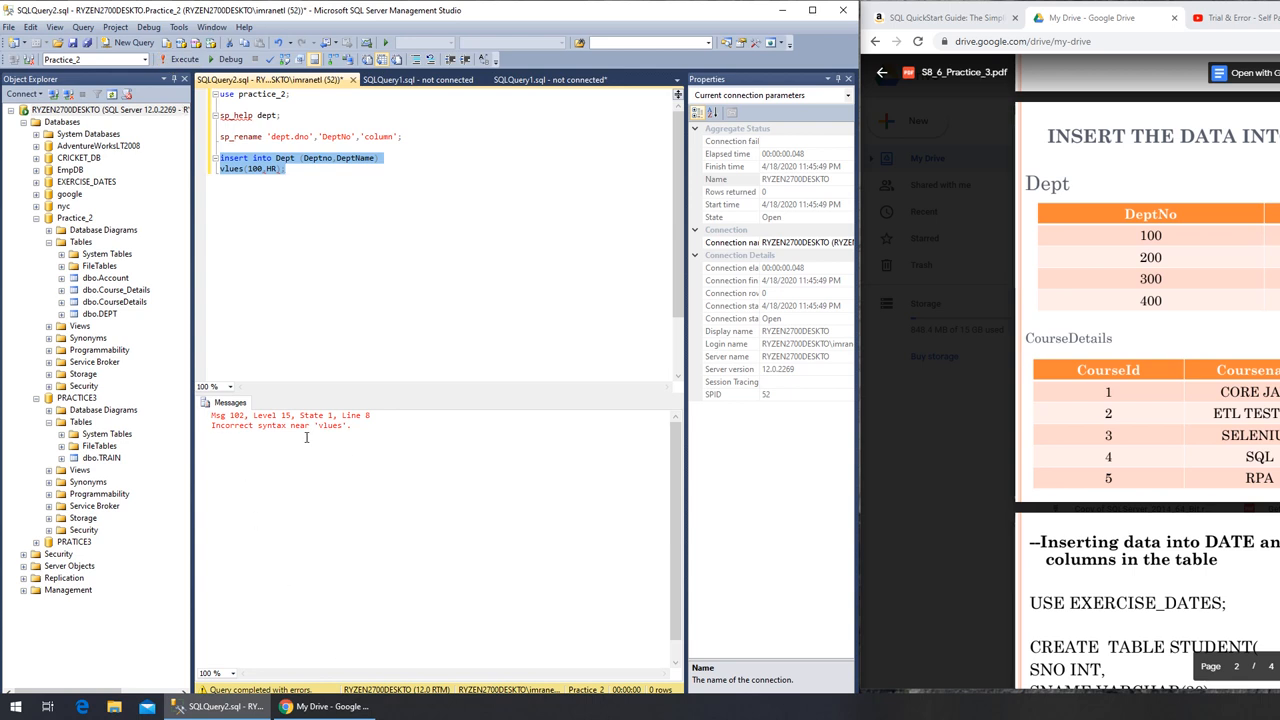
Fix the quotes around 'HR' and re-run the insert, getting 1 row affected
click(222, 168)
text(a)
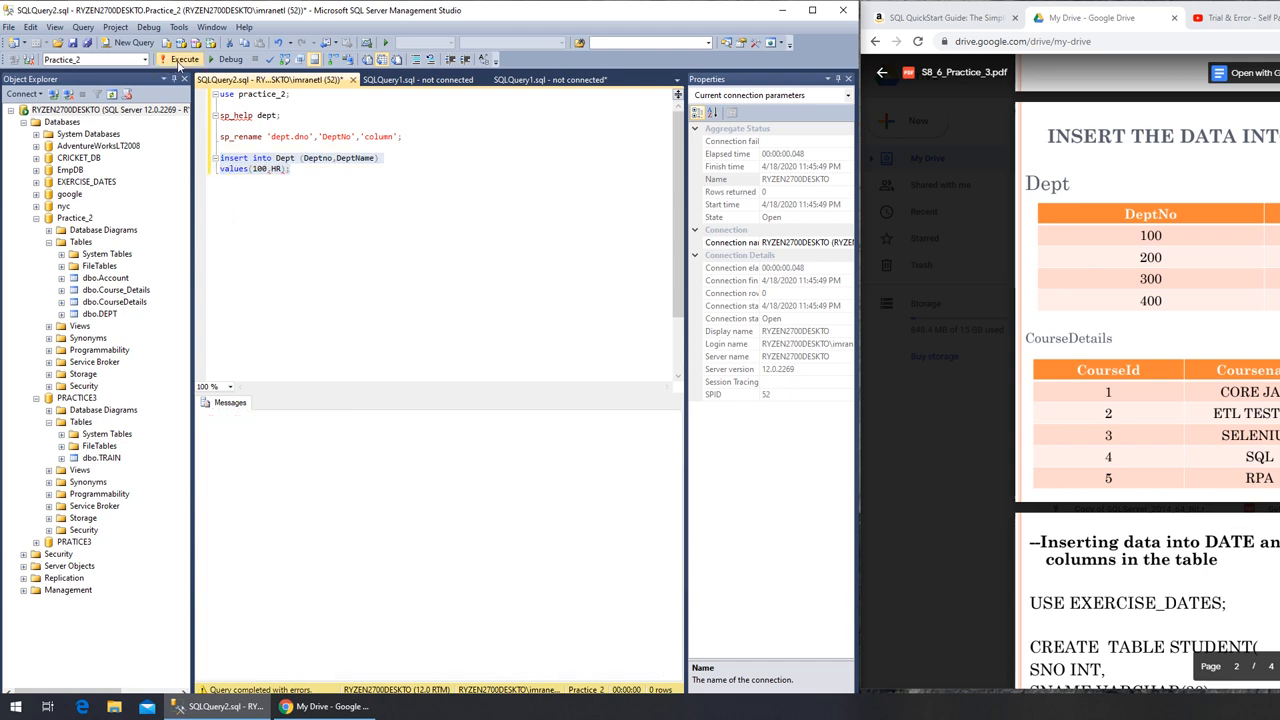
click(180, 60)
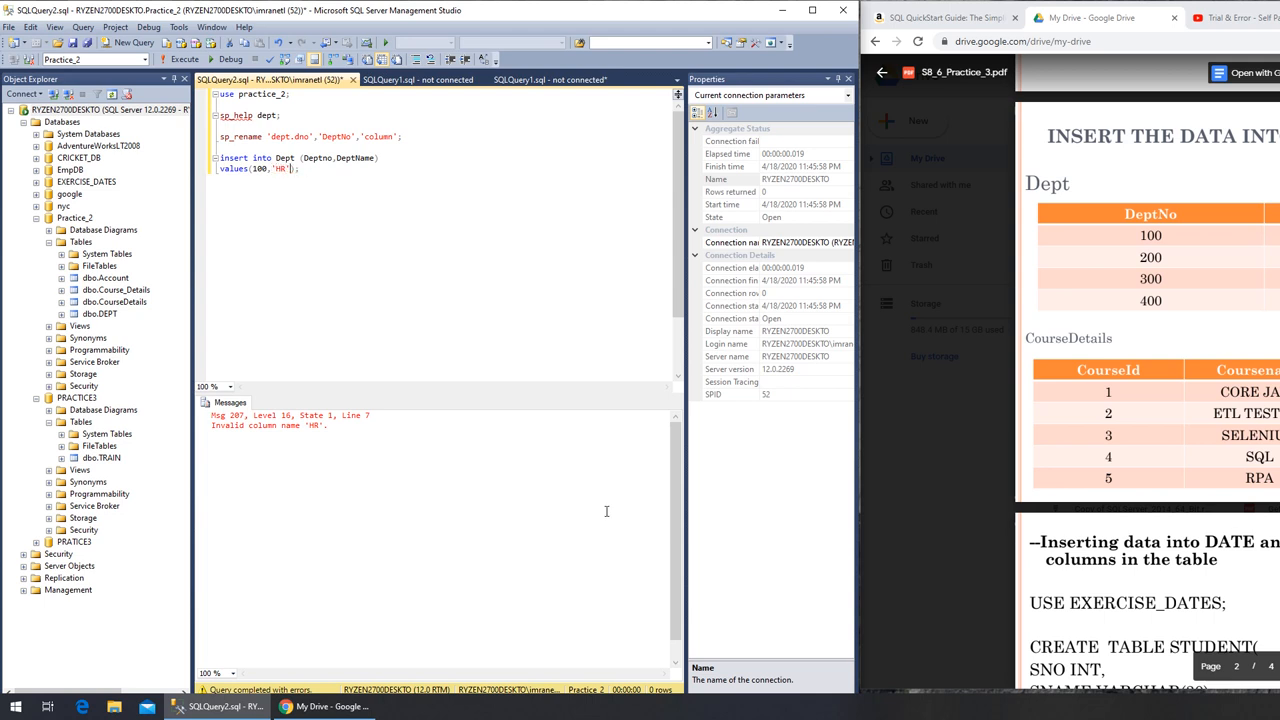
mouse_move(206, 164)
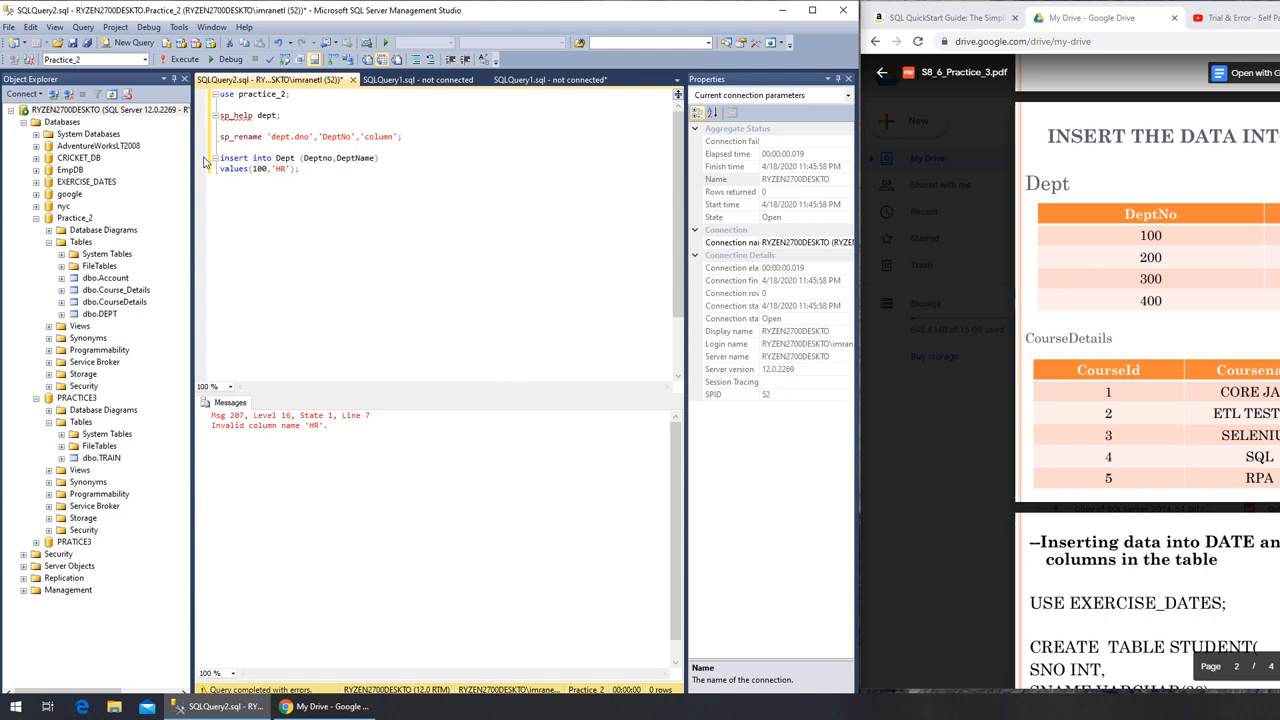
drag(220, 156, 298, 168)
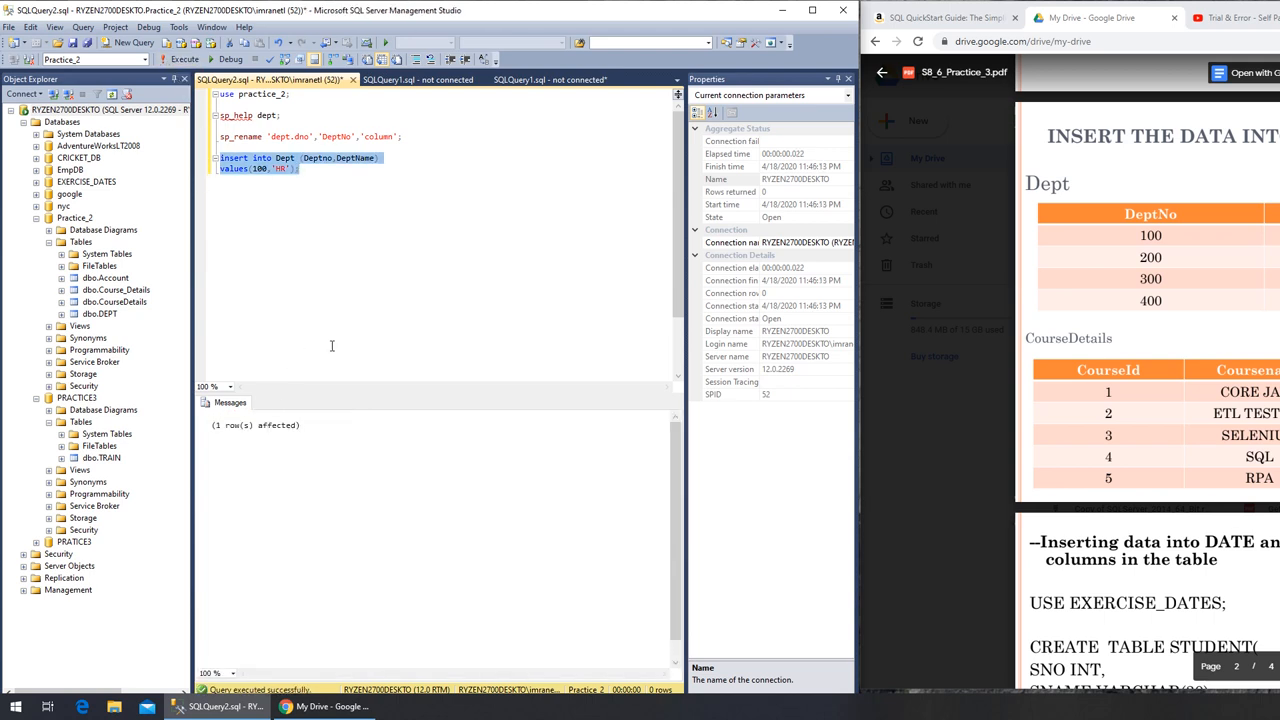
click(348, 158)
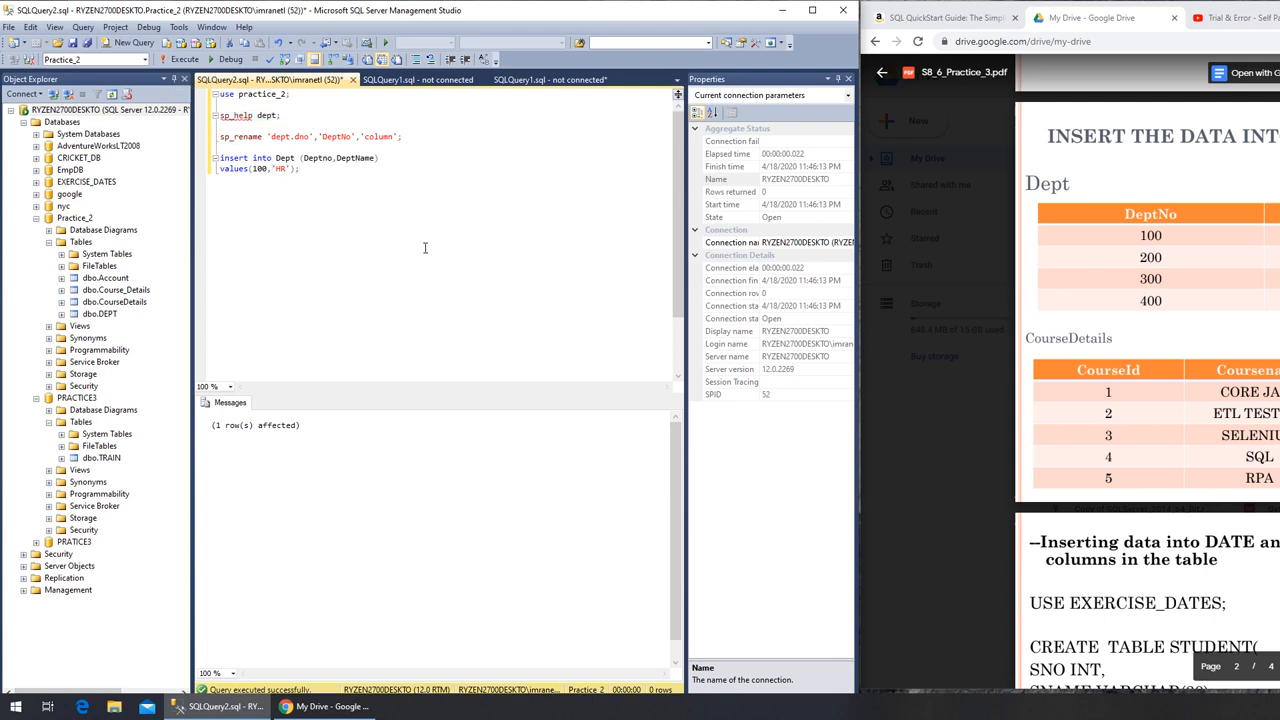
Run SELECT * FROM dept; returning the single row 100, HR, and copy the insert statement
text(sek)
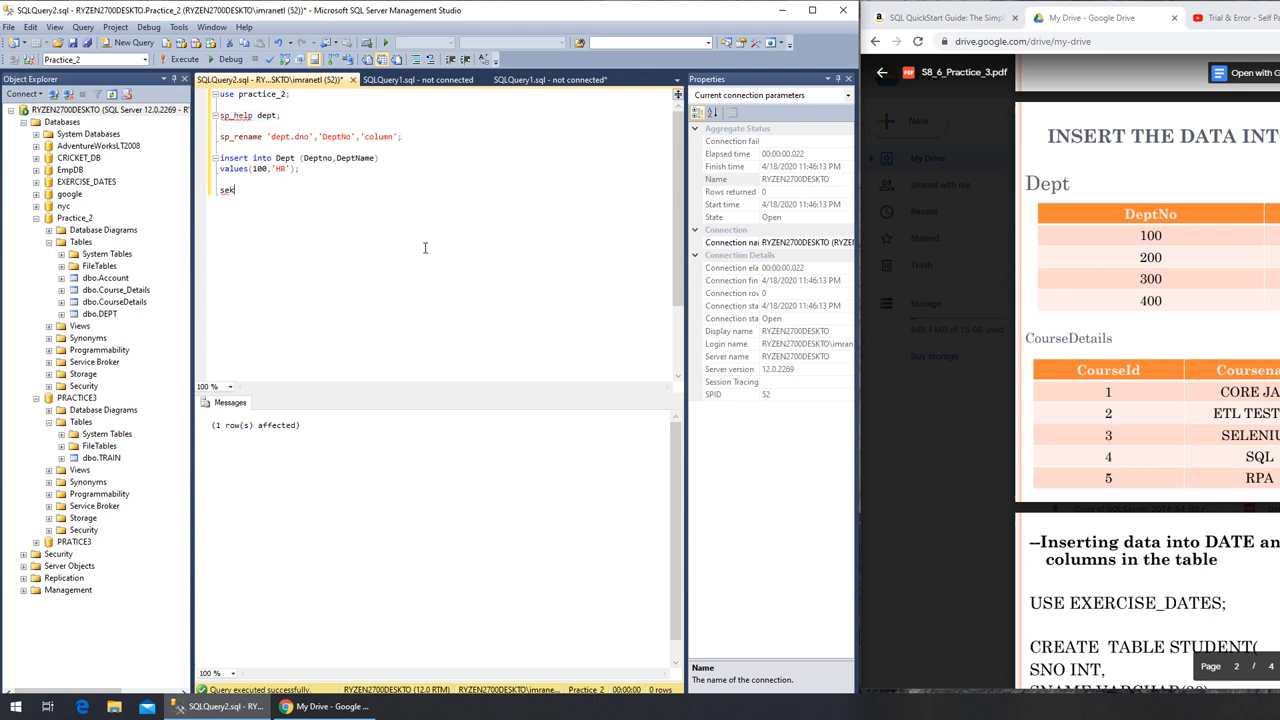
key(Backspace)
text(lect )
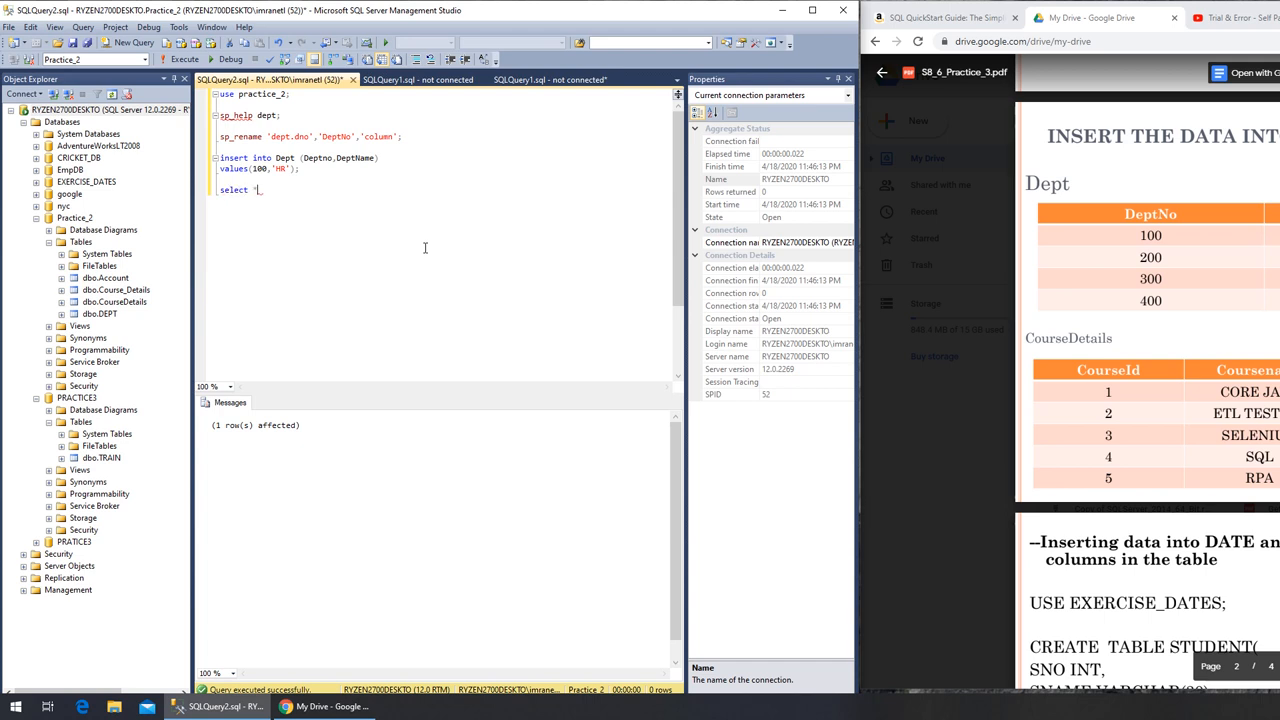
text(* from)
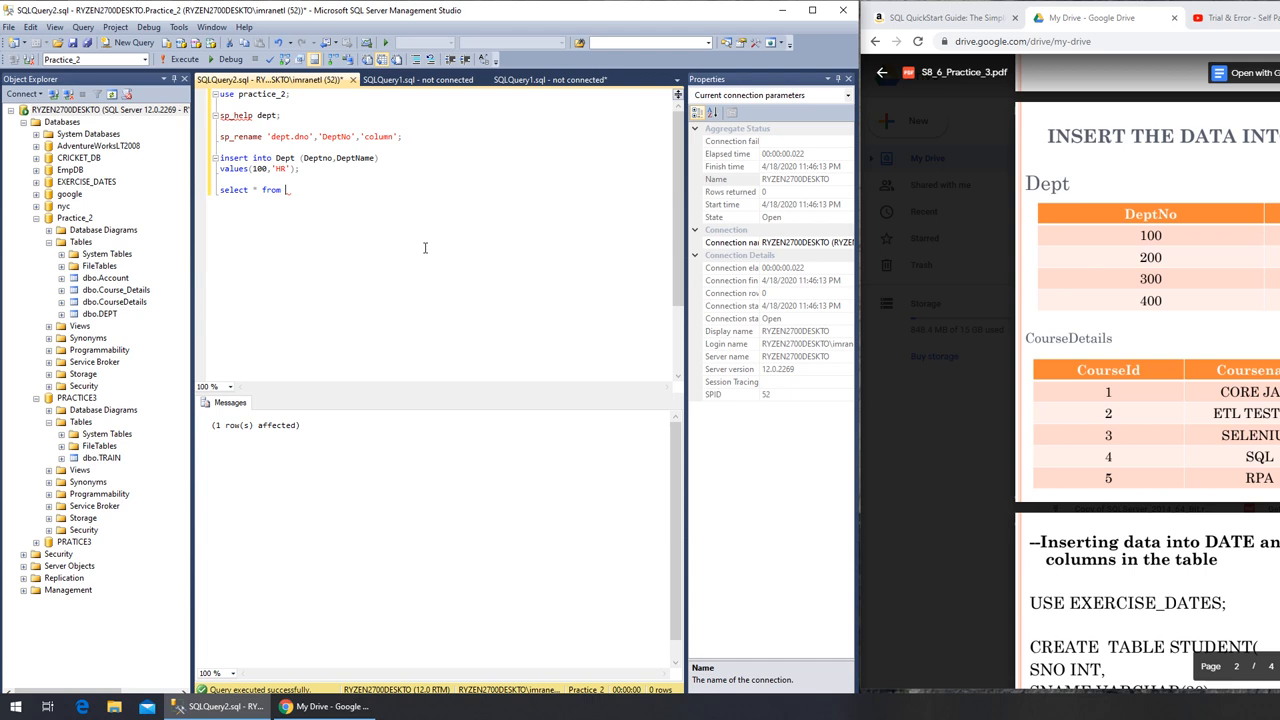
text(dept;)
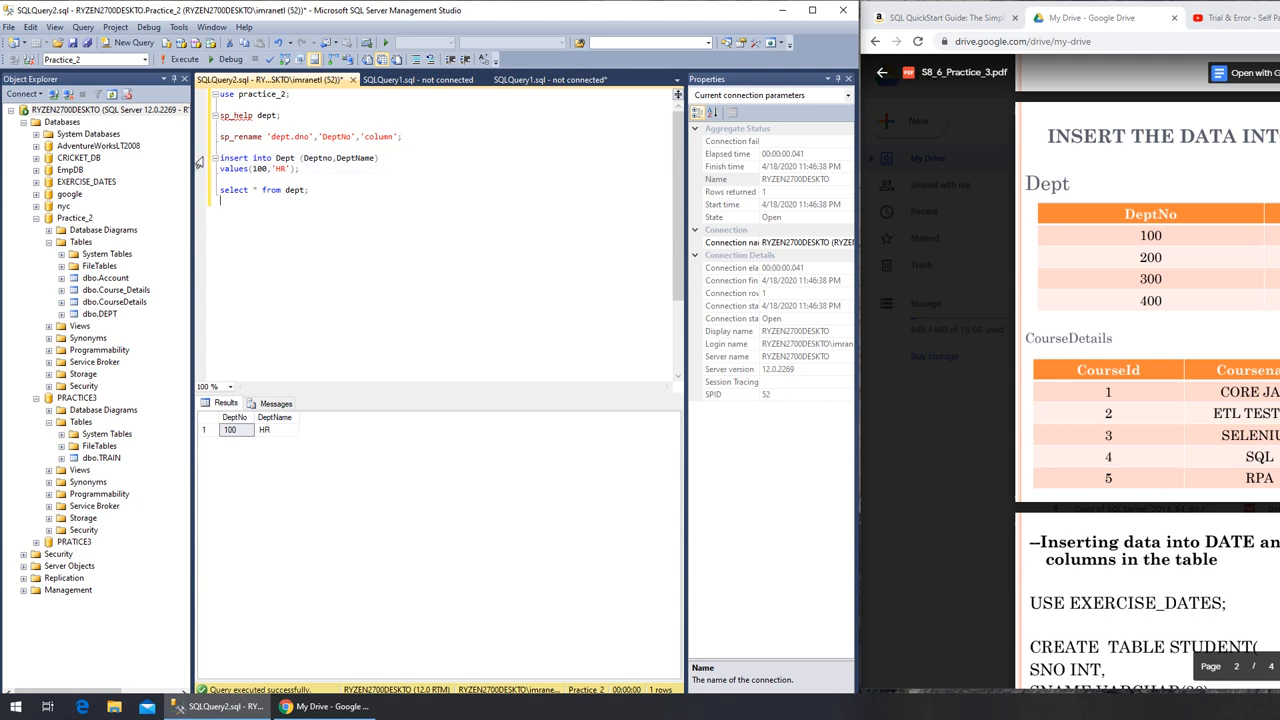
drag(220, 156, 304, 168)
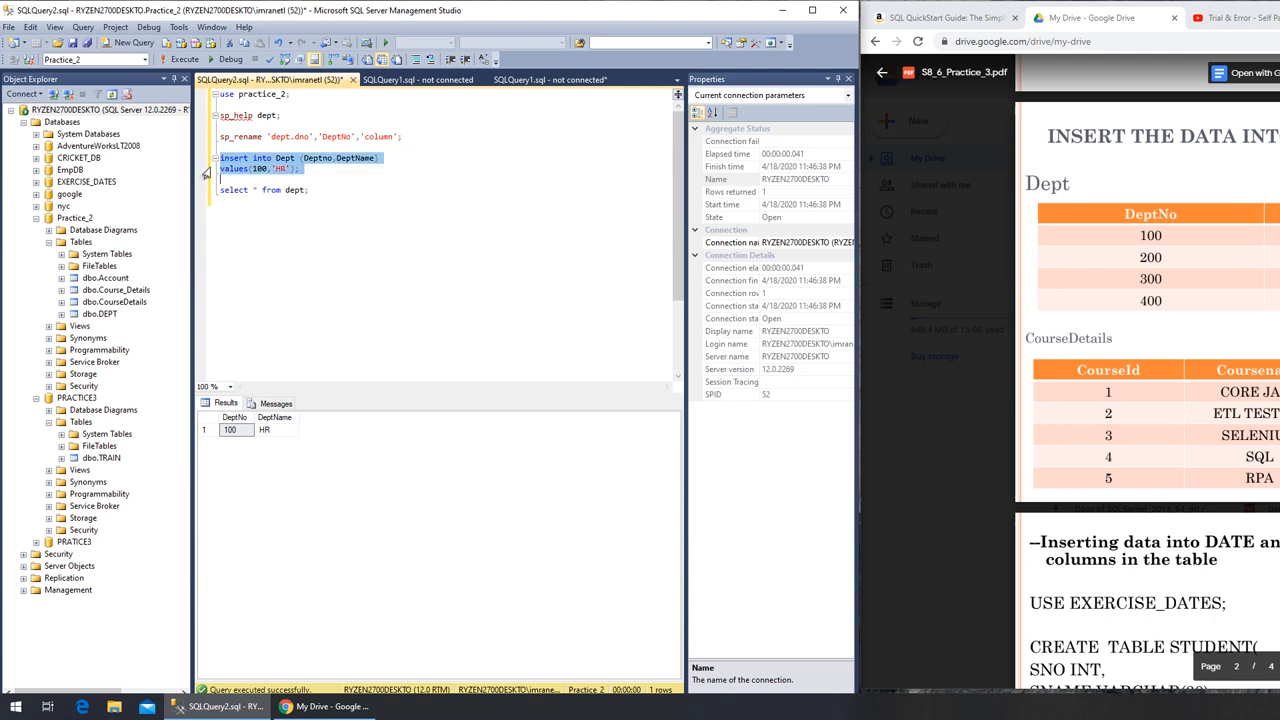
click(342, 252)
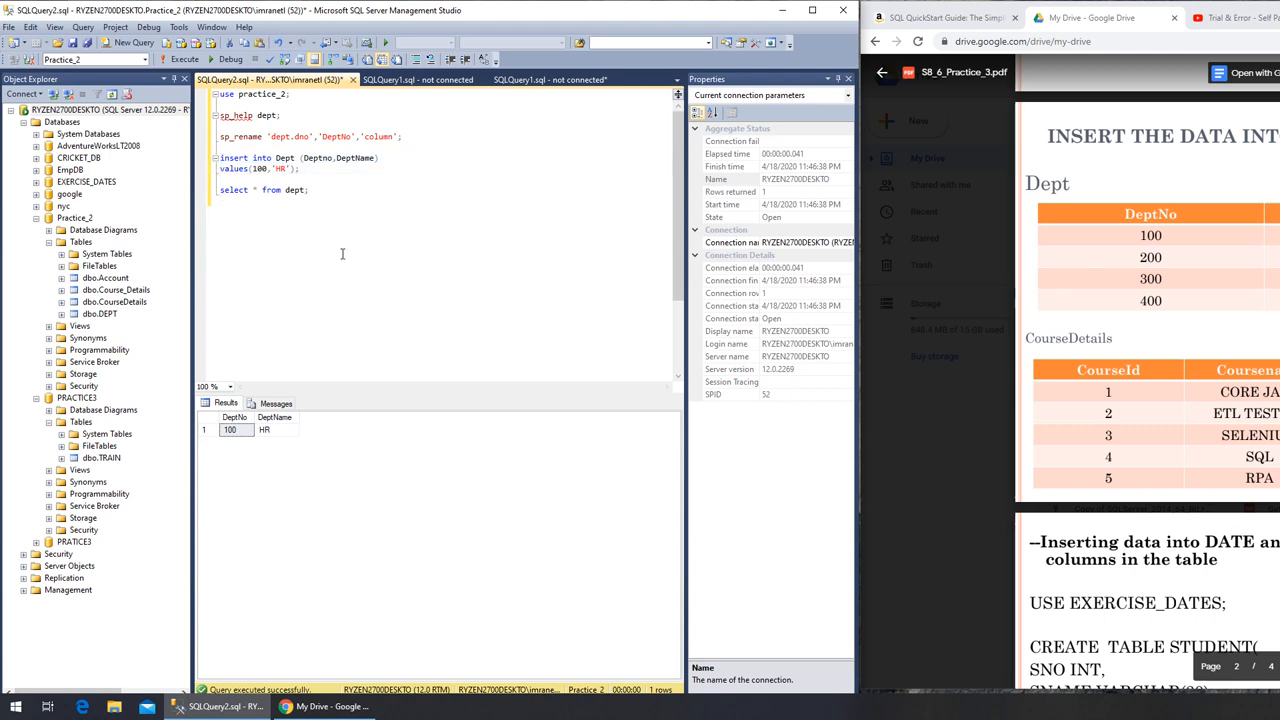
Write a second INSERT INTO Dept with values (200,'Finance'),(300,'IT'),(400,'Admin')
text(insert into Dept (Deptno,DeptName))
text(values(100,'HR');)
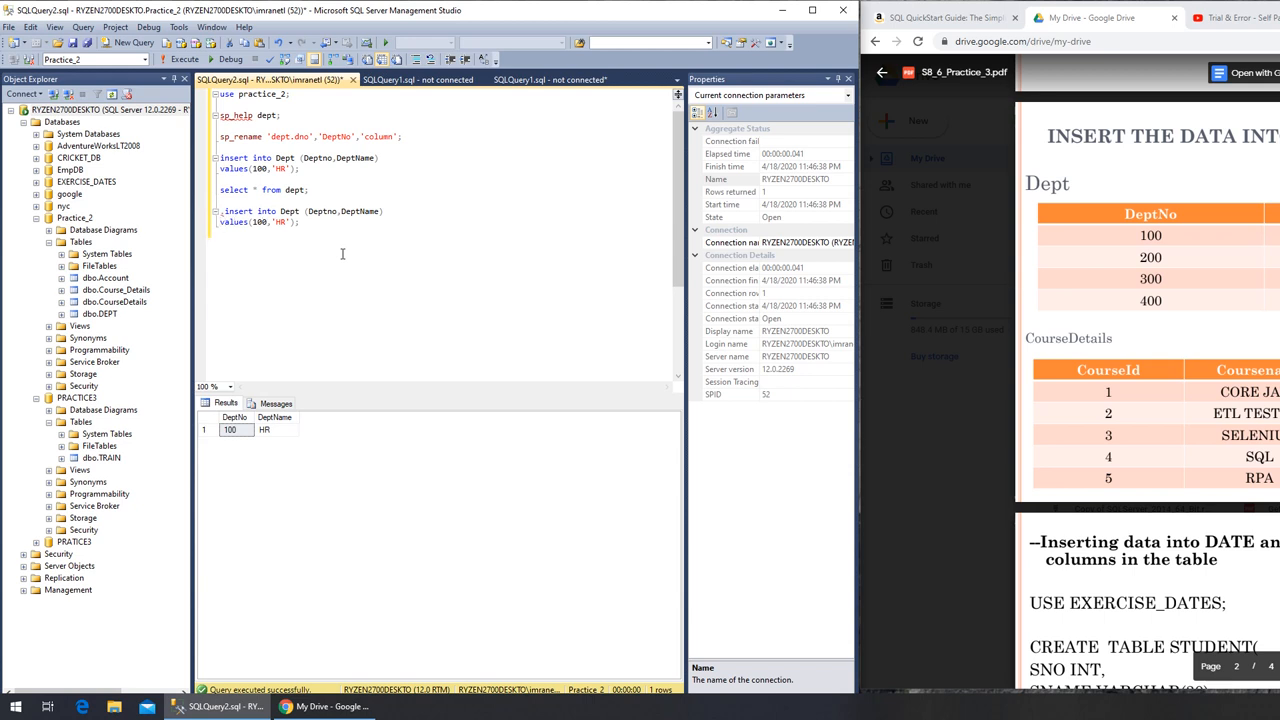
text(200)
text(()
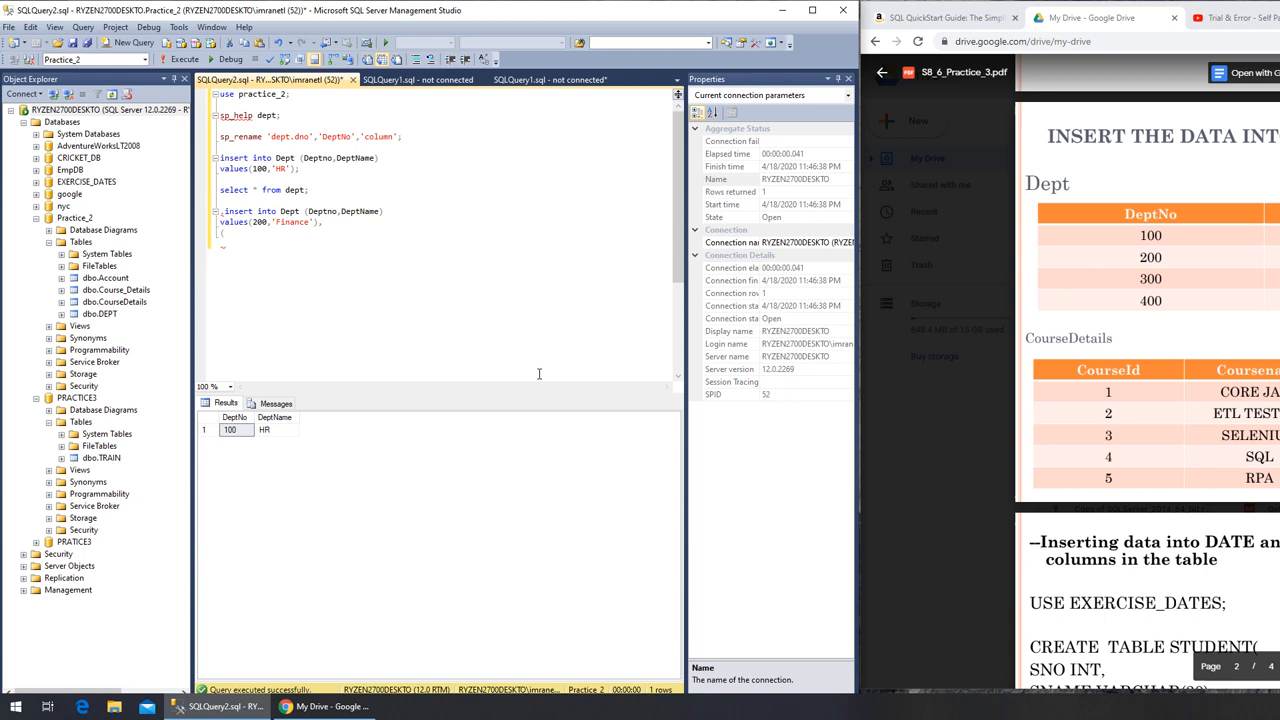
text(3)
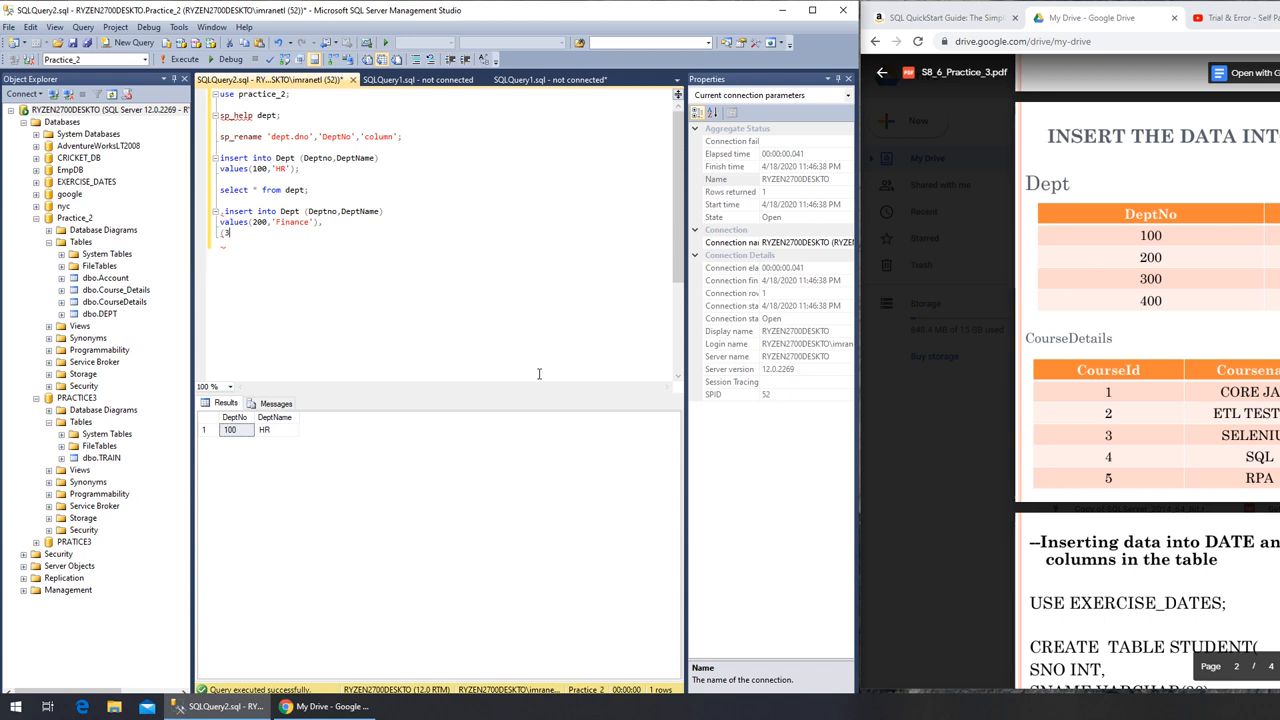
text(00)
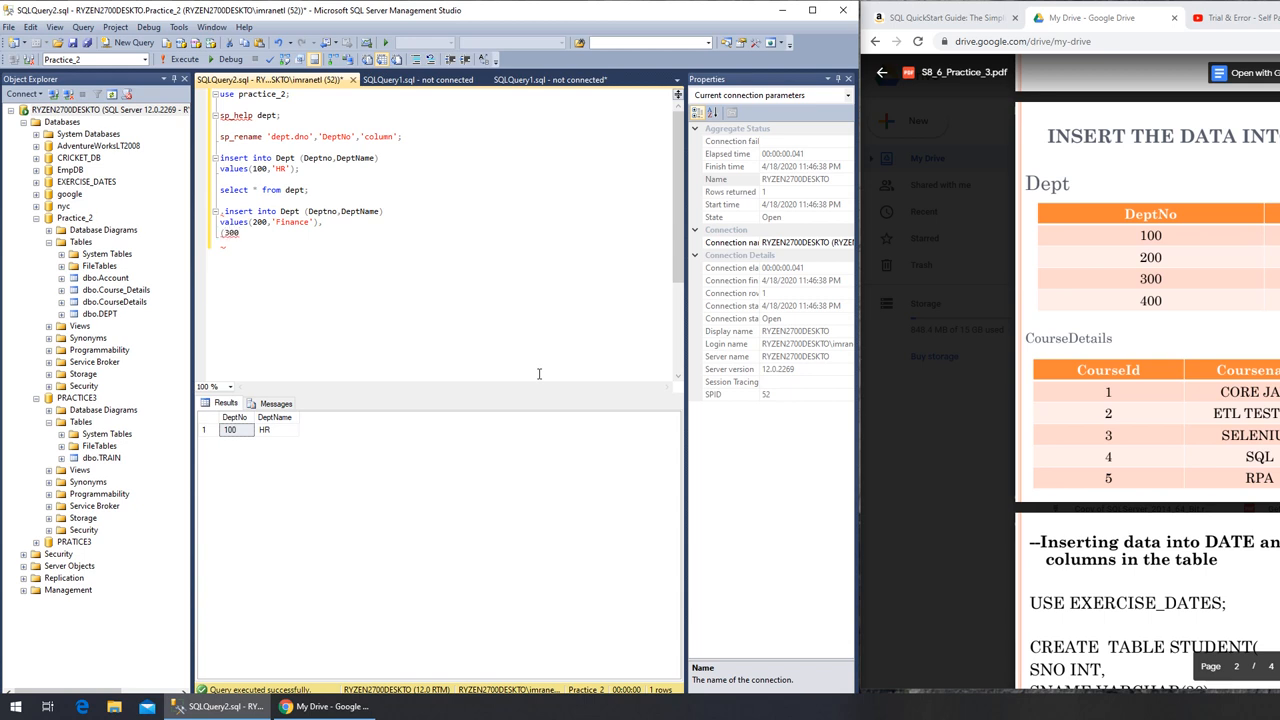
text(,'IT)
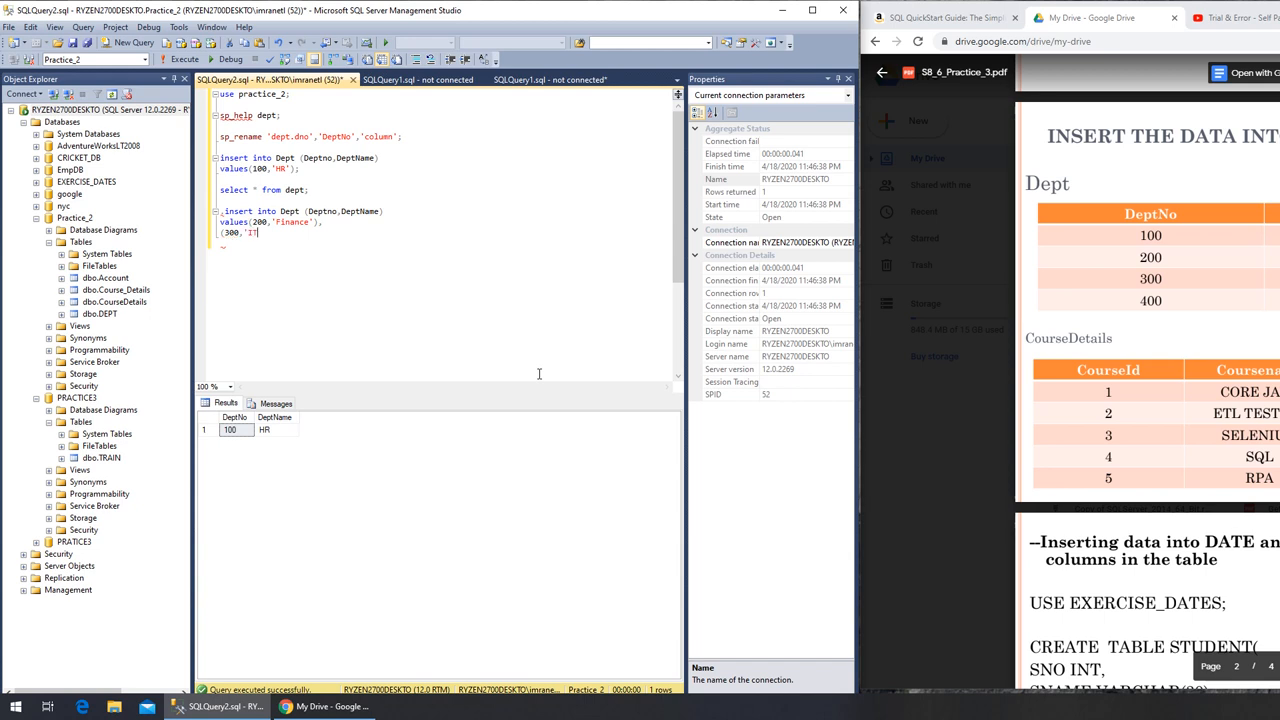
text('),)
text(()
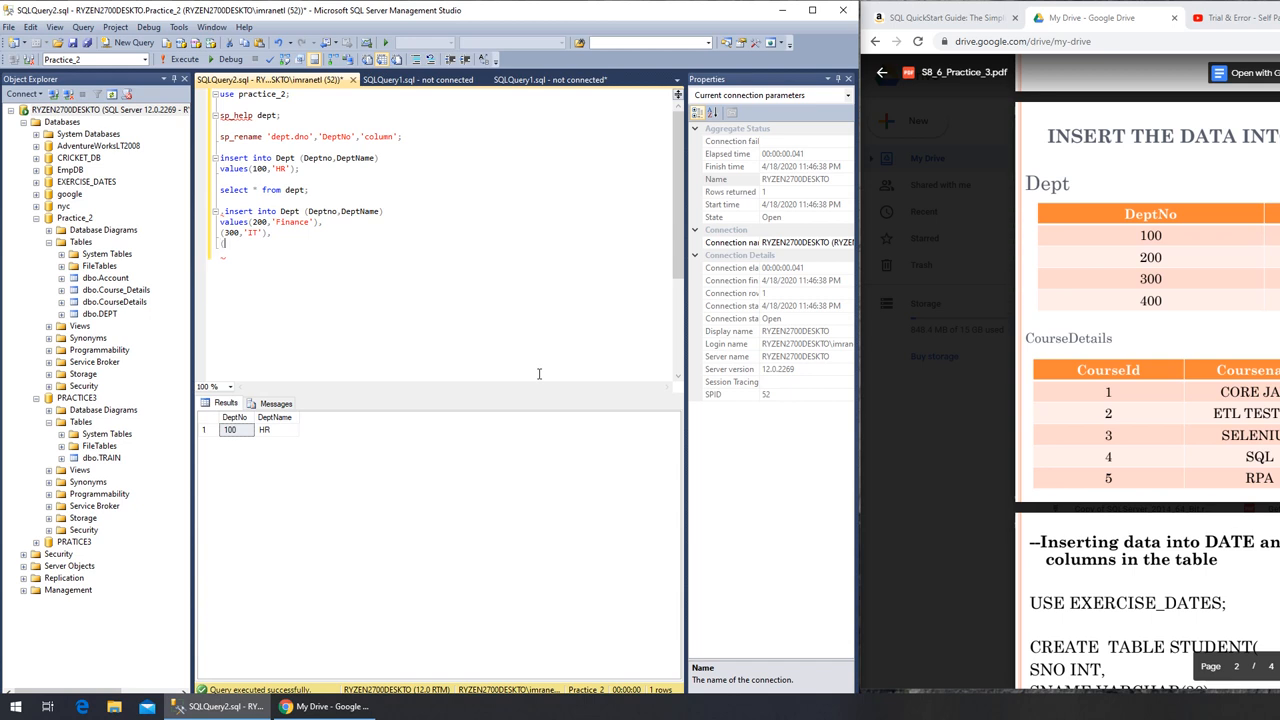
text(400,)
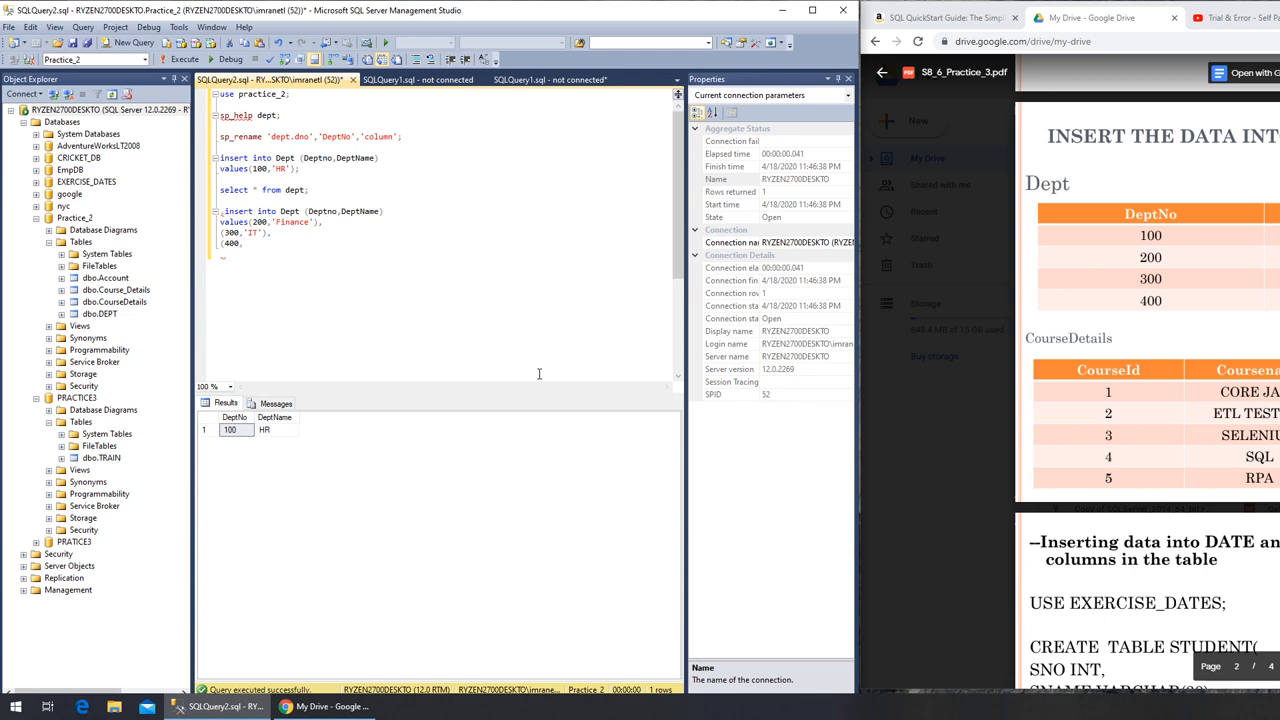
text('Admin'))
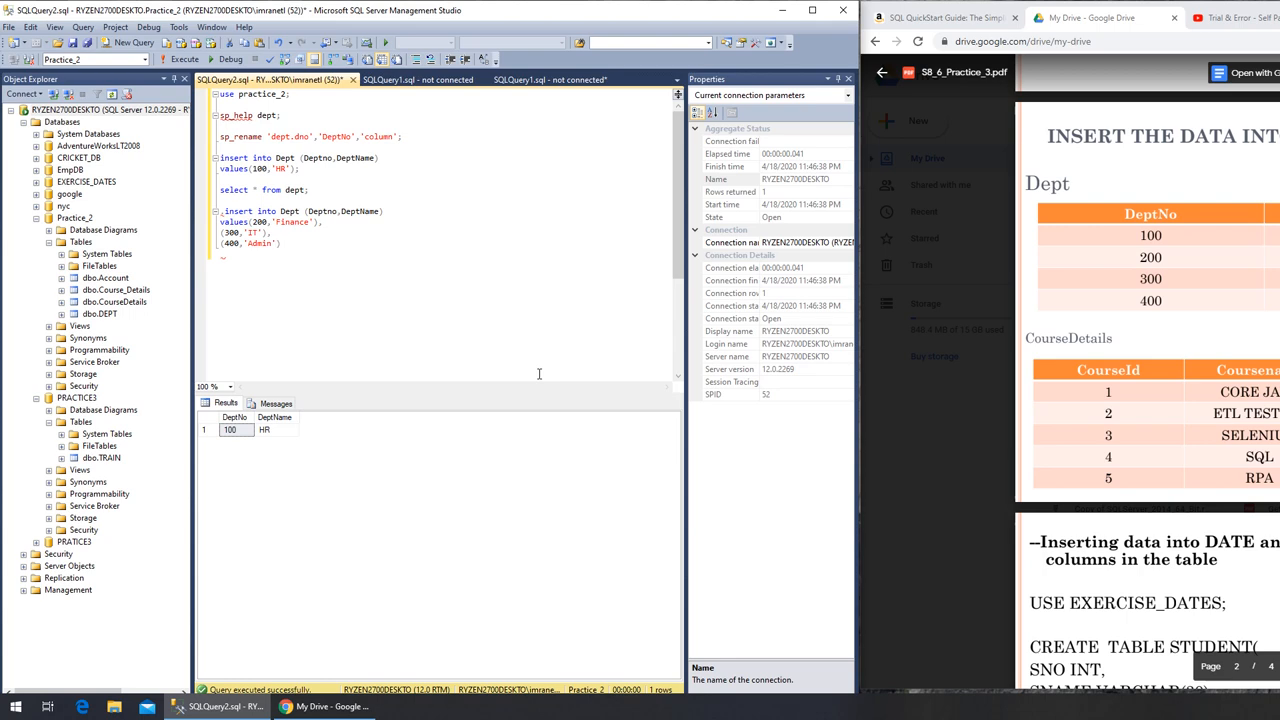
mouse_move(540, 374)
text();)
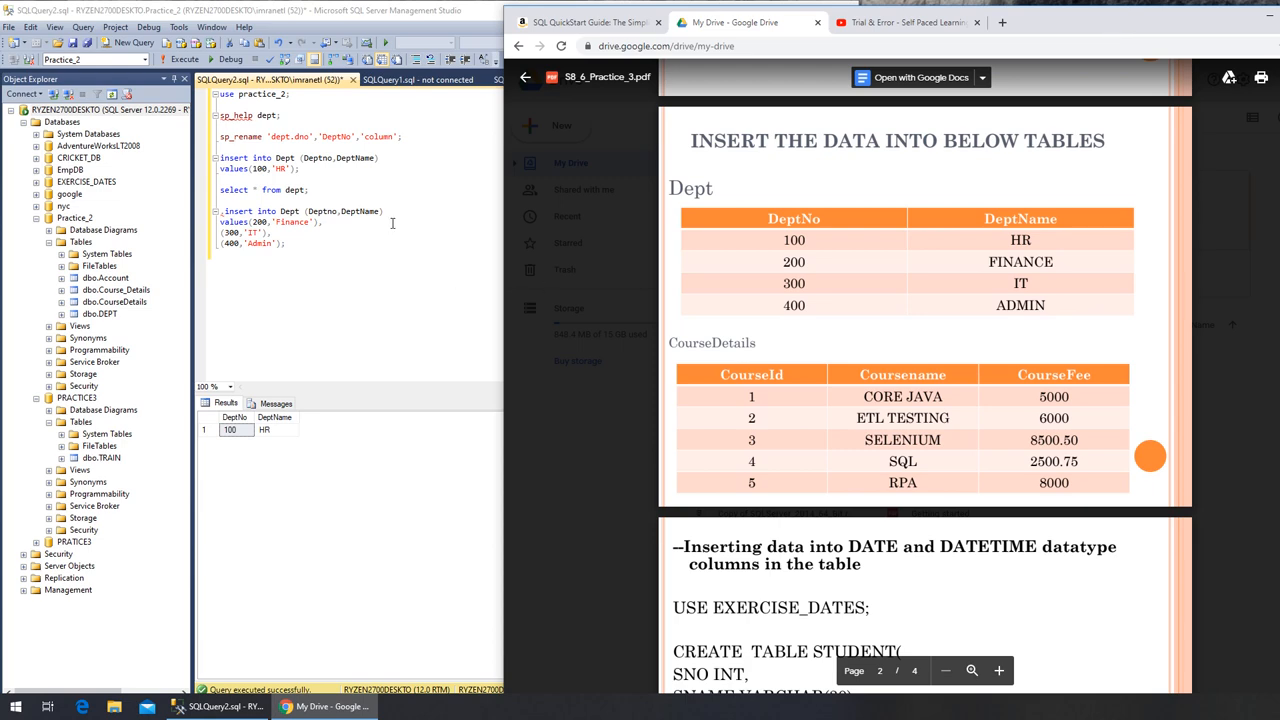
mouse_move(1036, 36)
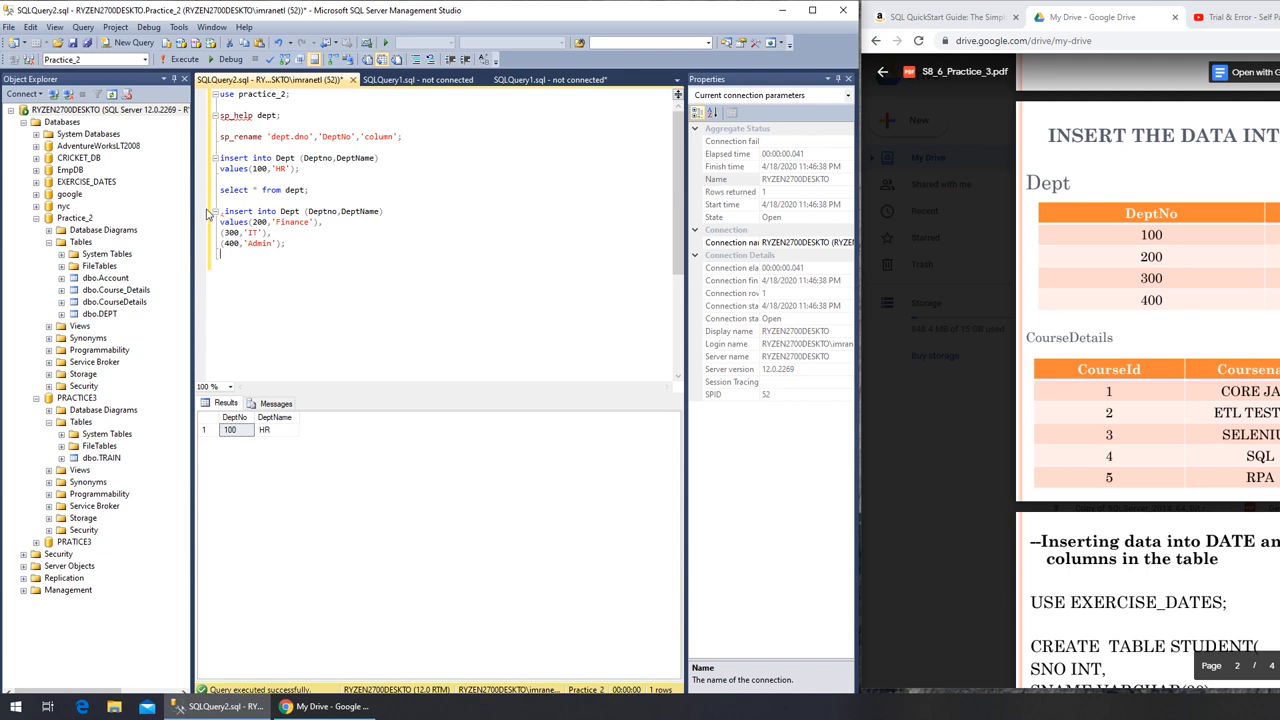
Run the multi-row INSERT adding 200 Finance, 300 IT and 400 Admin to Dept
drag(220, 212, 284, 246)
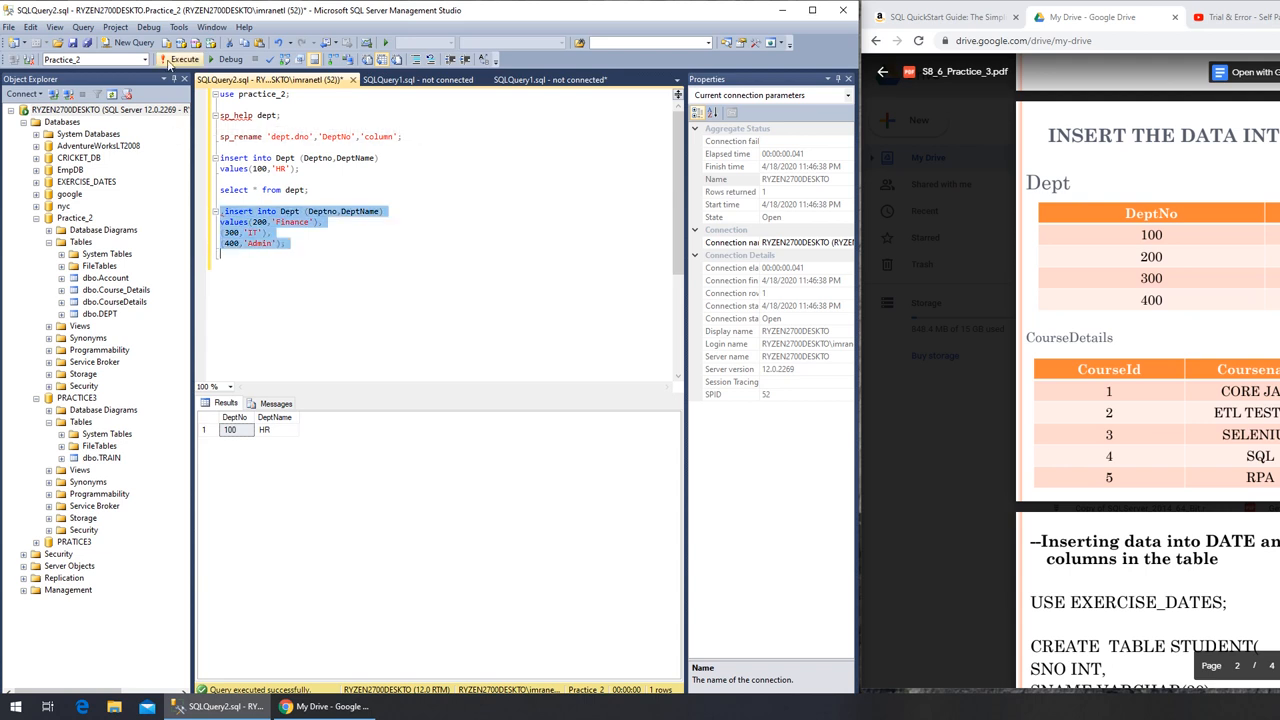
click(184, 60)
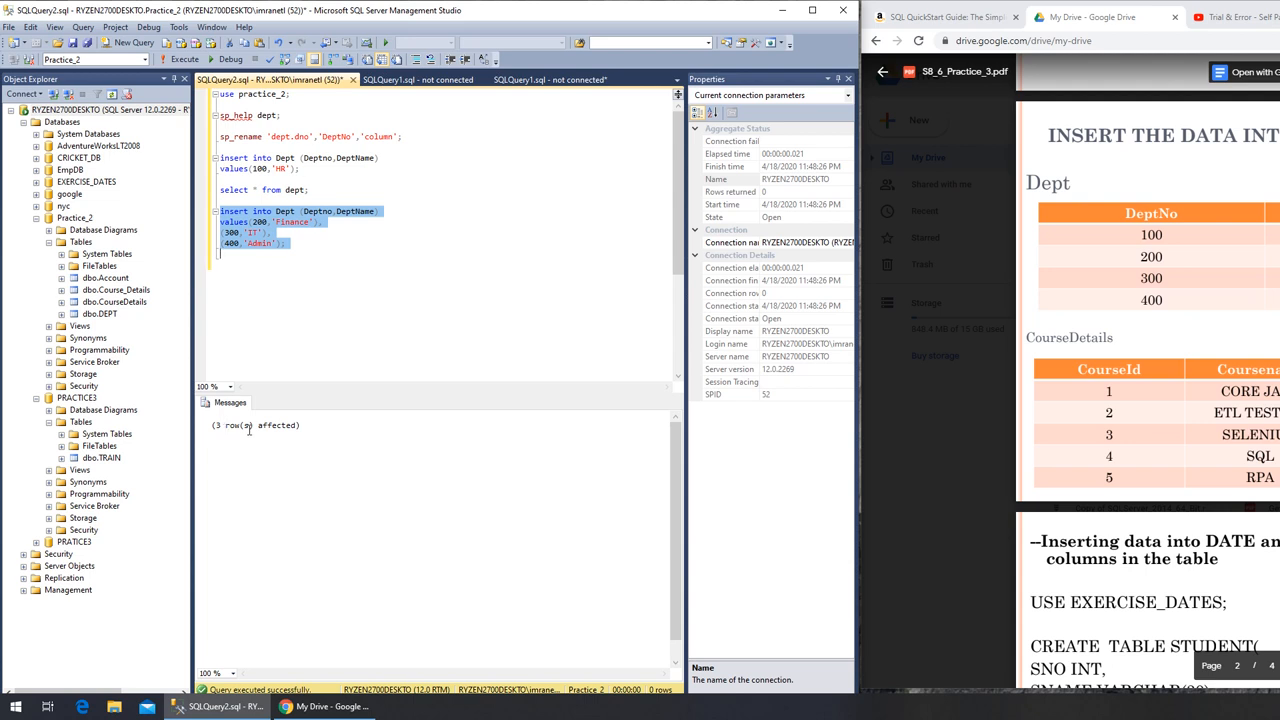
mouse_move(340, 420)
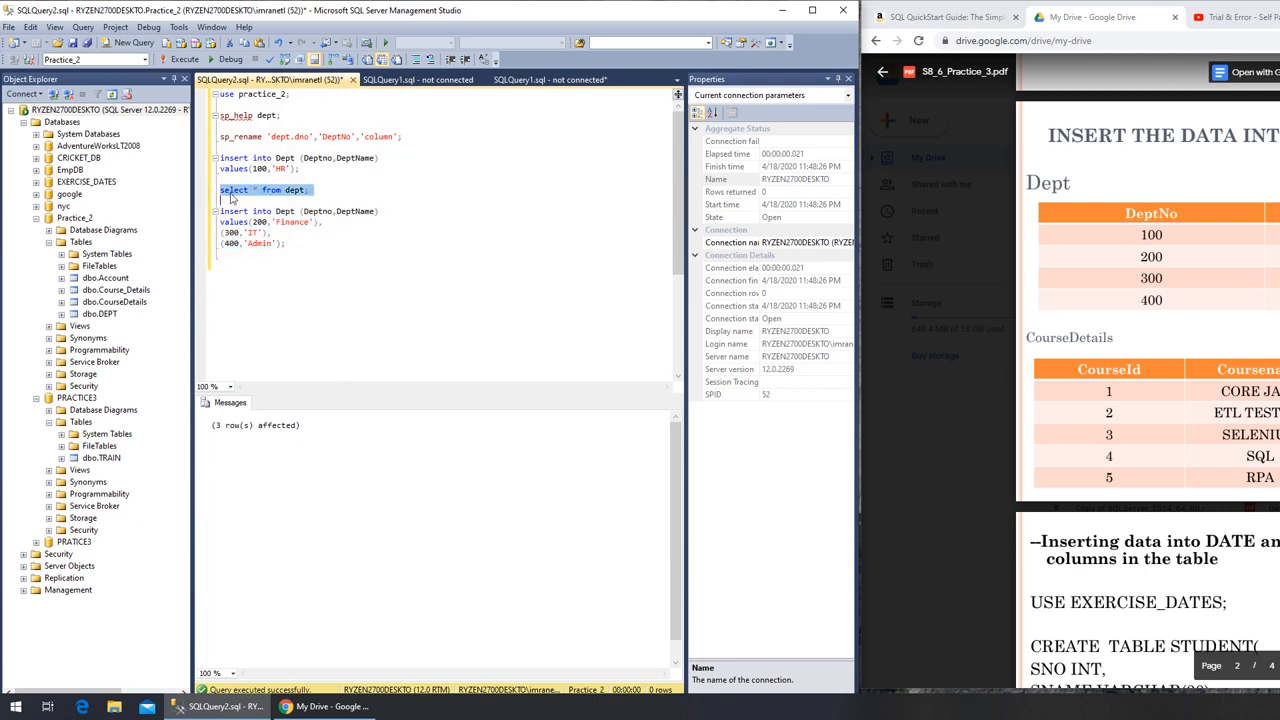
Run SELECT * FROM dept to list all four rows: 100 HR, 200 Finance, 300 IT, 400 Admin
click(184, 60)
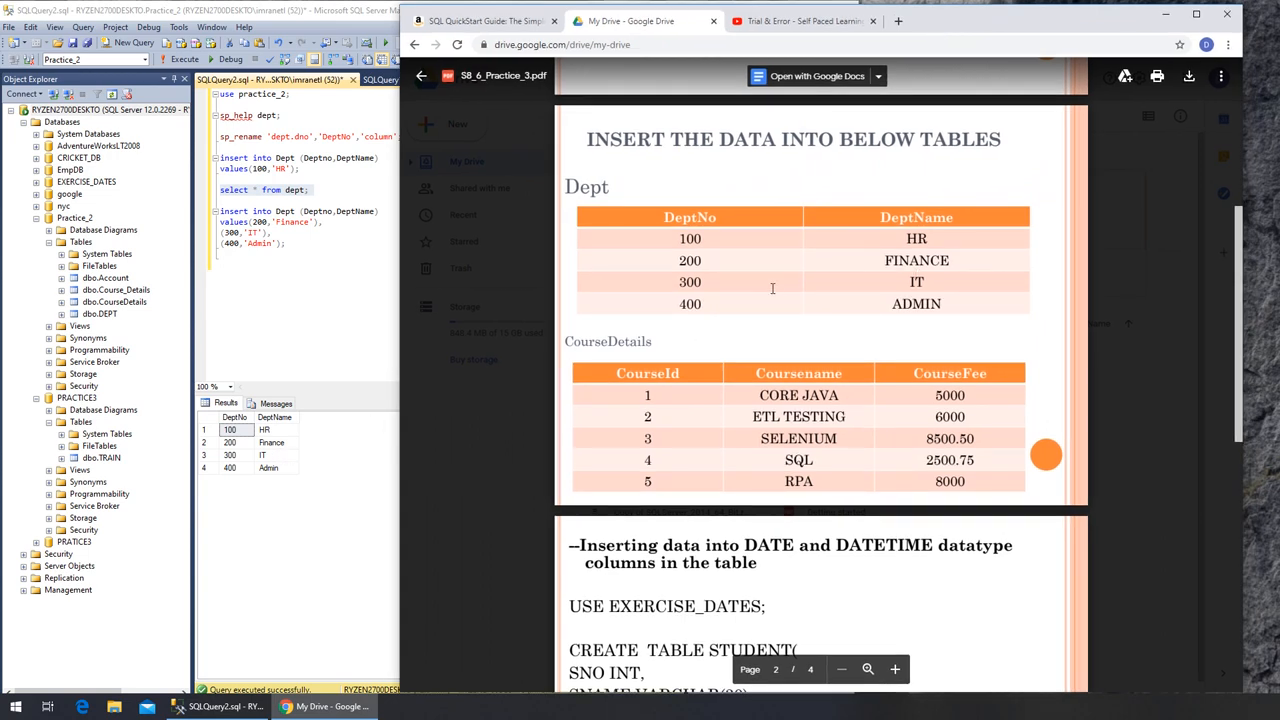
scroll(up, 3)
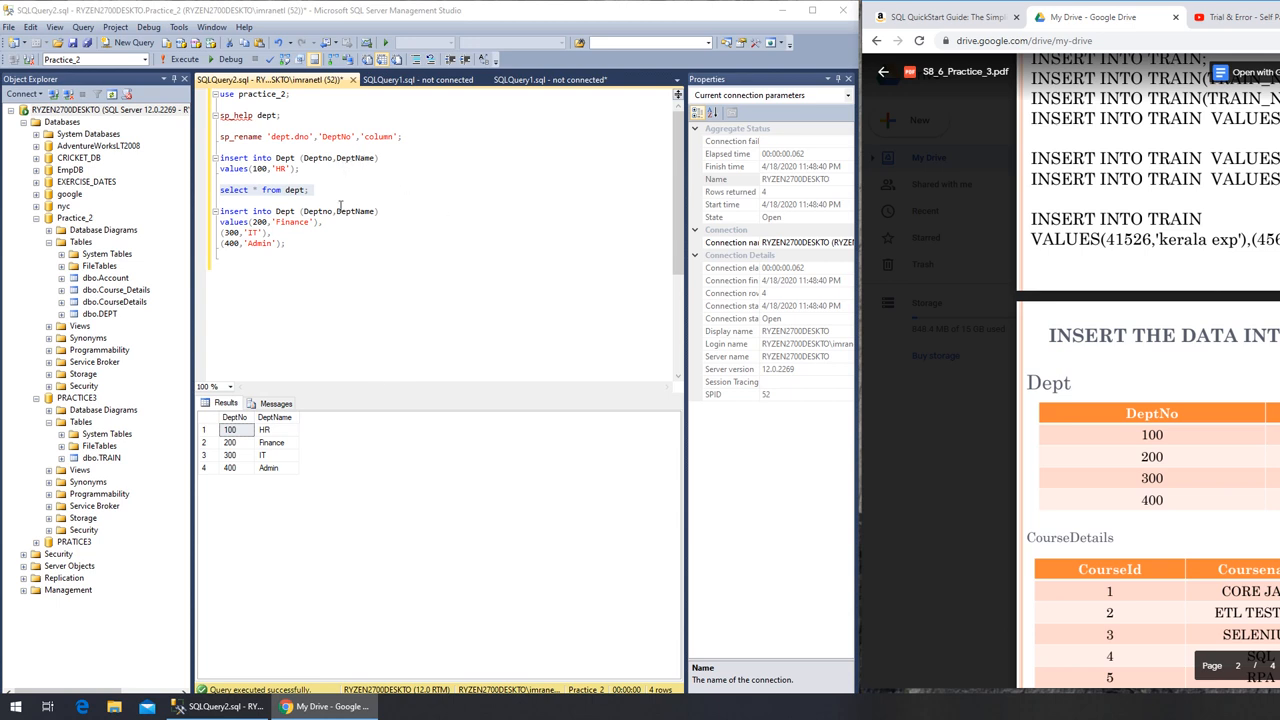
mouse_move(328, 288)
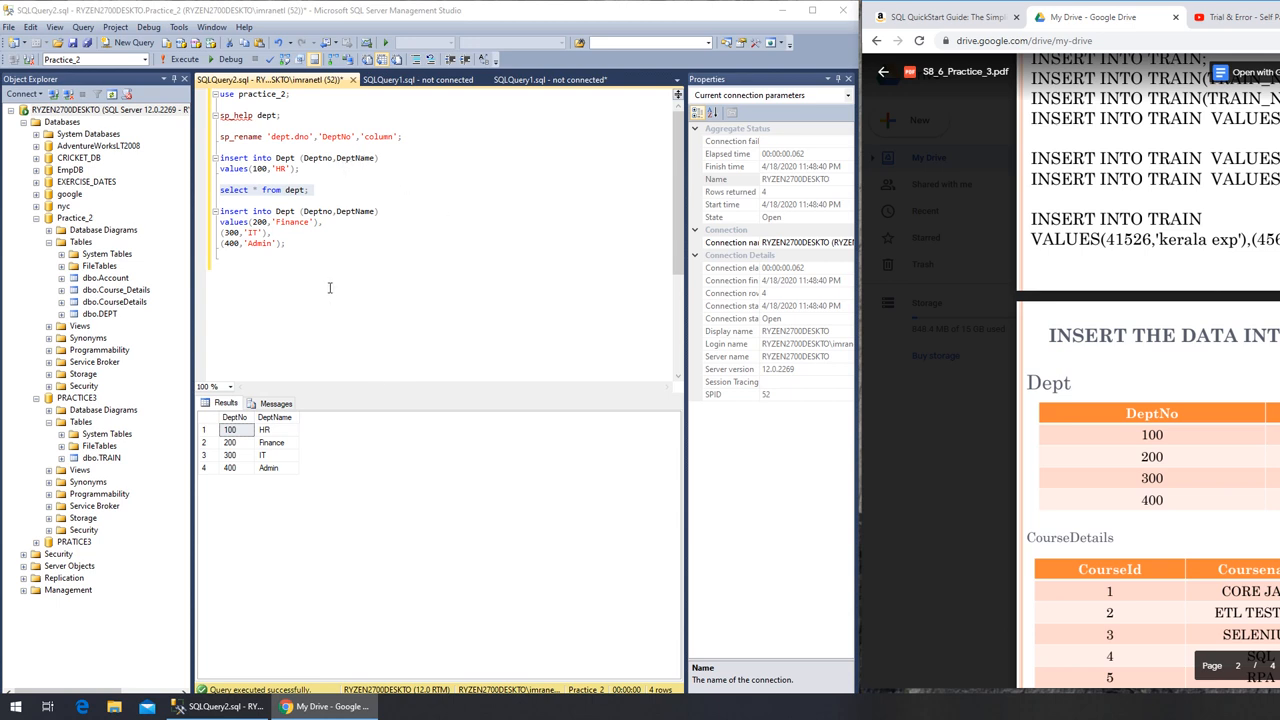
mouse_move(388, 366)
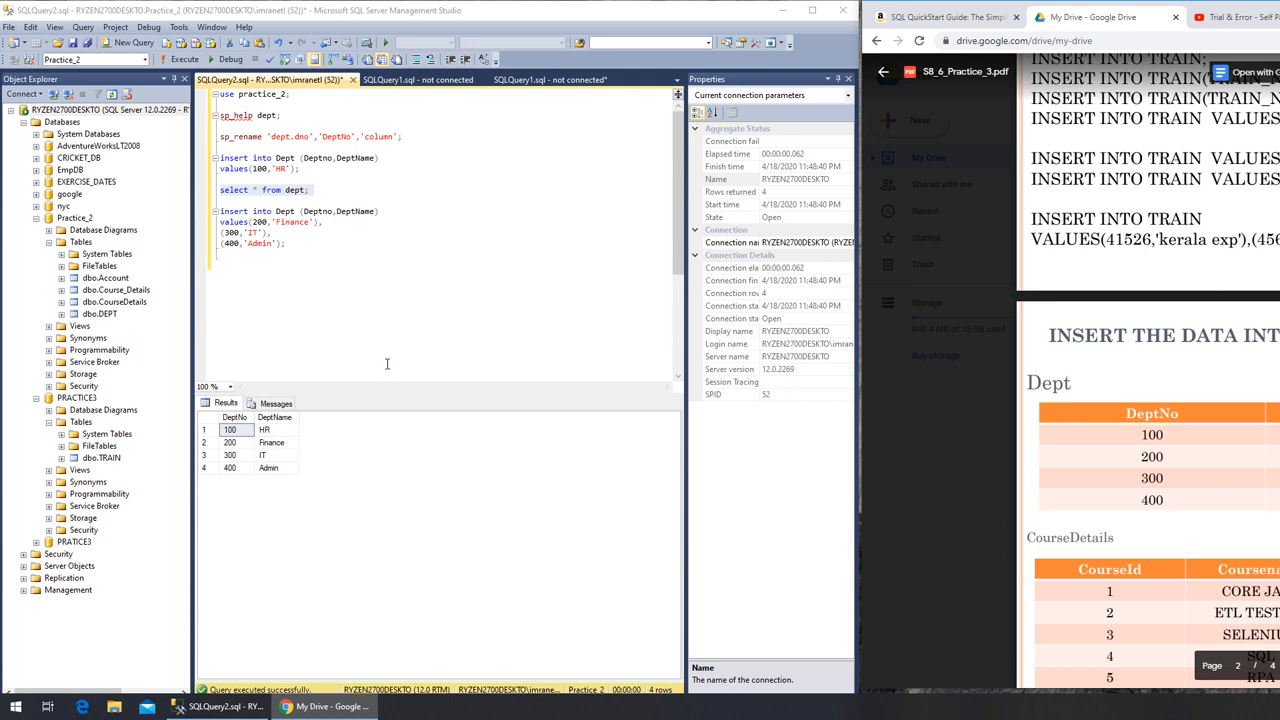
mouse_move(352, 232)
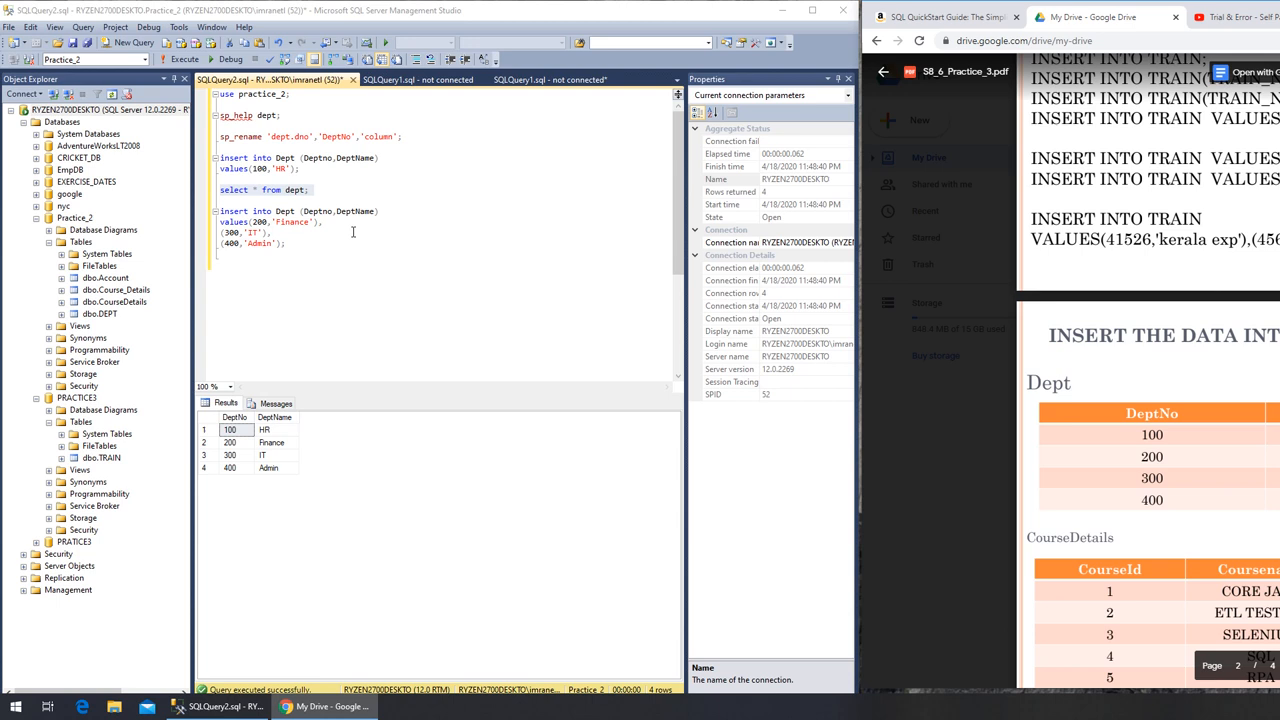